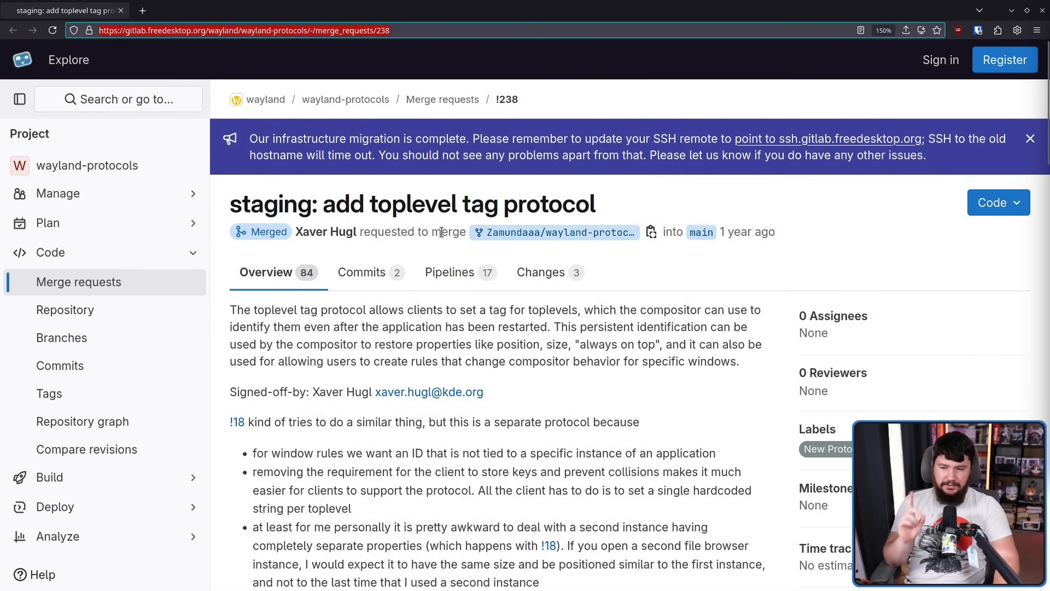
pyautogui.moveTo(745, 232)
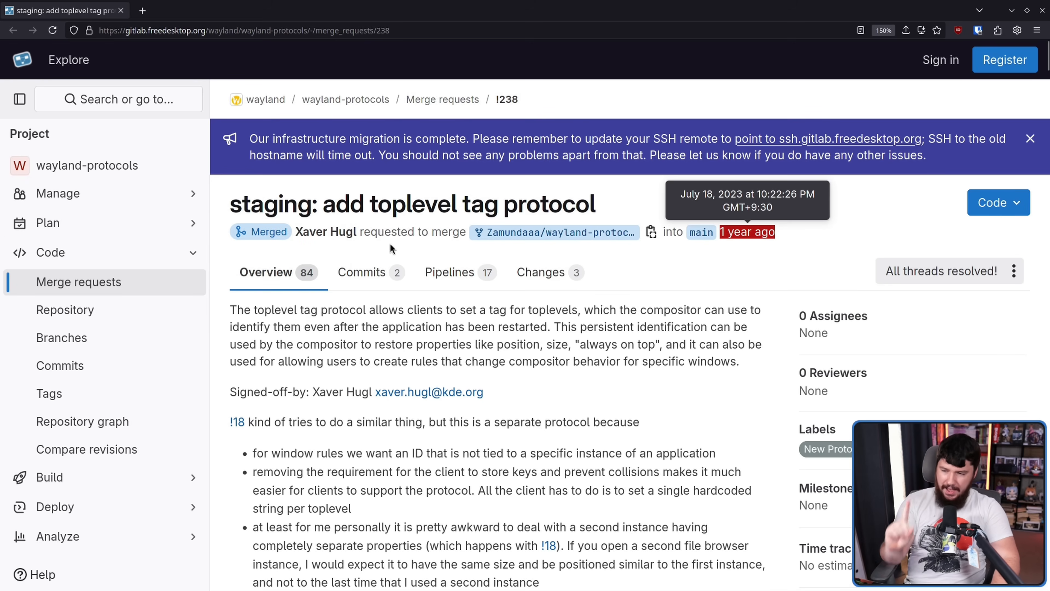
pyautogui.moveTo(325, 232)
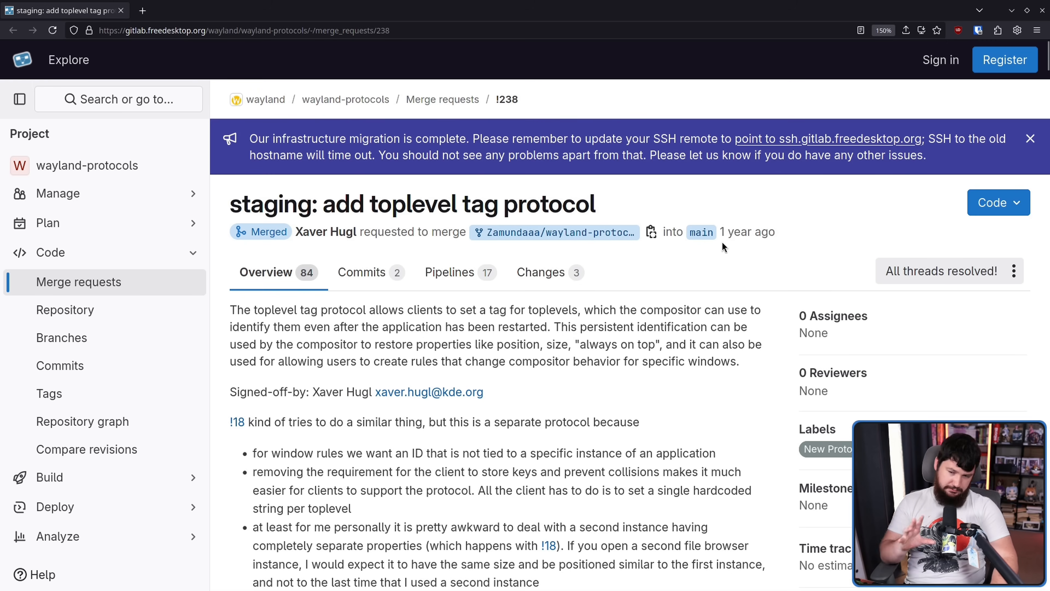
pyautogui.moveTo(748, 231)
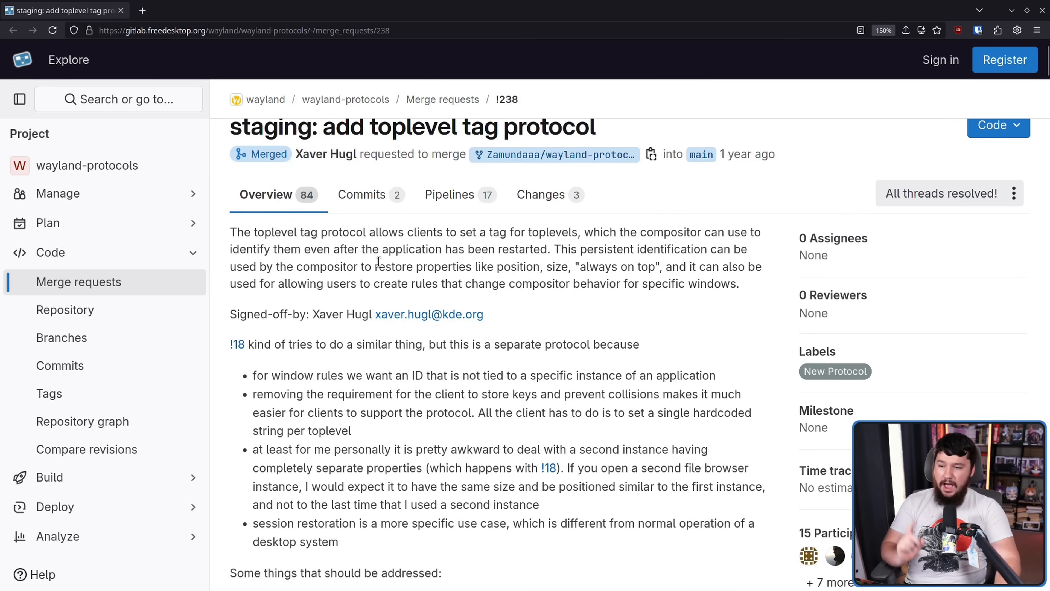
pyautogui.moveTo(382, 260)
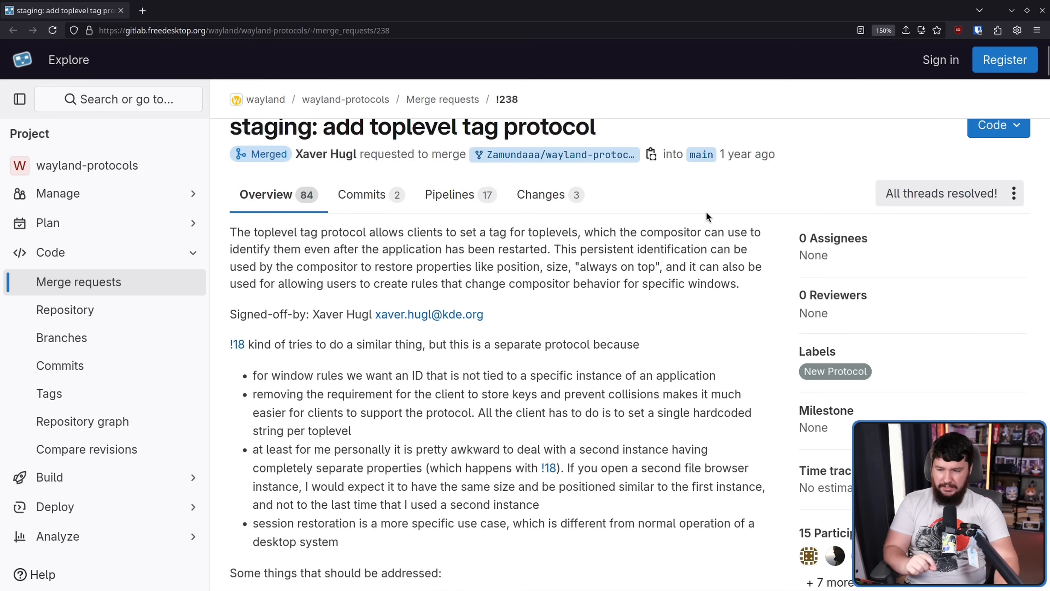
pyautogui.moveTo(711, 206)
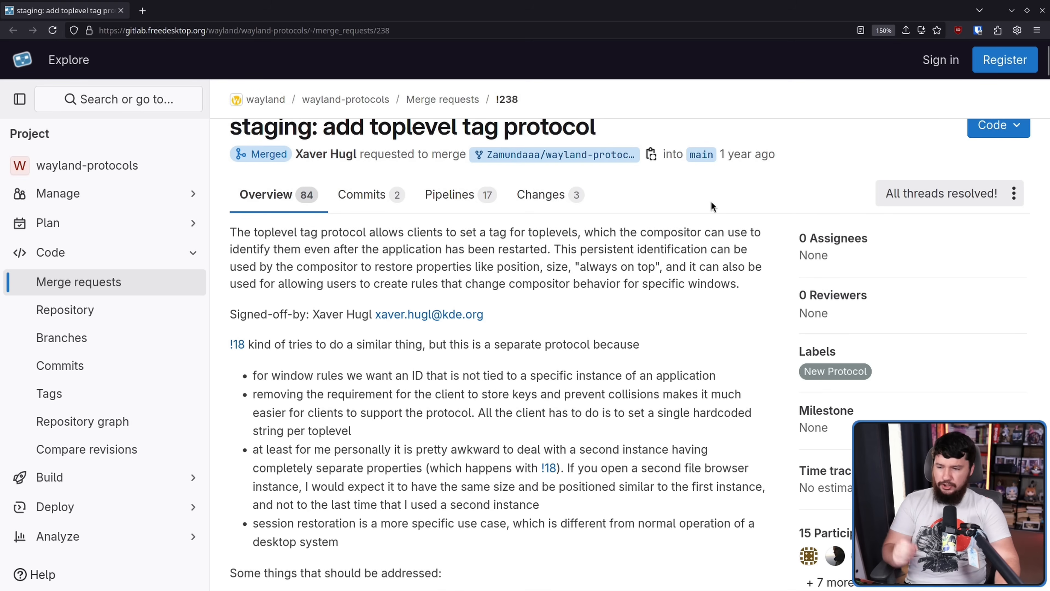
pyautogui.moveTo(715, 197)
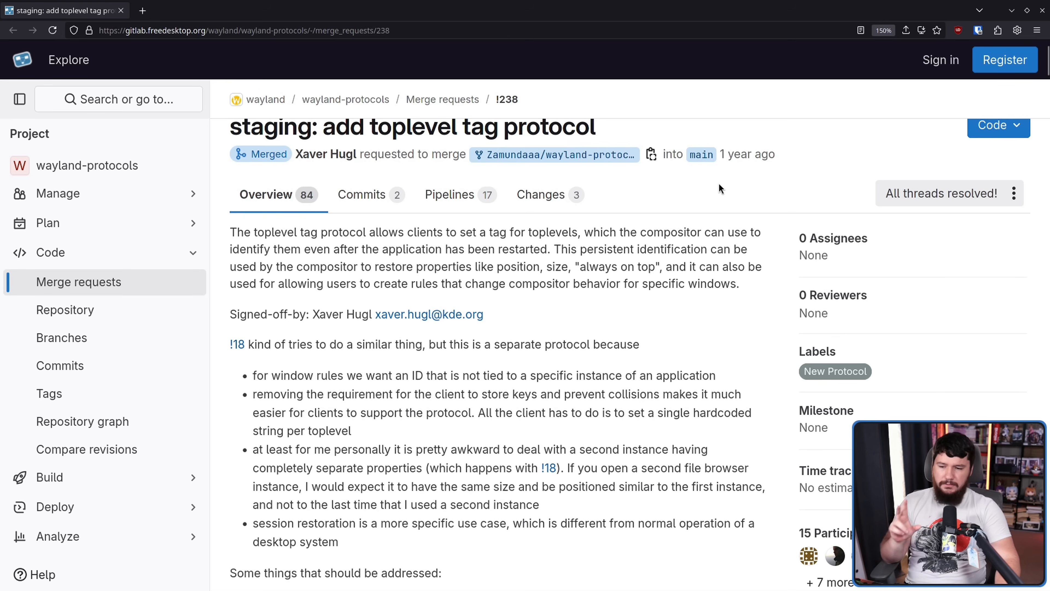
pyautogui.moveTo(608, 245)
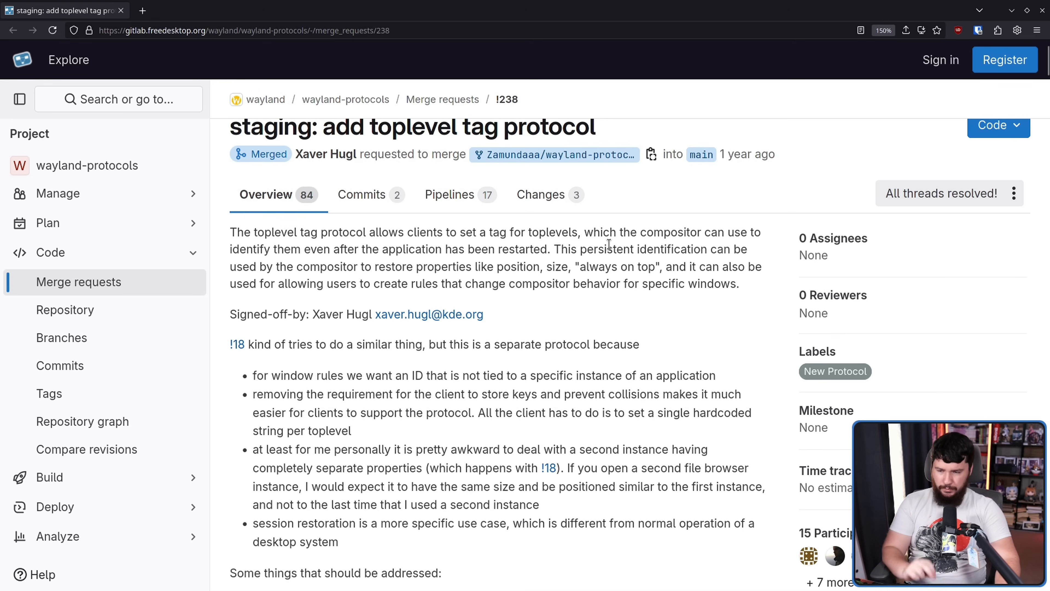
# Toggle and reposition the terminal window while away from the merge request tab
pyautogui.doubleClick(552, 232)
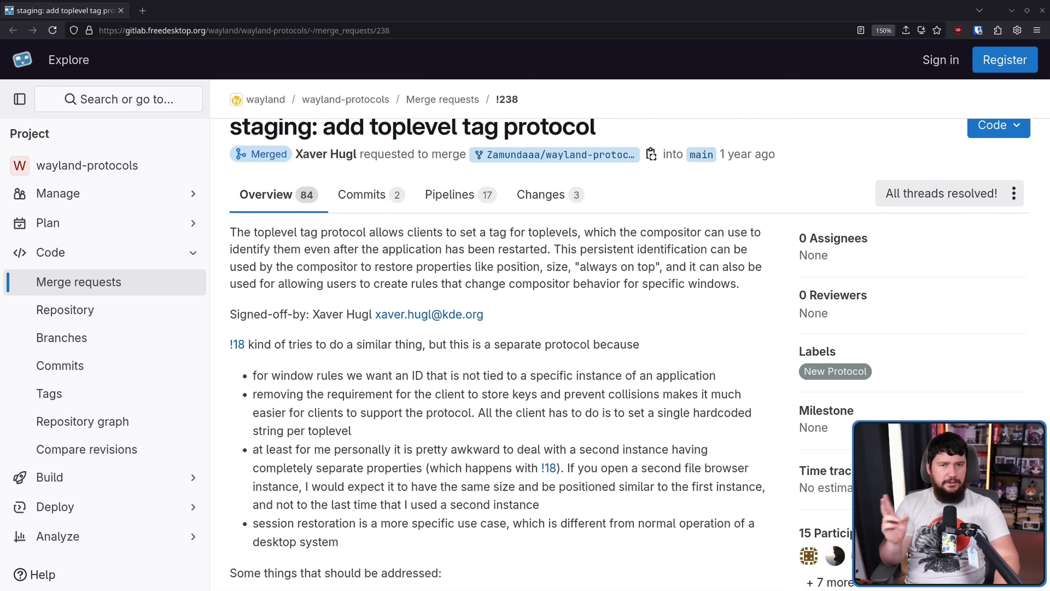
pyautogui.moveTo(98, 266)
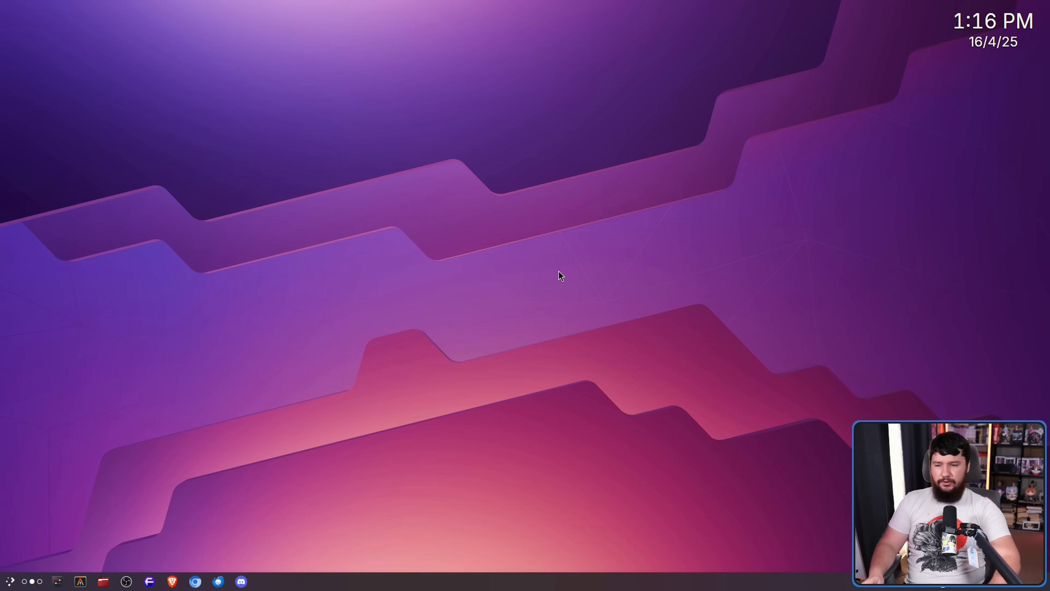
pyautogui.moveTo(618, 180)
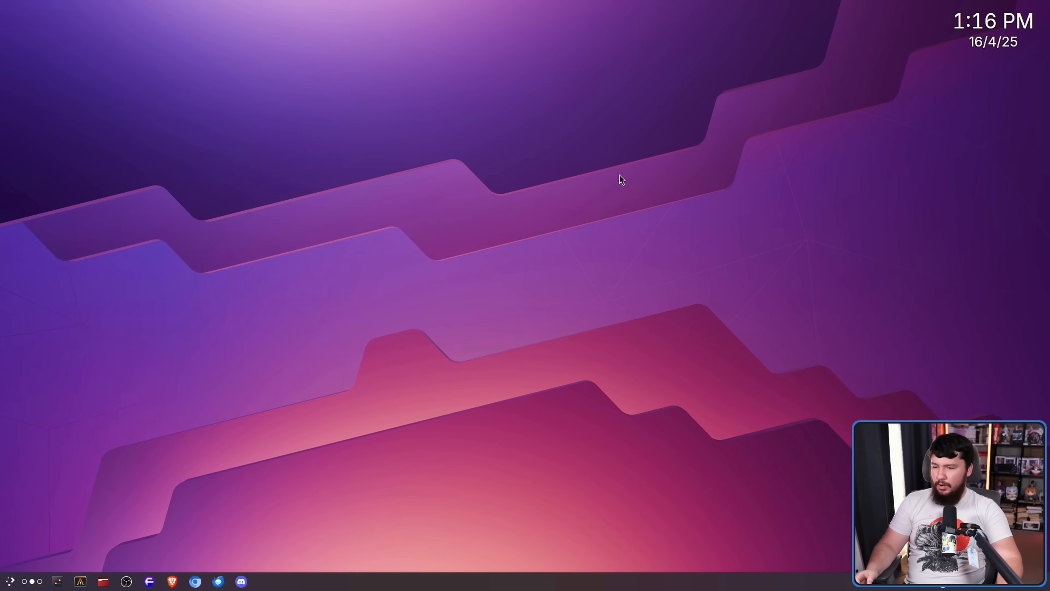
pyautogui.moveTo(38, 41)
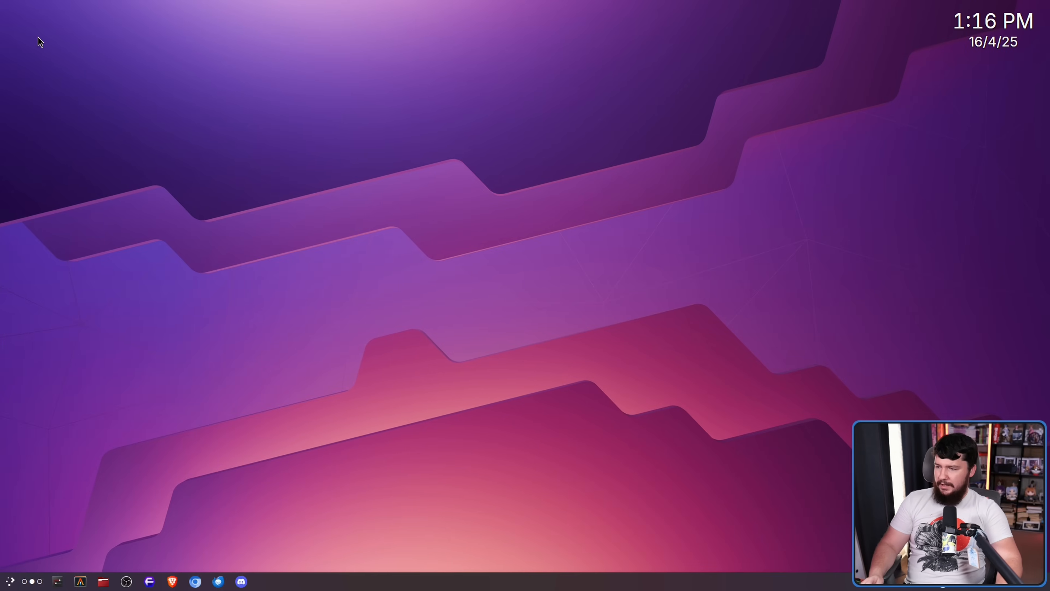
pyautogui.click(80, 581)
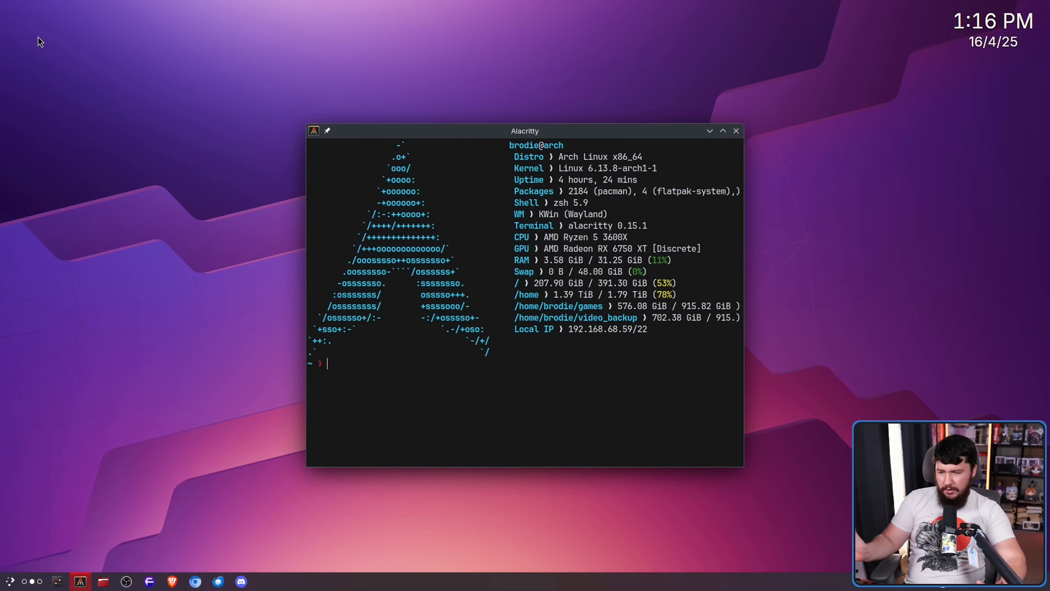
pyautogui.moveTo(525, 131); pyautogui.dragTo(578, 143)
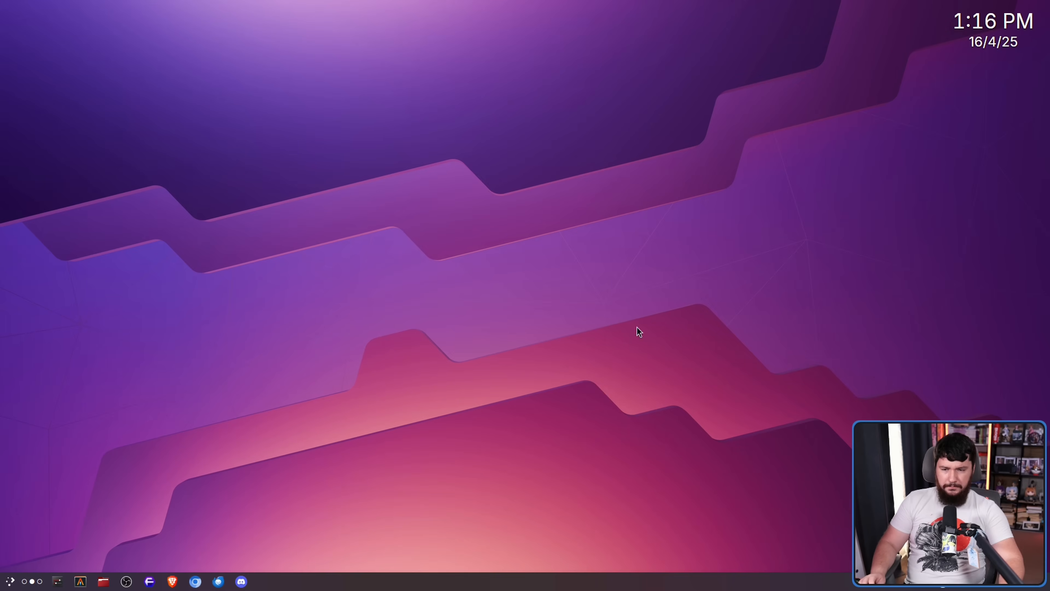
pyautogui.click(79, 580)
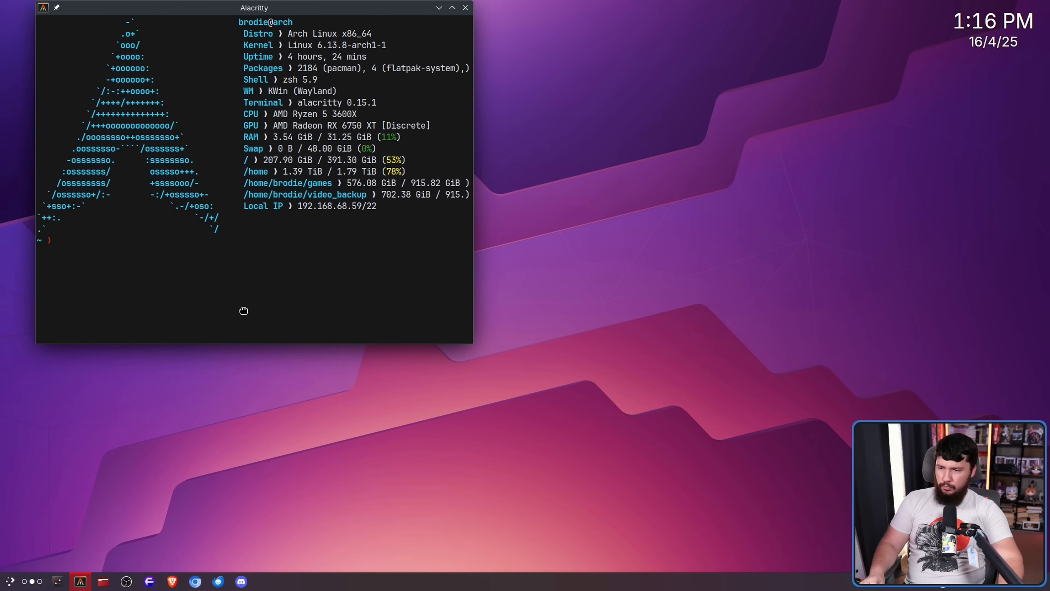
pyautogui.click(464, 7)
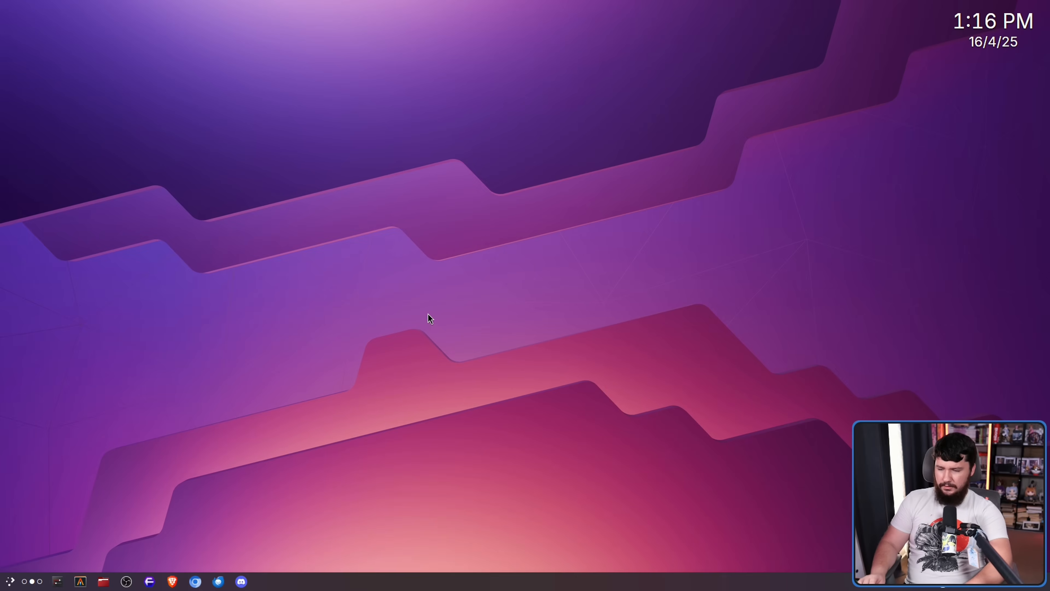
pyautogui.click(78, 581)
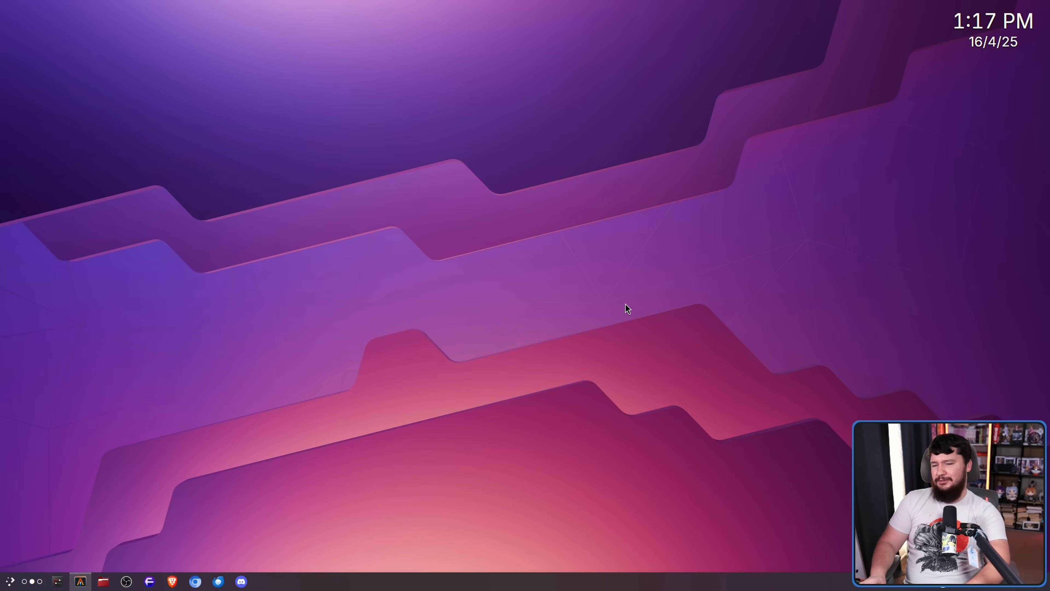
pyautogui.click(79, 580)
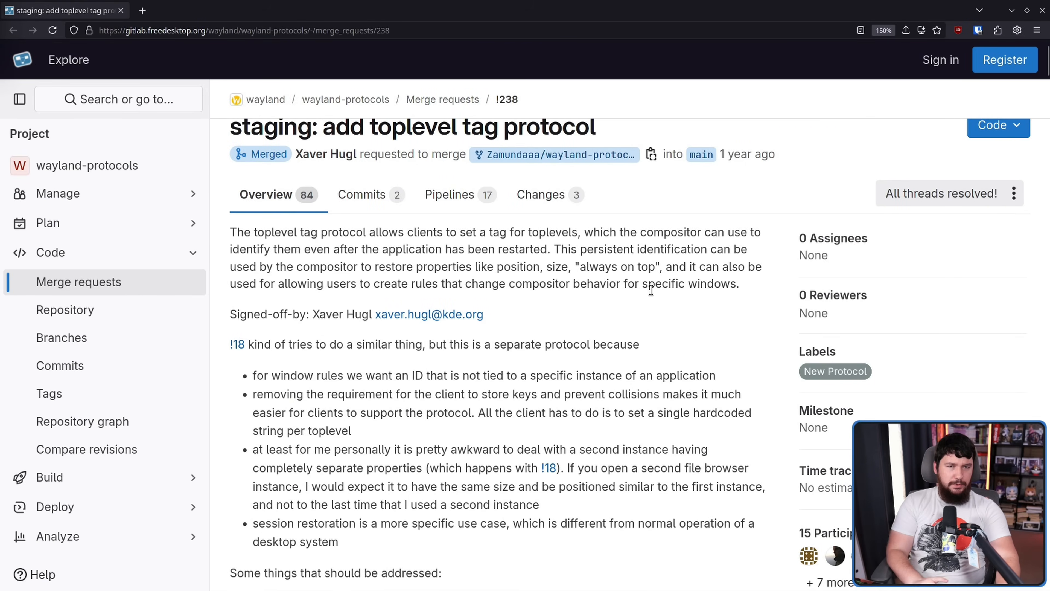
pyautogui.moveTo(653, 303)
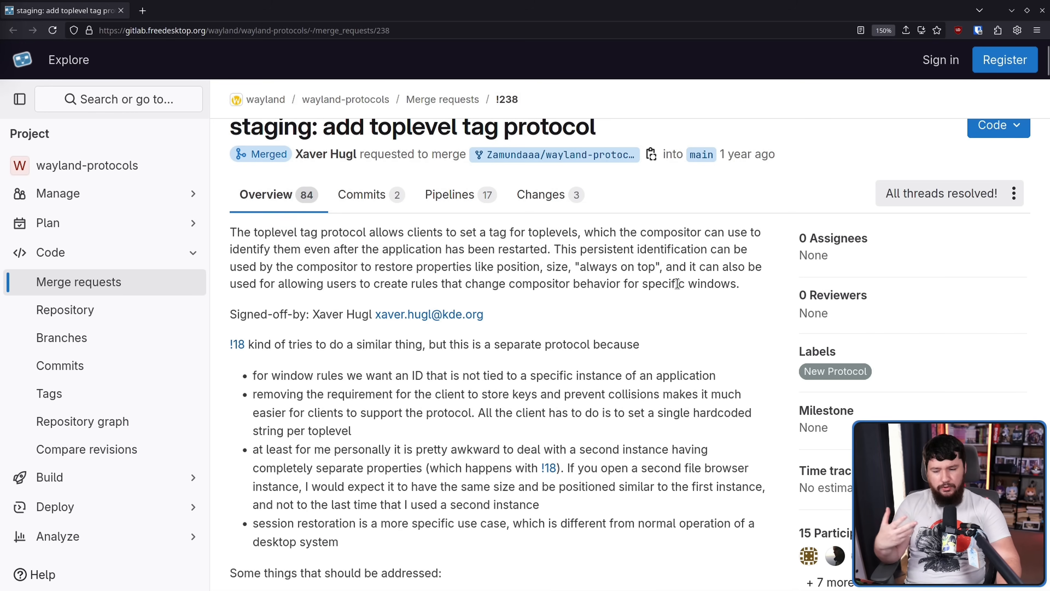
pyautogui.moveTo(682, 280)
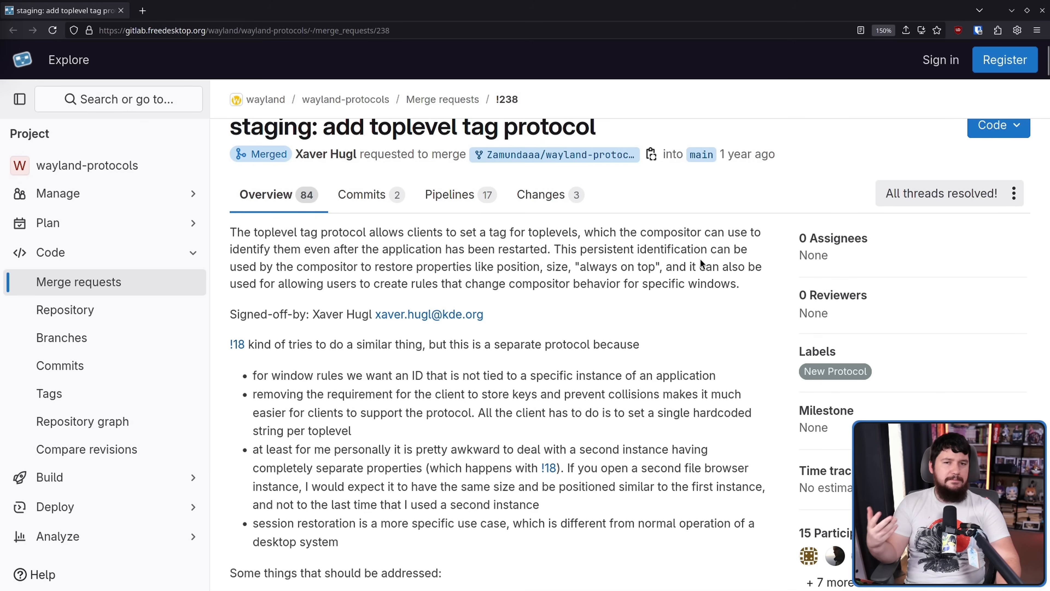
pyautogui.moveTo(715, 263)
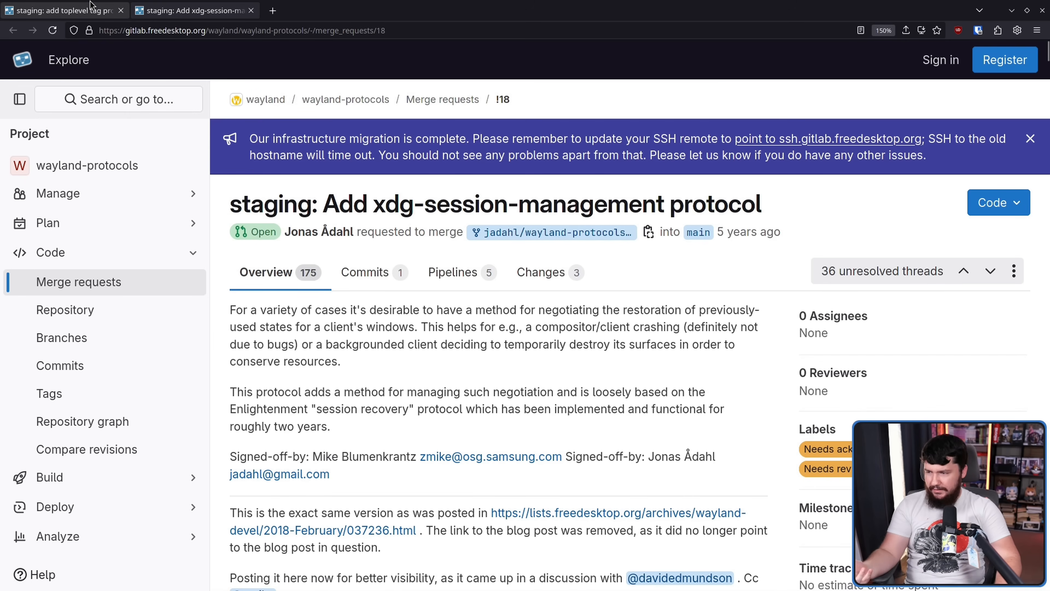
# Switch back to the toplevel tag protocol merge request !238 tab
pyautogui.click(60, 10)
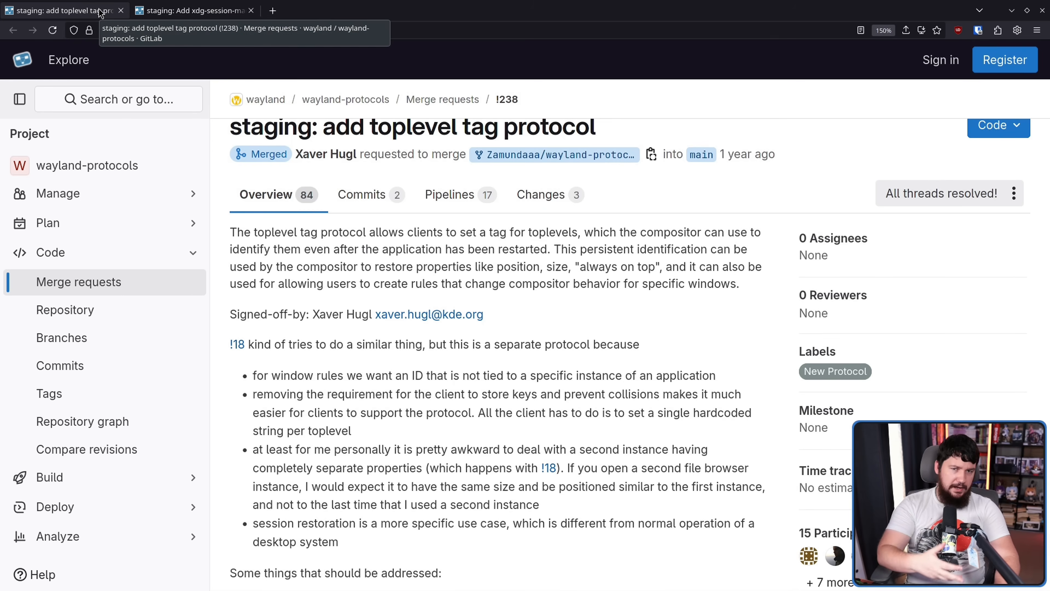
pyautogui.moveTo(916, 339)
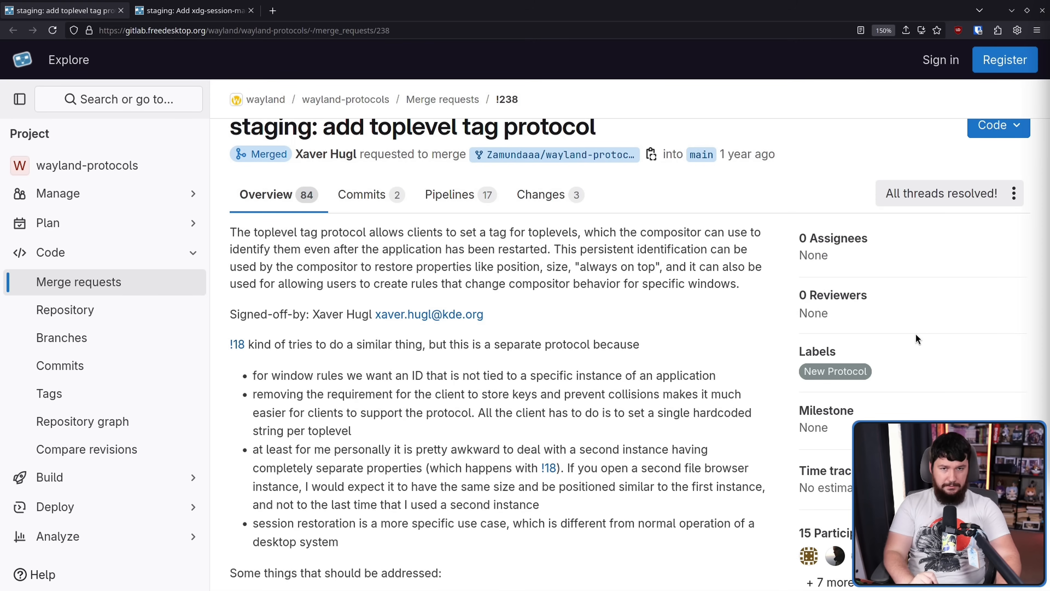
pyautogui.moveTo(235, 344)
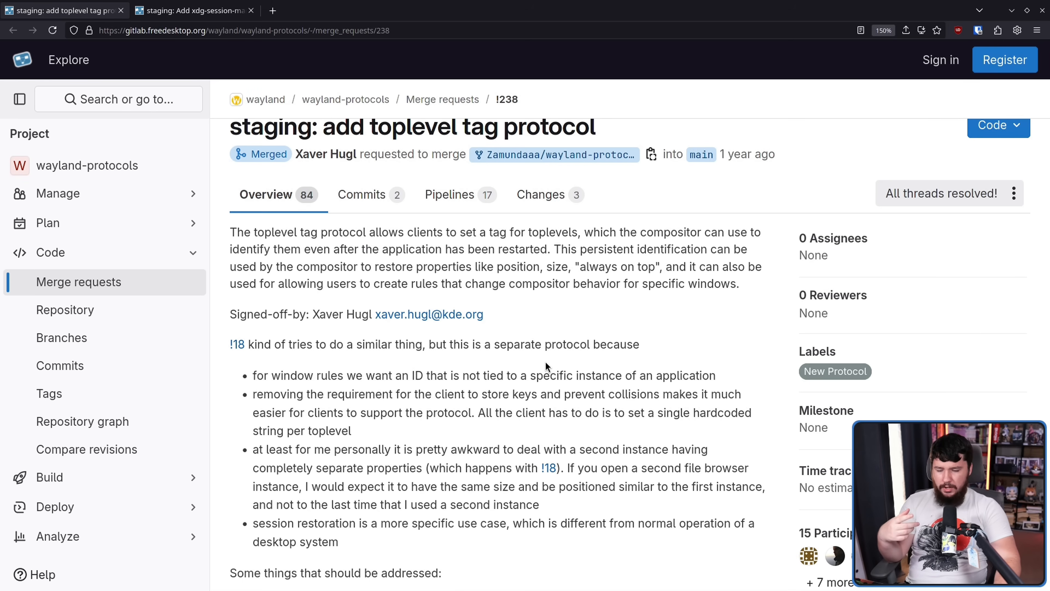
pyautogui.moveTo(566, 366)
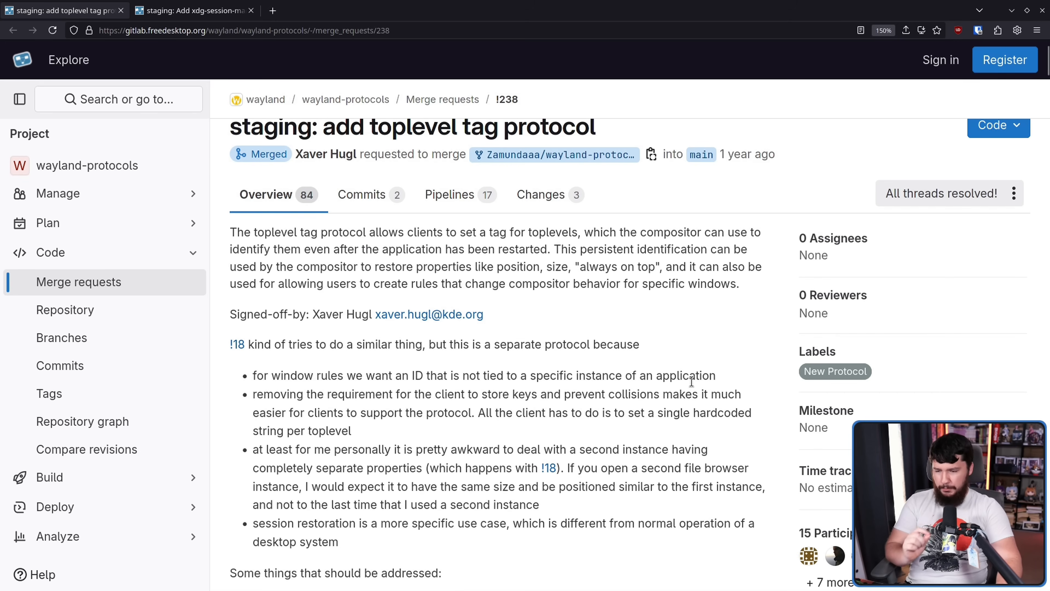
pyautogui.moveTo(736, 393)
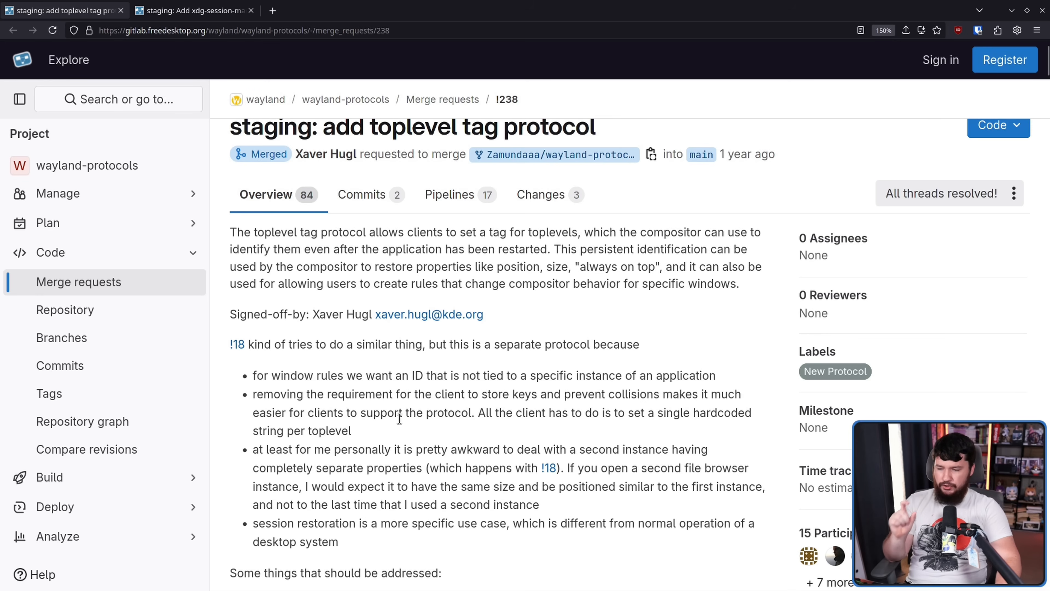
pyautogui.moveTo(362, 440)
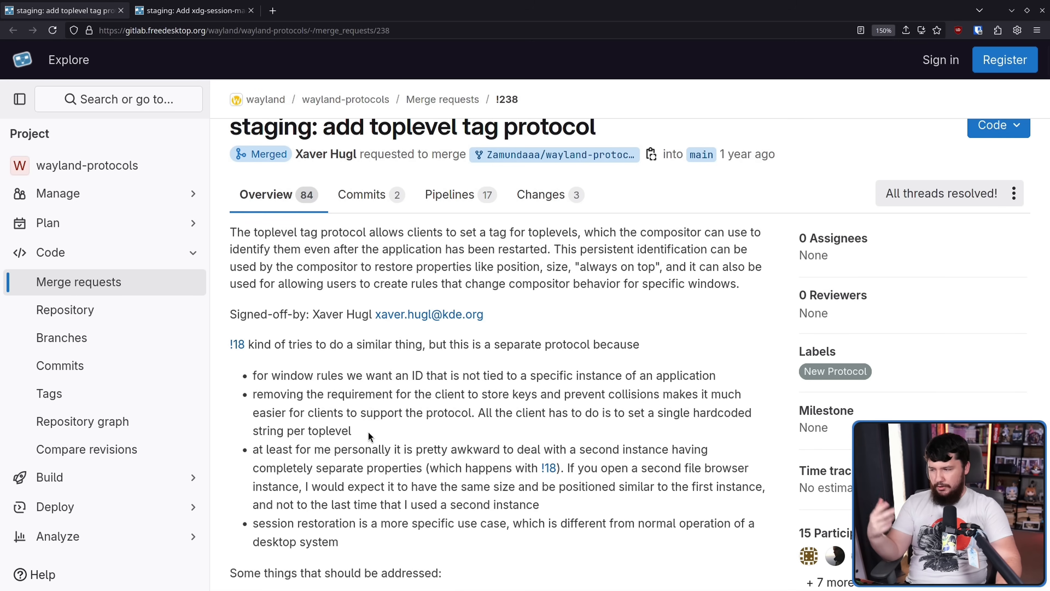
pyautogui.moveTo(373, 432)
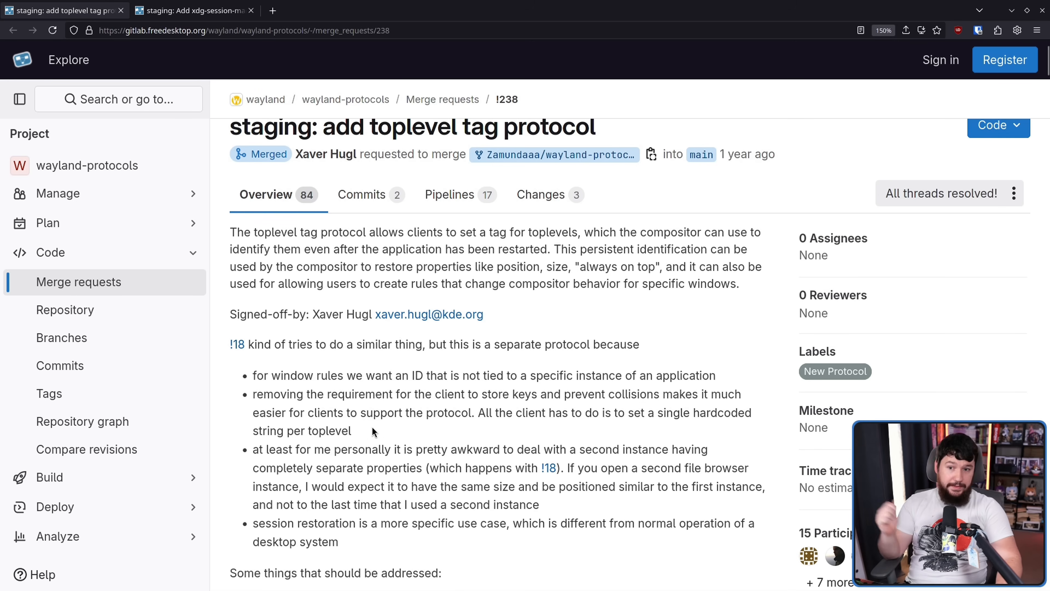
pyautogui.moveTo(452, 399)
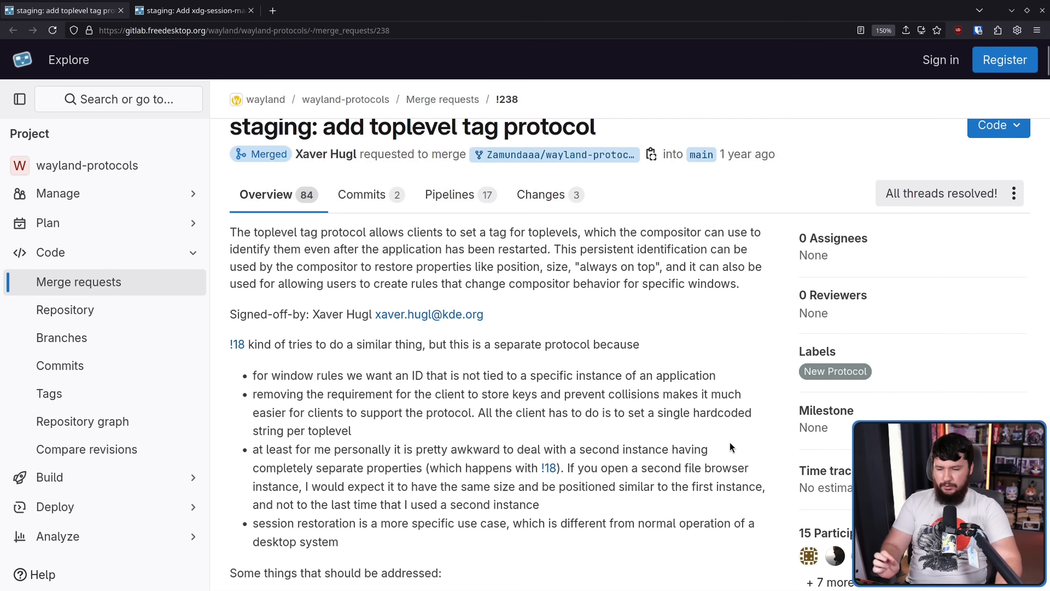
pyautogui.moveTo(727, 435)
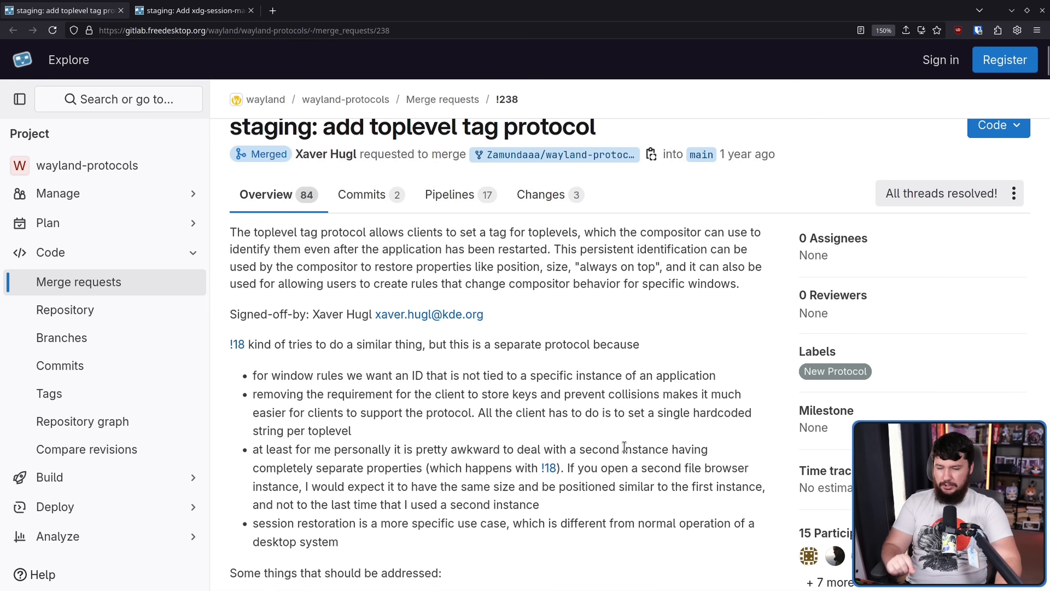
pyautogui.moveTo(612, 427)
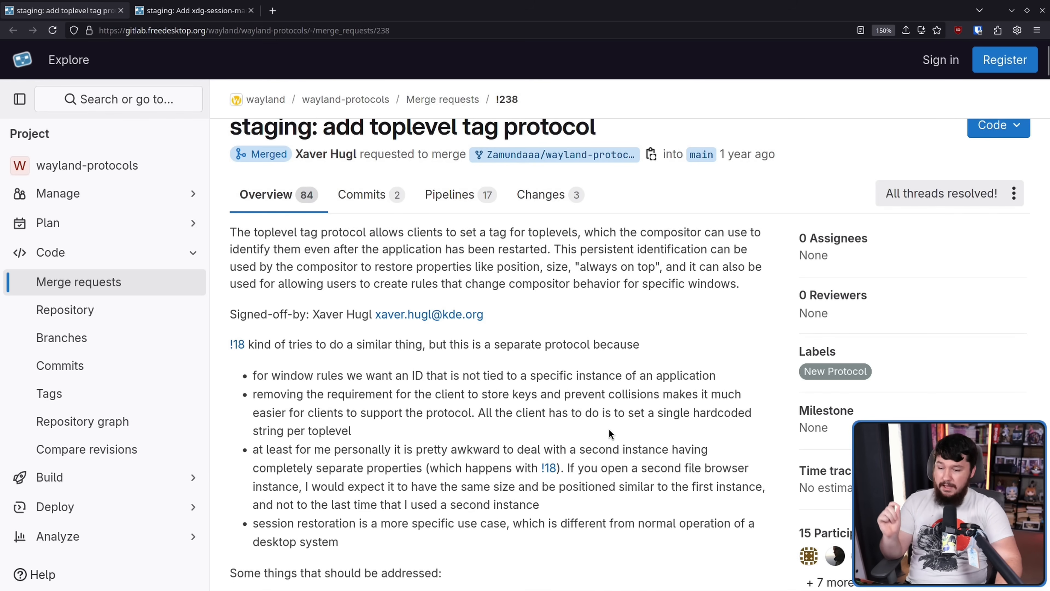
pyautogui.moveTo(558, 491)
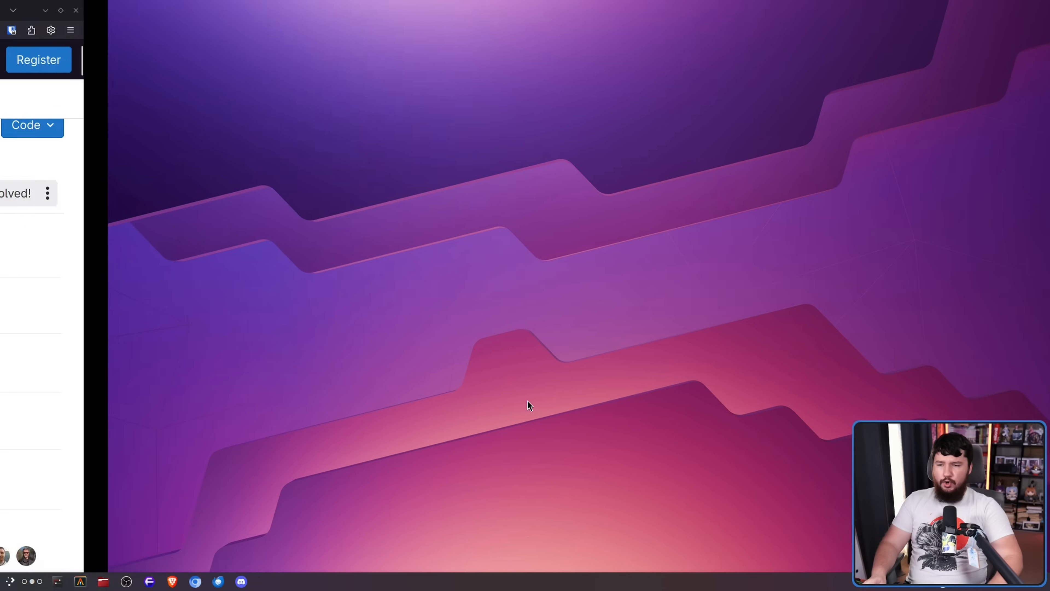
pyautogui.click(80, 581)
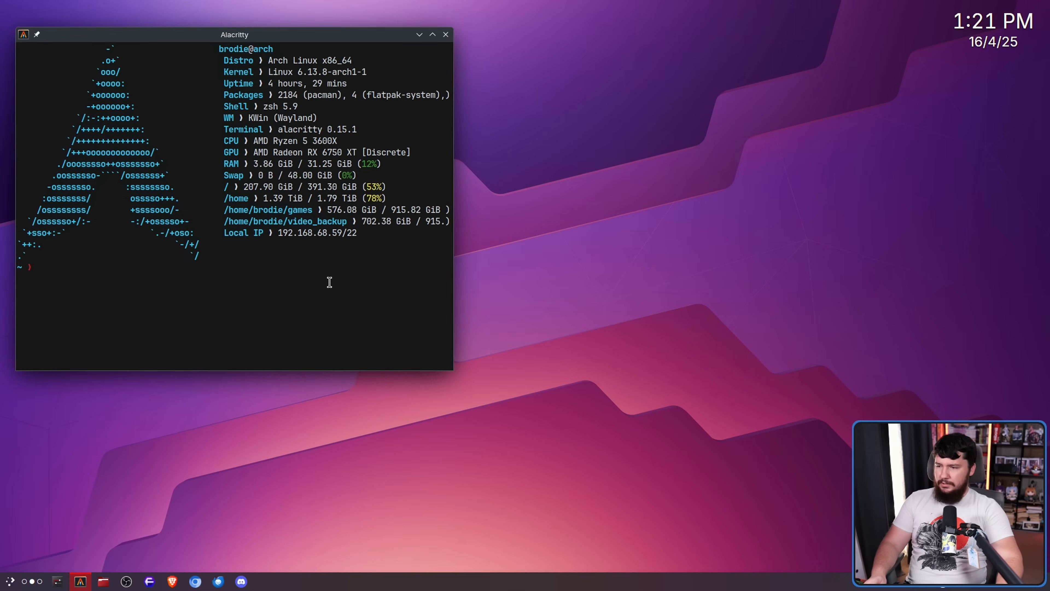
pyautogui.moveTo(235, 34); pyautogui.dragTo(524, 131)
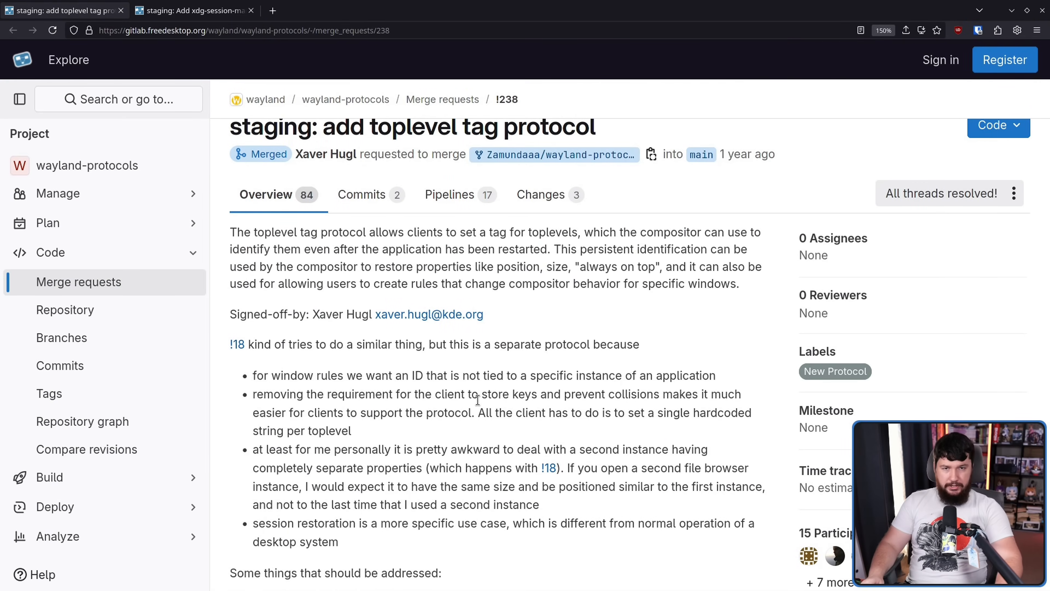
# Scroll the !238 description down to the 'Some things that should be addressed' checklist and merging requirements
pyautogui.scroll(-3)
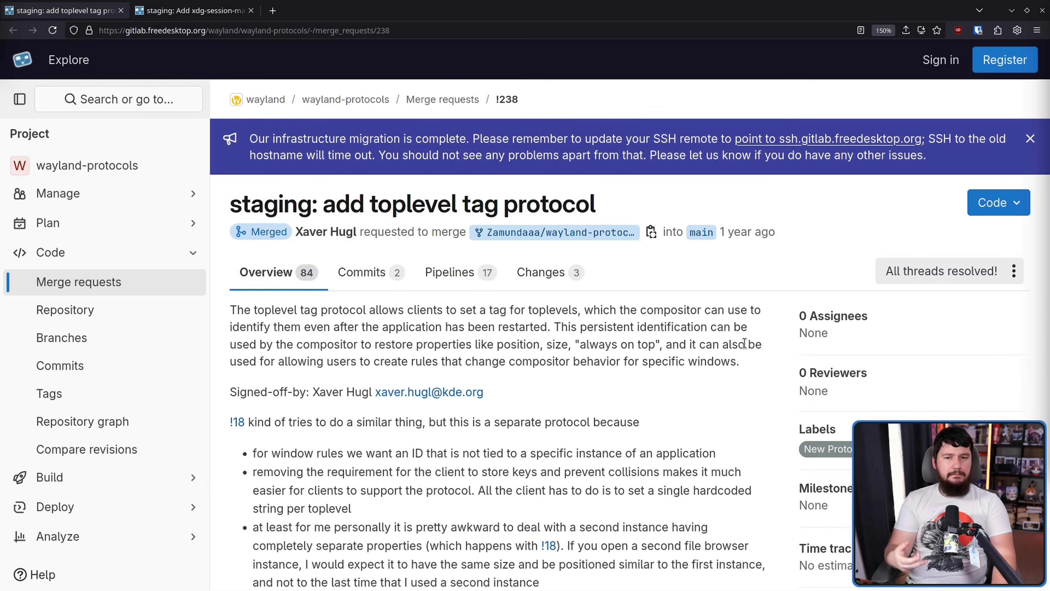
pyautogui.moveTo(743, 232)
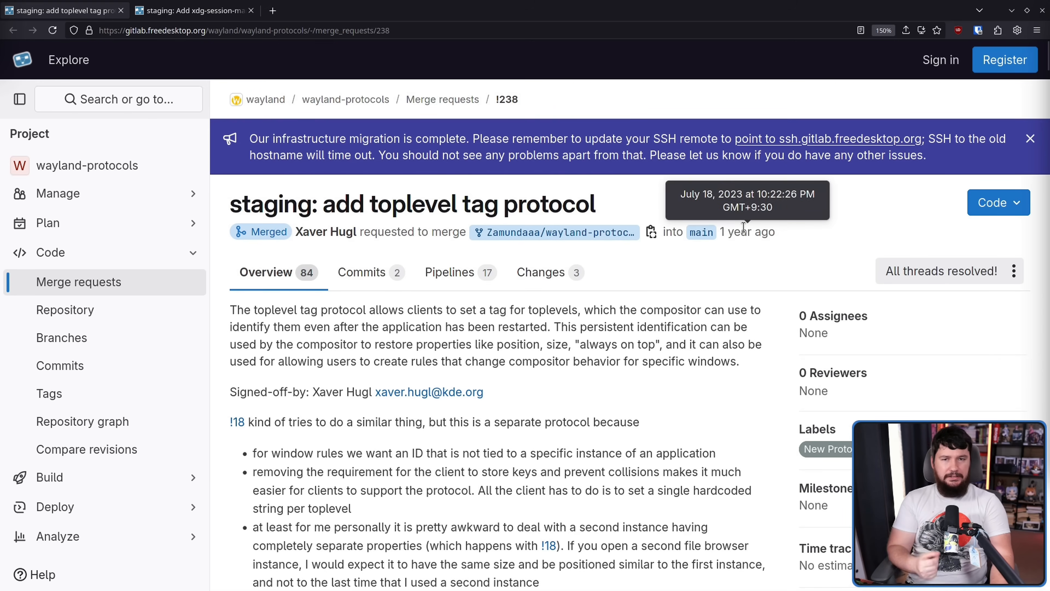
pyautogui.moveTo(678, 260)
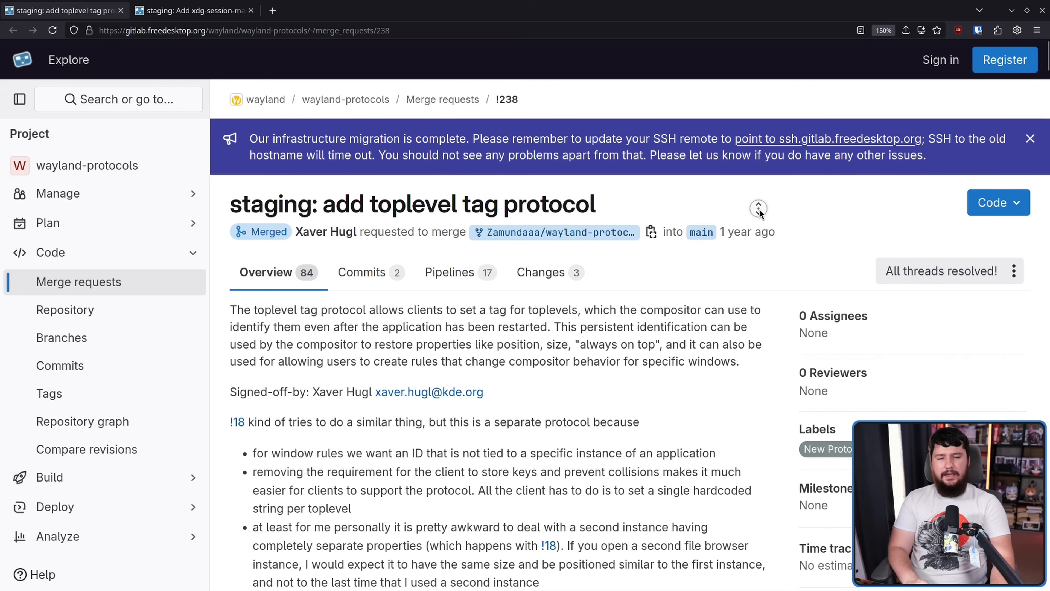
pyautogui.scroll(-3)
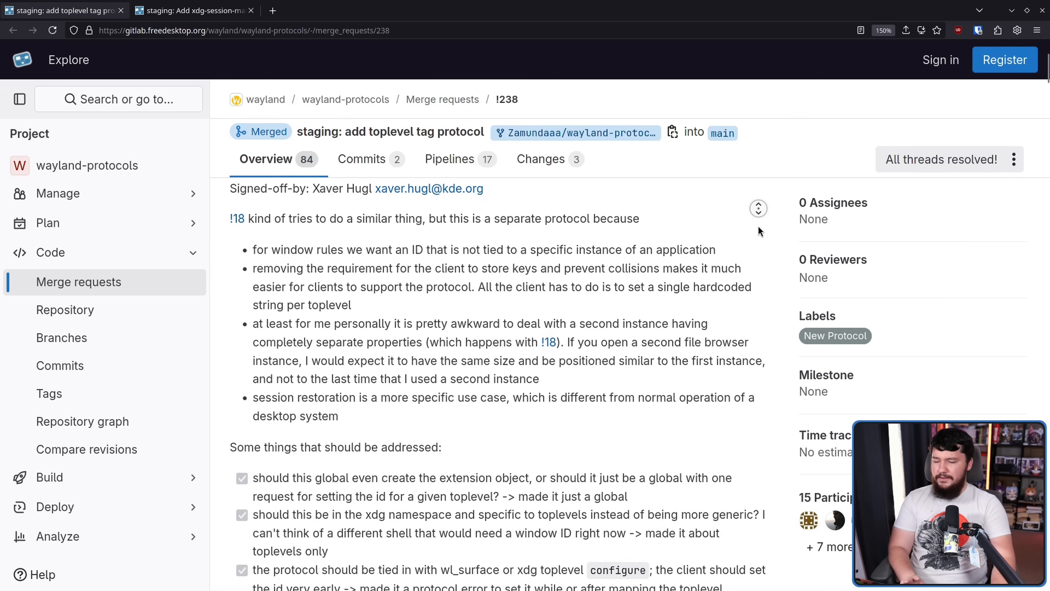
pyautogui.scroll(-3)
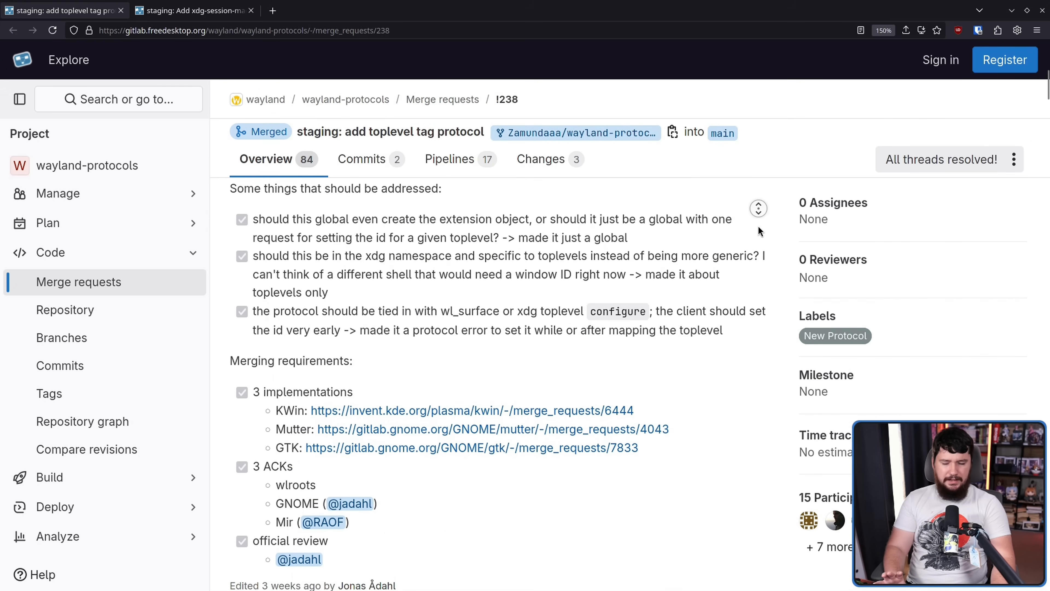
# Scroll past the merge details and pipelines into Activity, reaching Jonas Ådahl's consensus comment
pyautogui.scroll(-3)
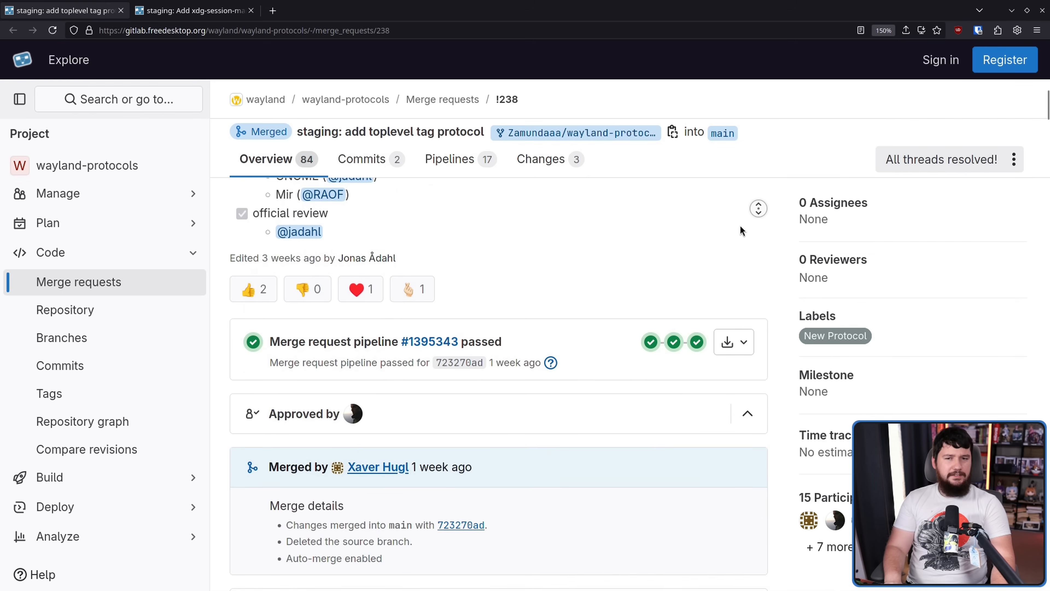
pyautogui.scroll(-3)
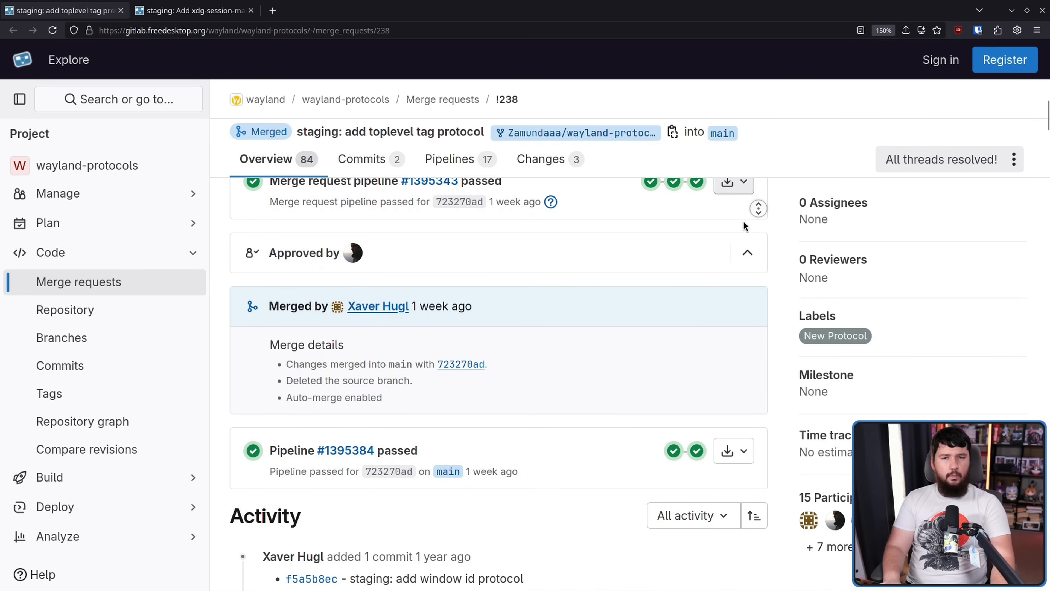
pyautogui.scroll(-3)
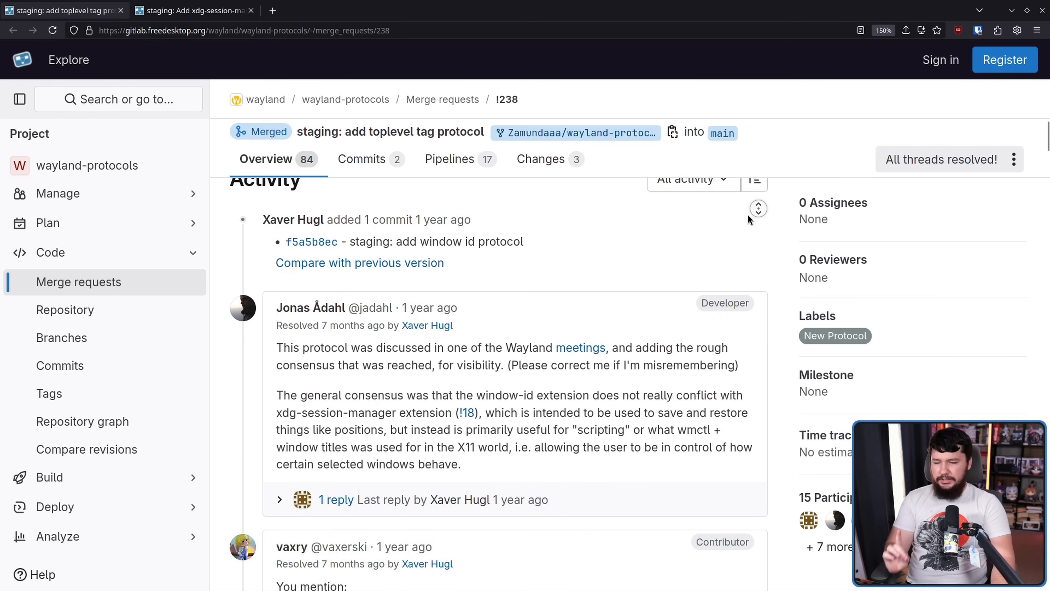
pyautogui.scroll(-3)
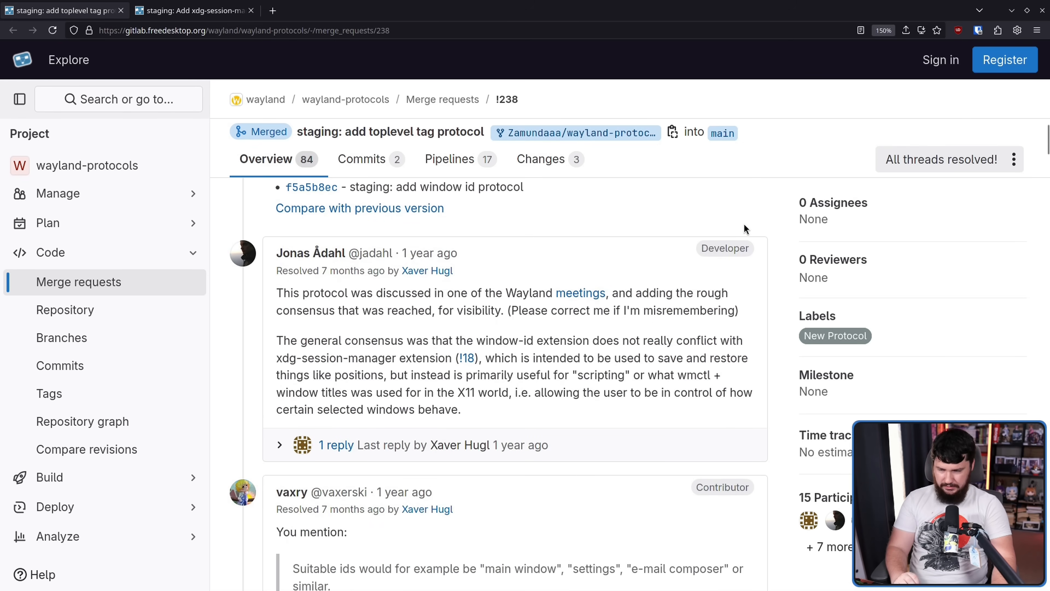
pyautogui.moveTo(454, 280)
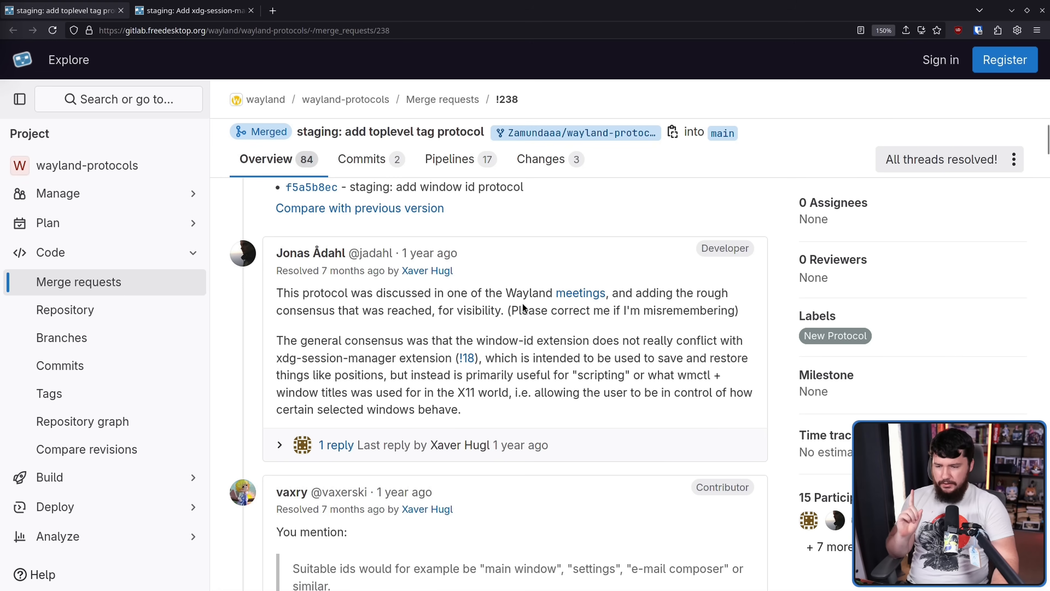
pyautogui.moveTo(530, 308)
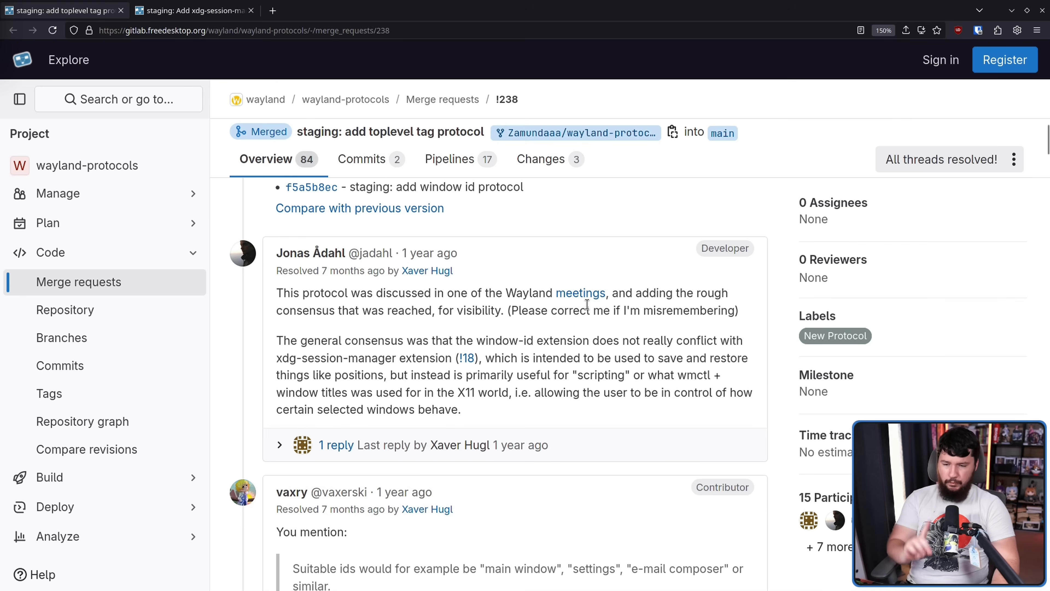
pyautogui.moveTo(753, 367)
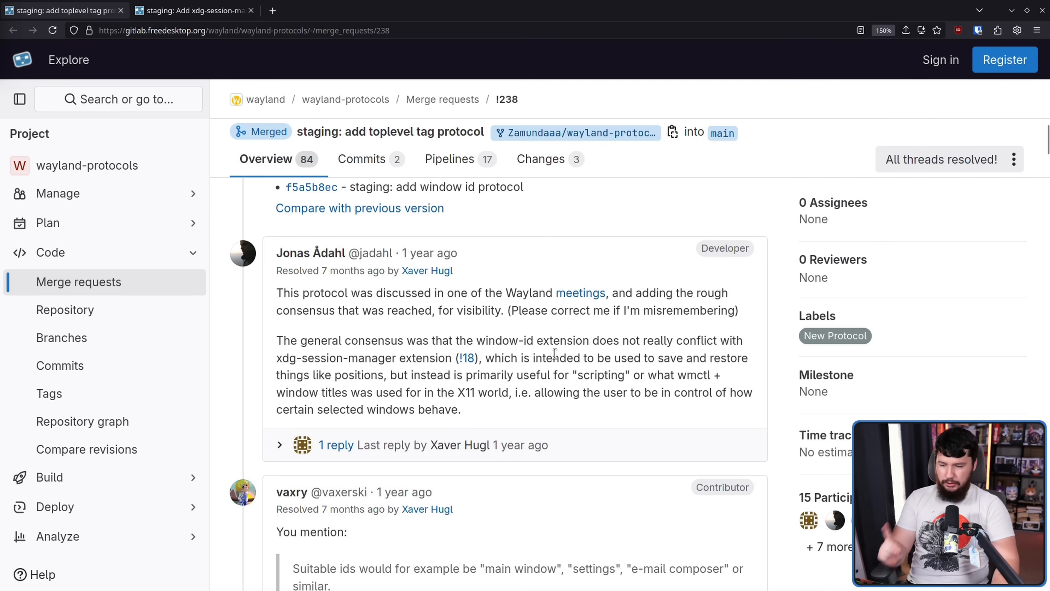
pyautogui.moveTo(566, 330)
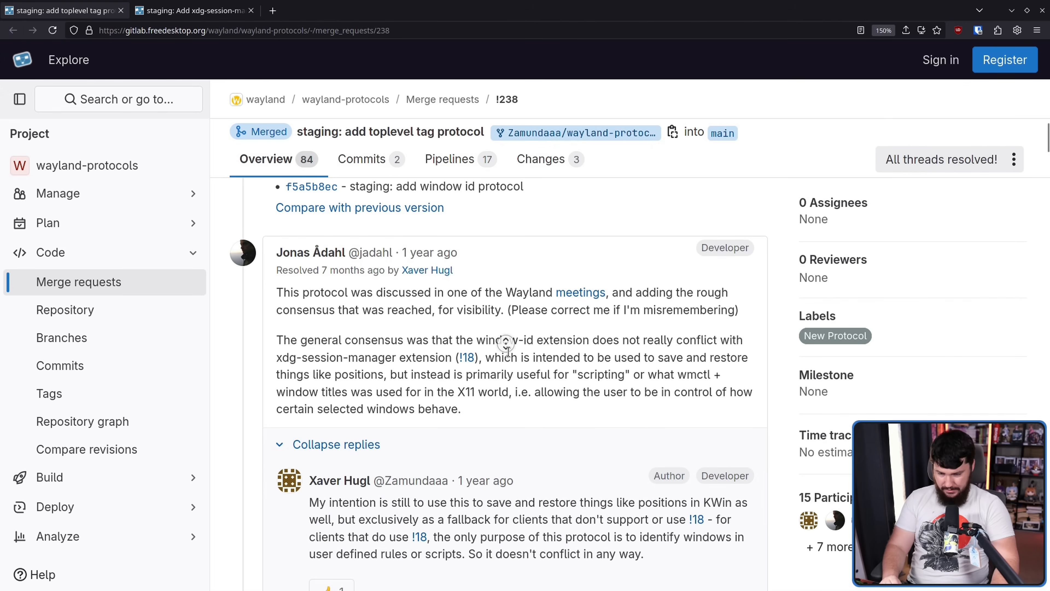
pyautogui.scroll(-3)
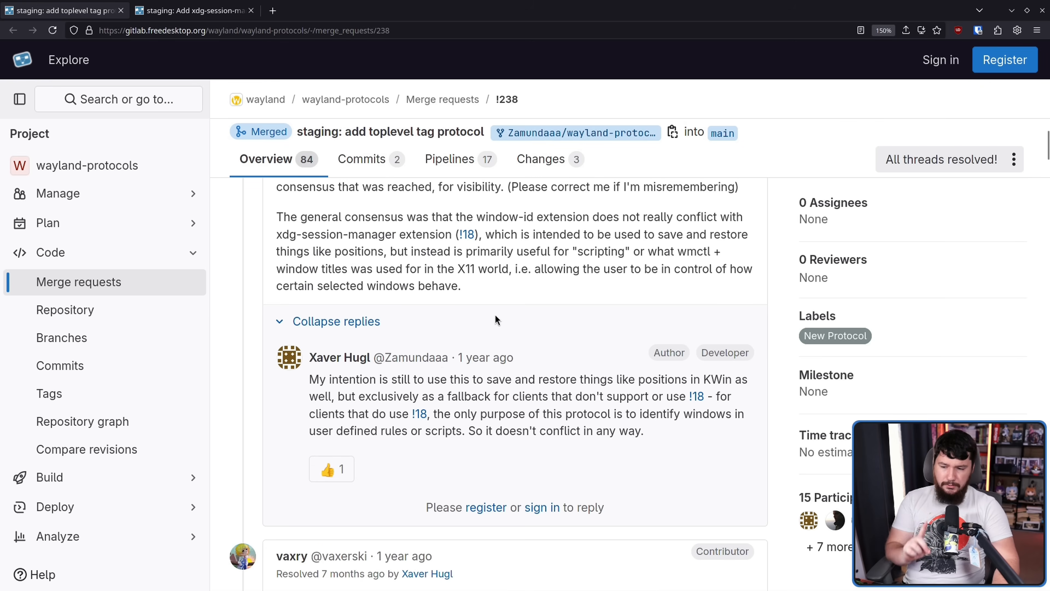
pyautogui.moveTo(578, 329)
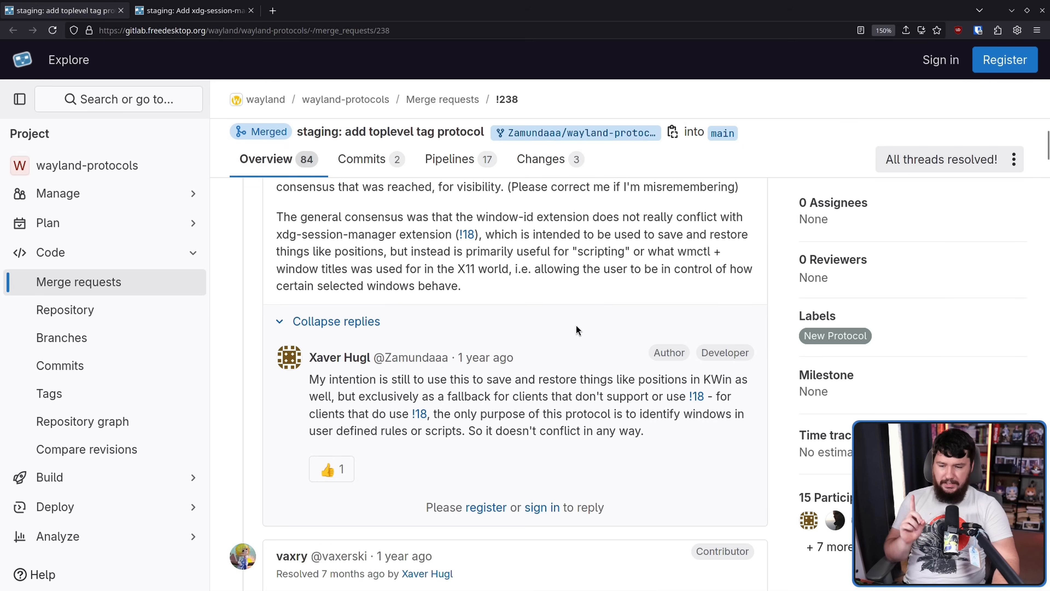
pyautogui.moveTo(592, 307)
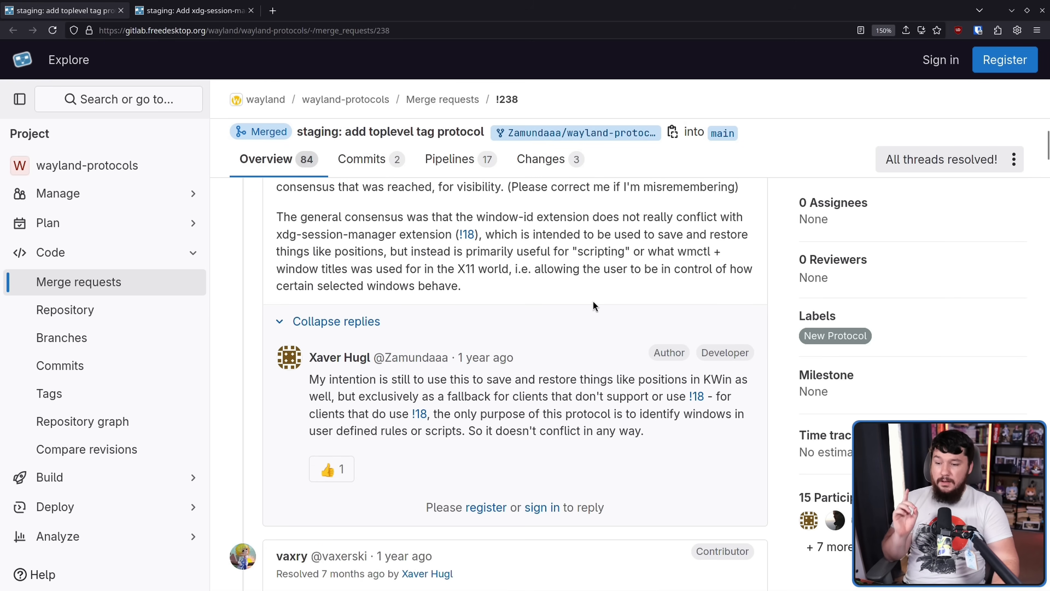
pyautogui.moveTo(597, 304)
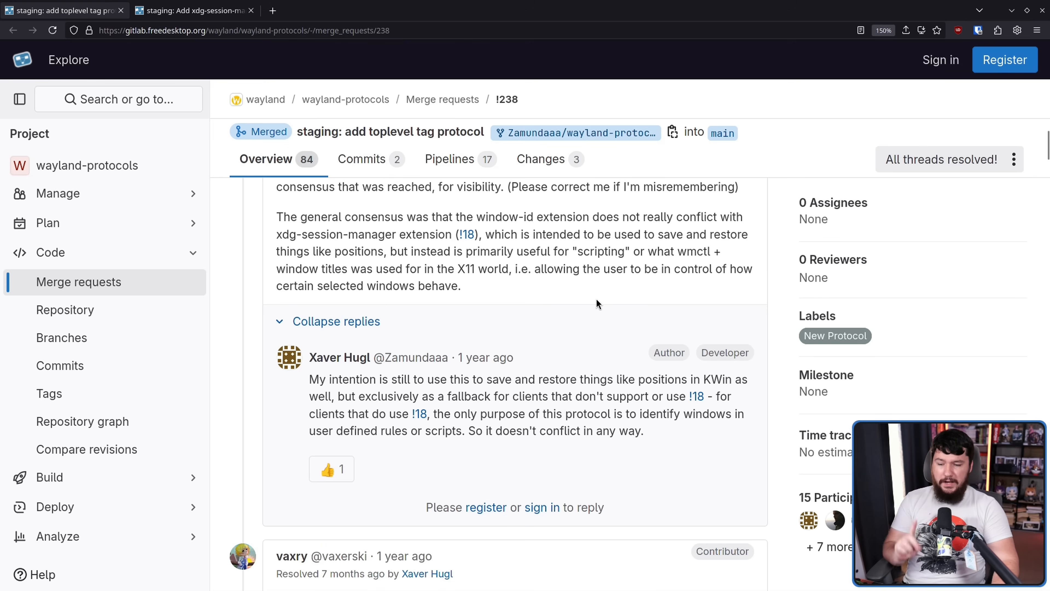
pyautogui.moveTo(703, 400)
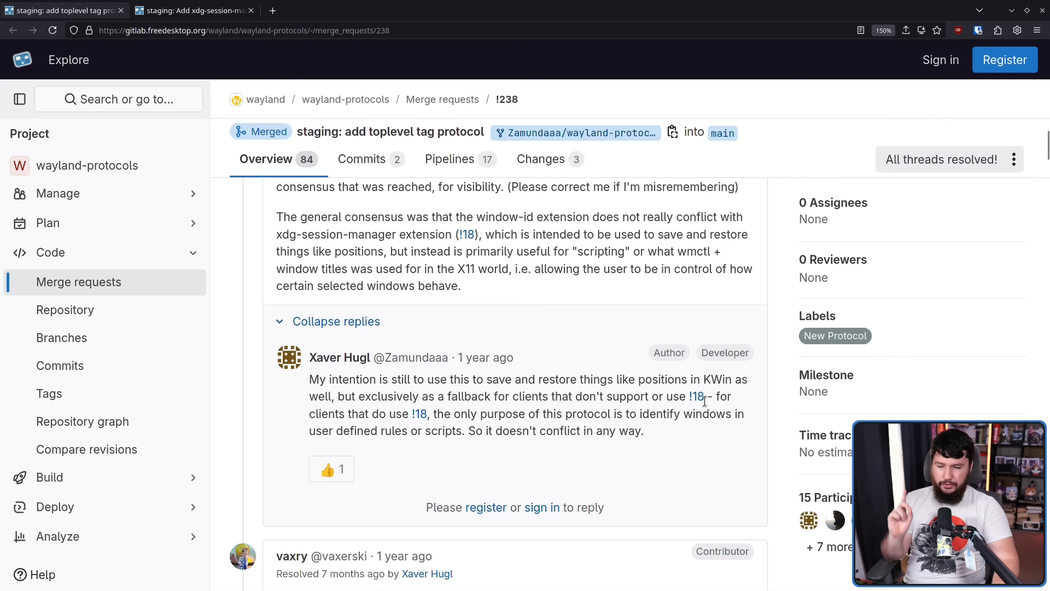
pyautogui.moveTo(755, 416)
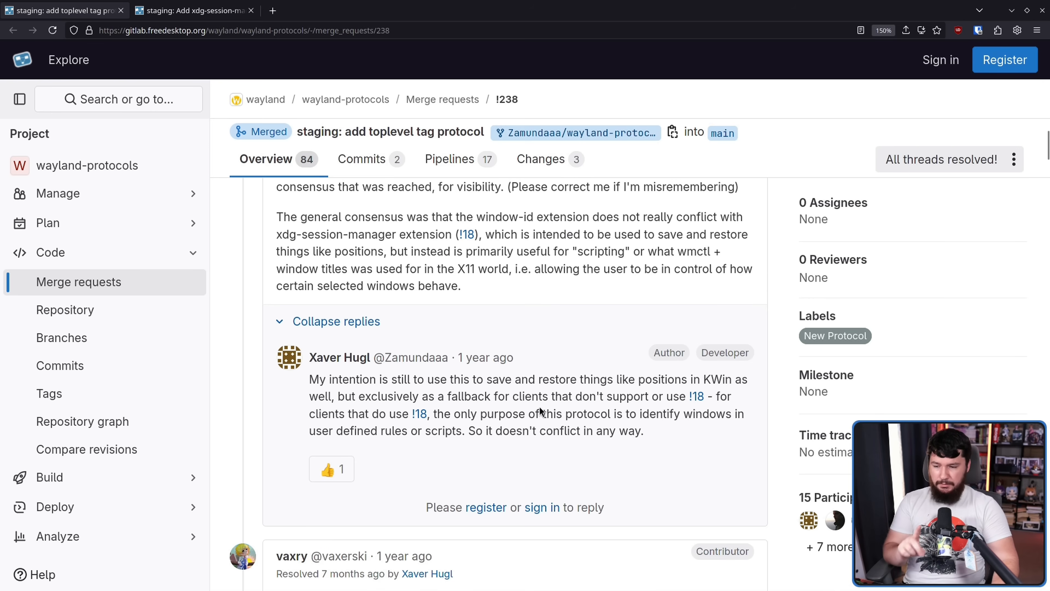
pyautogui.moveTo(696, 396)
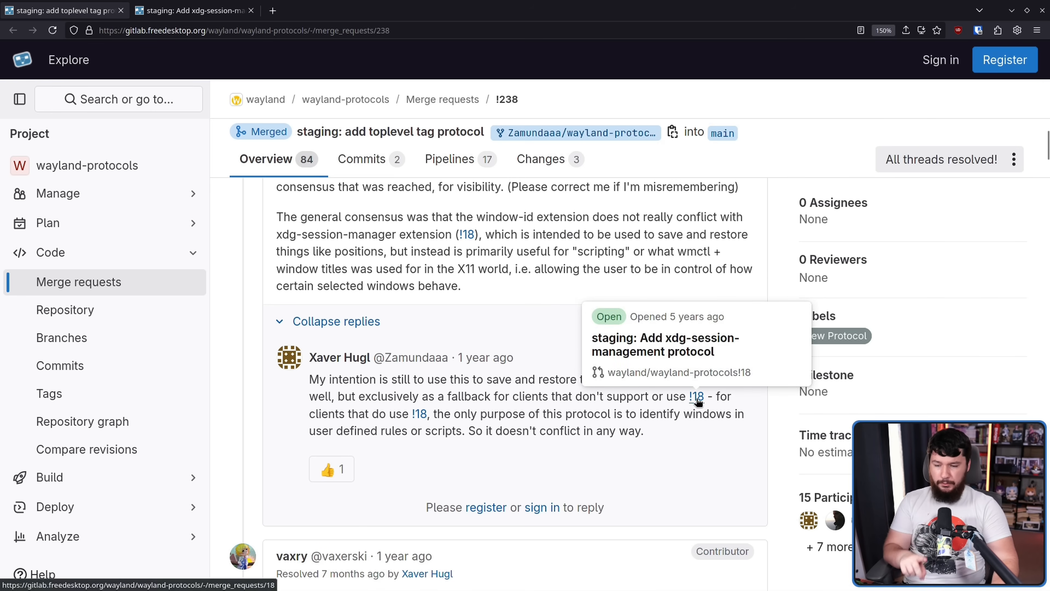
pyautogui.moveTo(733, 411)
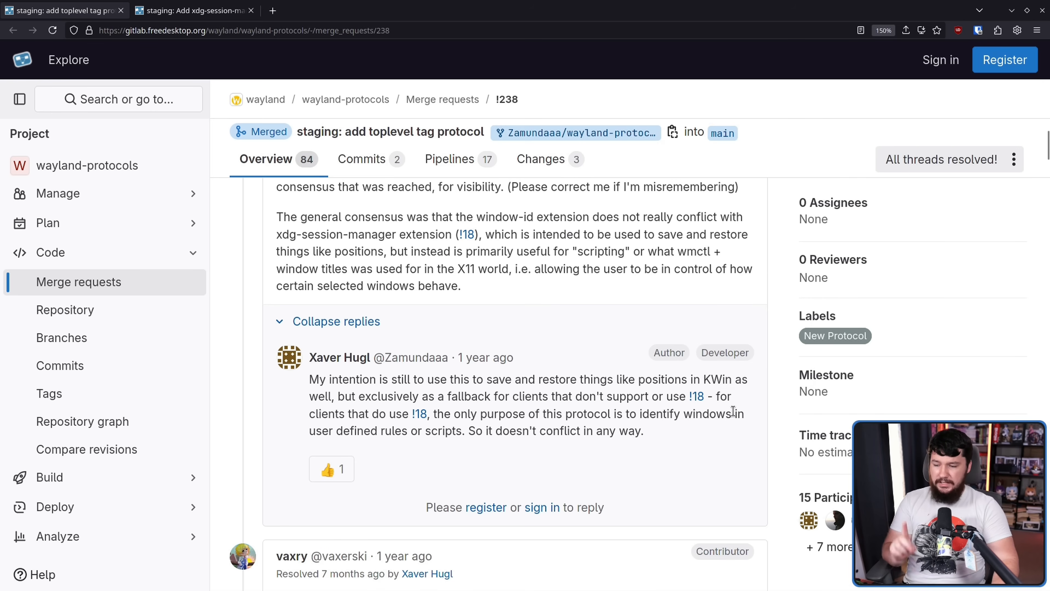
pyautogui.moveTo(740, 438)
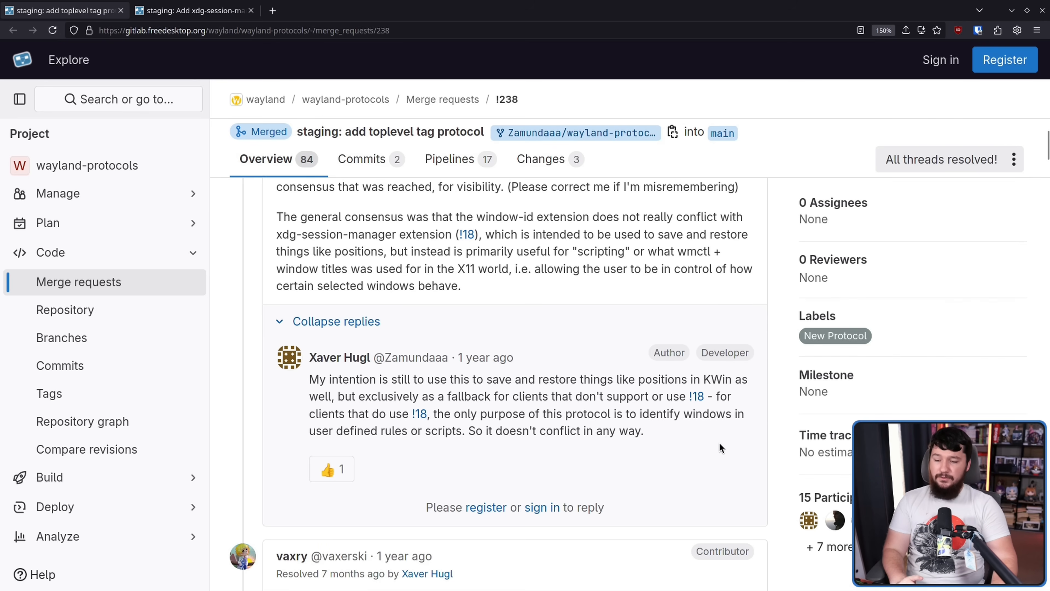
# Scroll down to Simon Ser's 'not sure ID is a good name' thread showing the rename to toplevel_tag
pyautogui.scroll(-3)
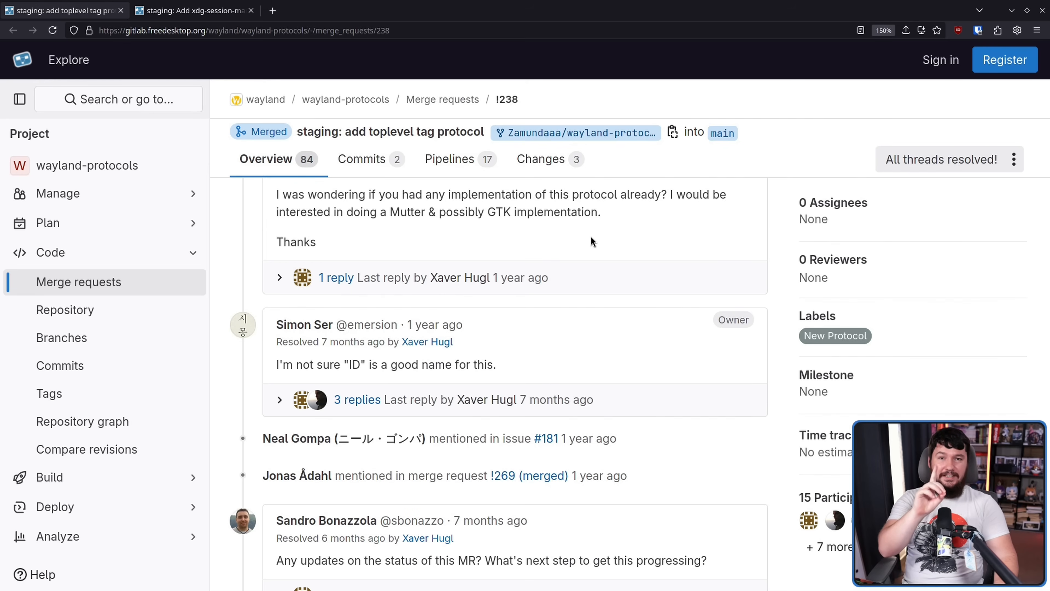
pyautogui.moveTo(578, 253)
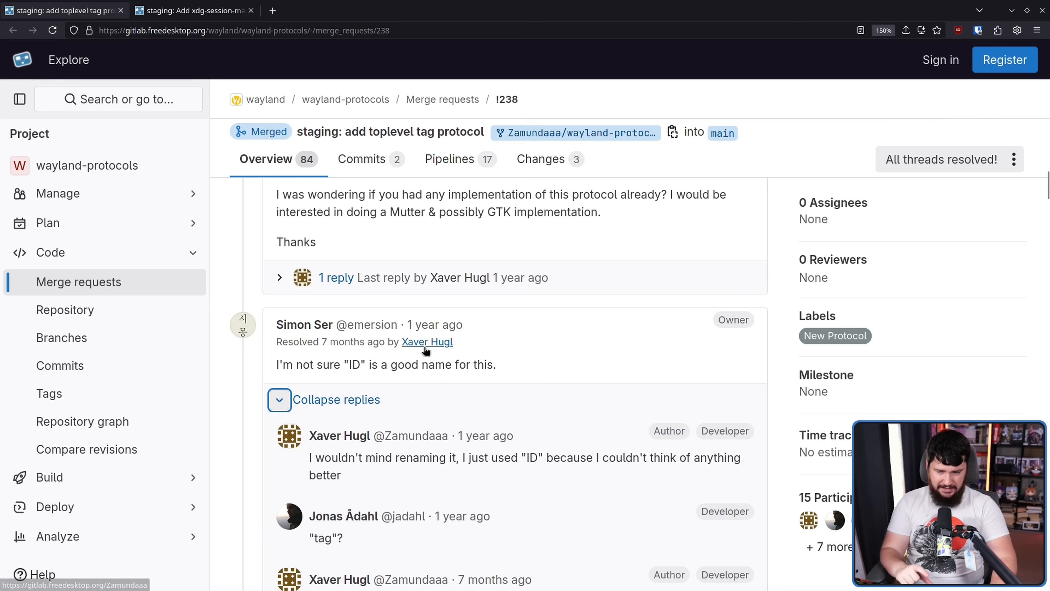
pyautogui.moveTo(578, 372)
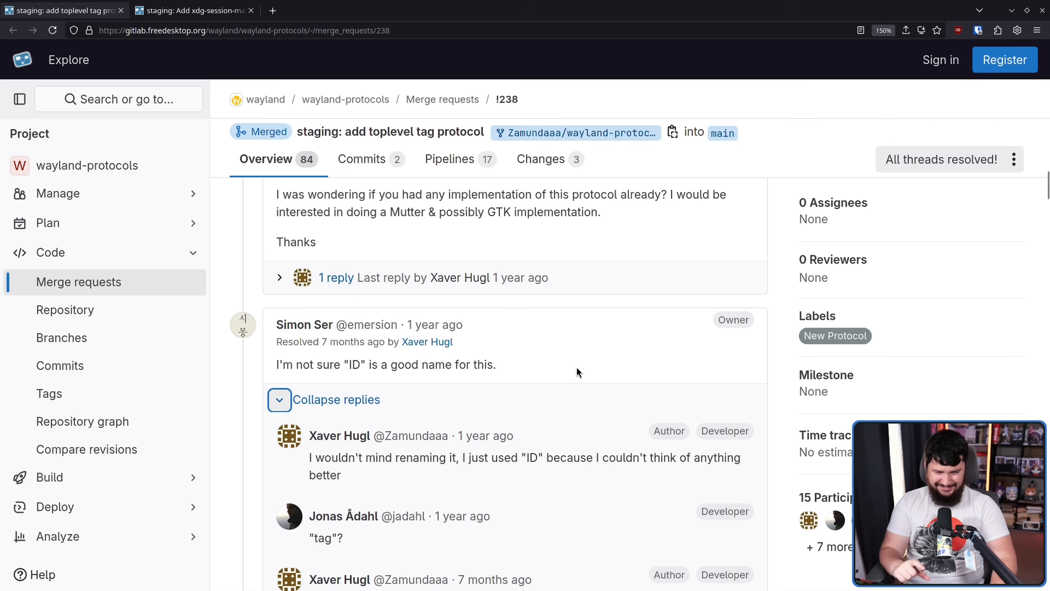
pyautogui.scroll(-3)
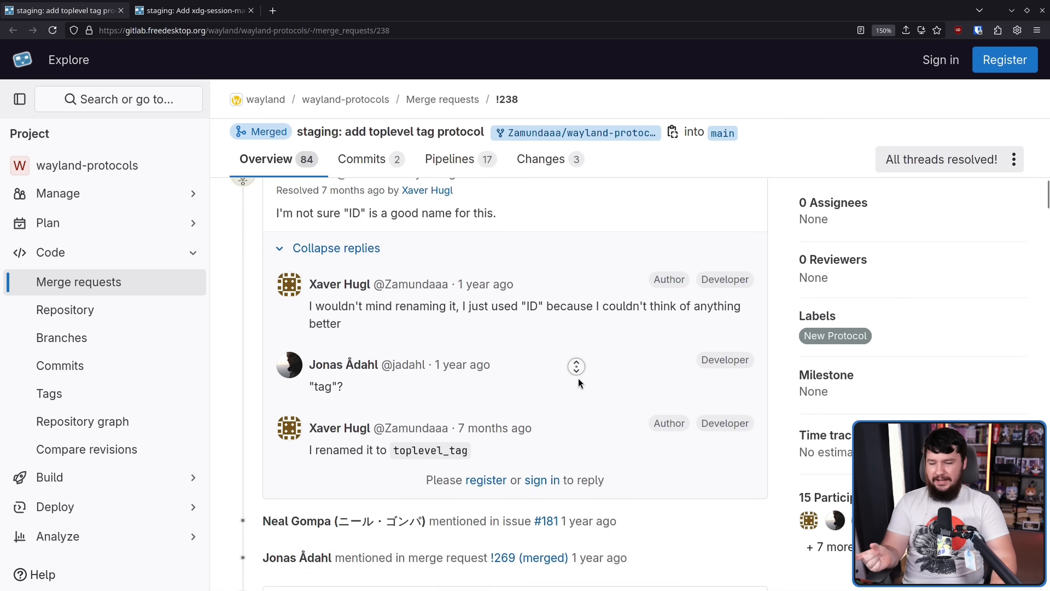
pyautogui.scroll(-3)
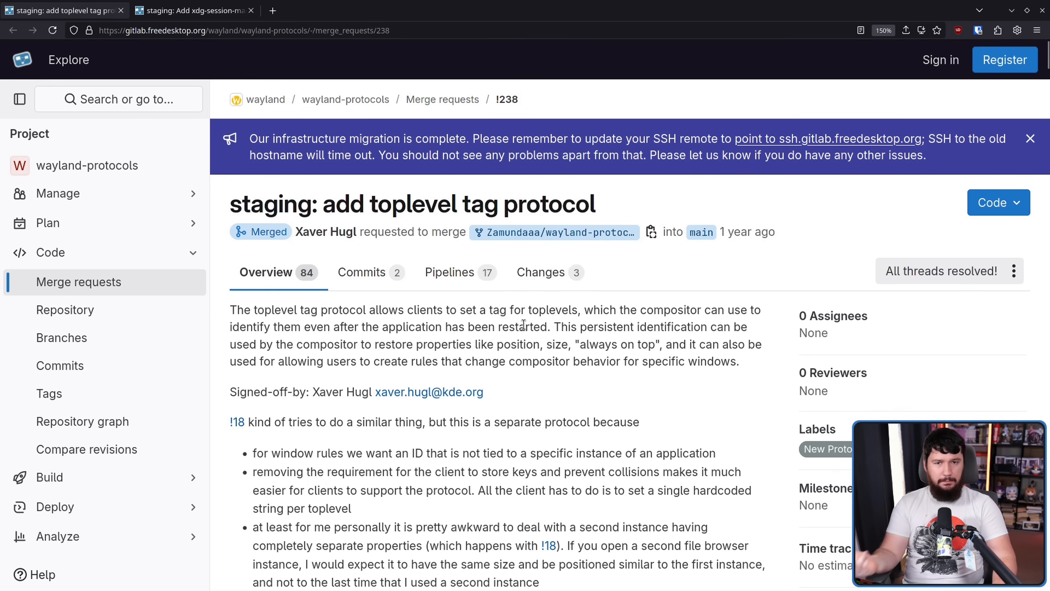
pyautogui.moveTo(575, 308)
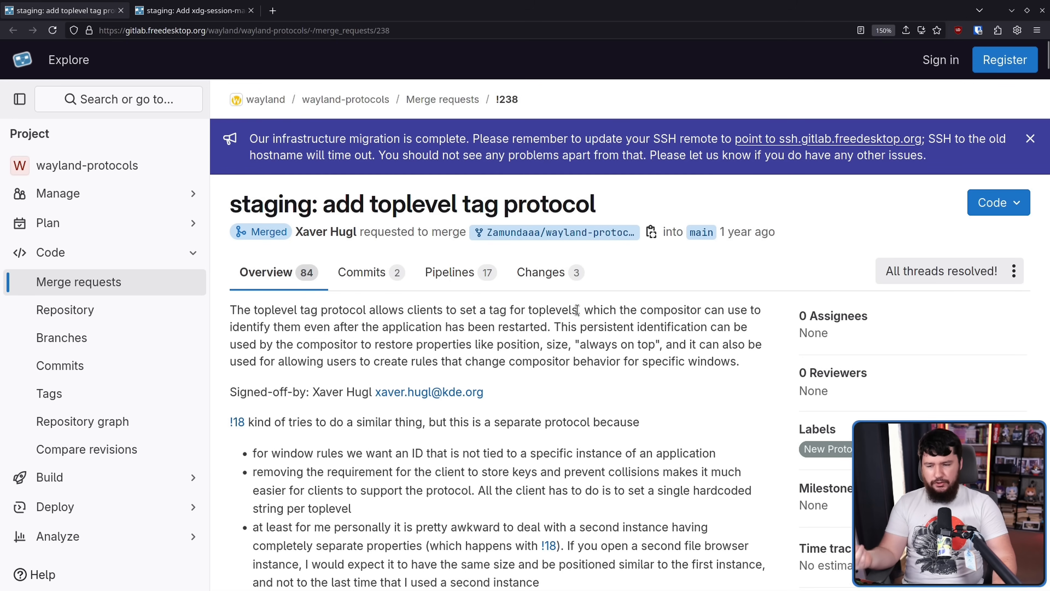
pyautogui.doubleClick(551, 309)
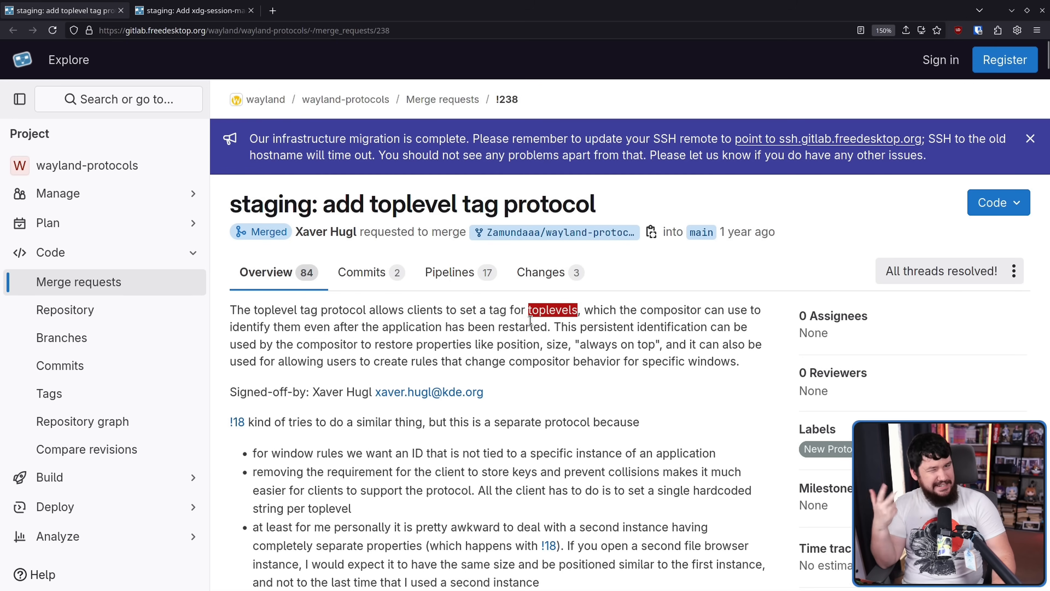
pyautogui.scroll(-3)
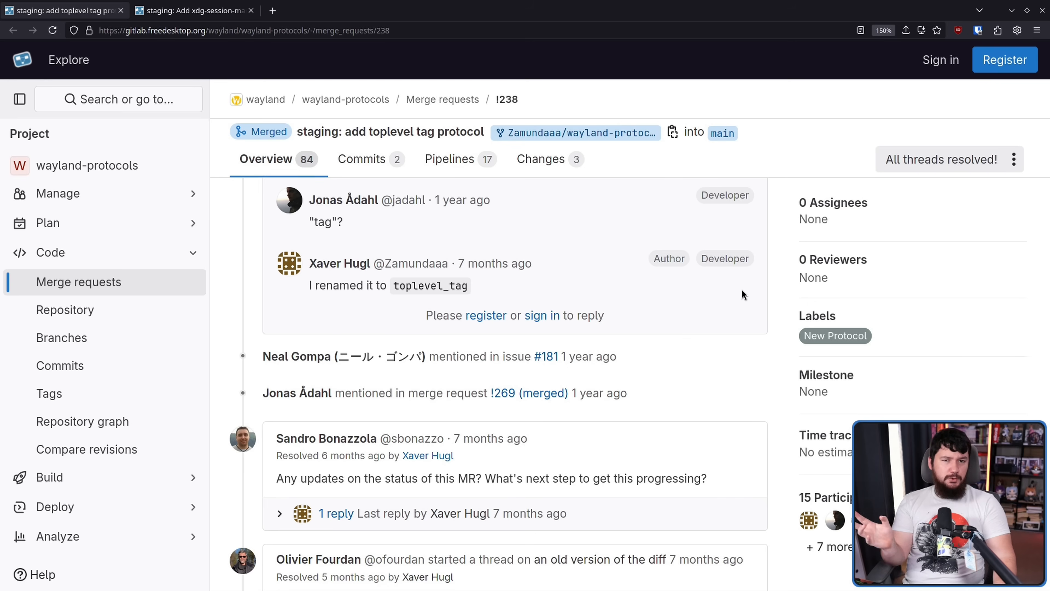
pyautogui.scroll(-3)
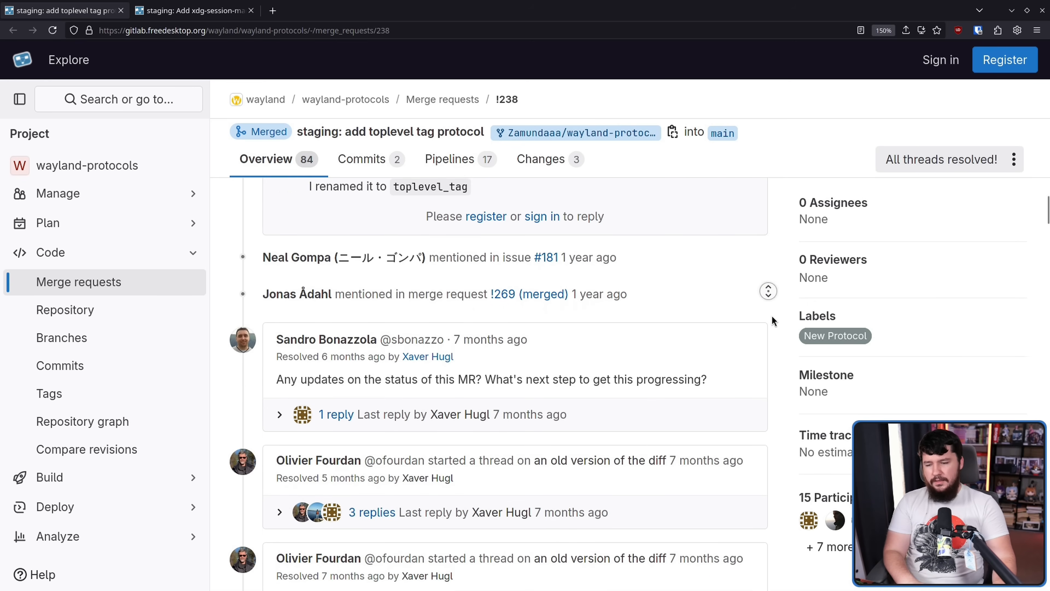
pyautogui.scroll(-3)
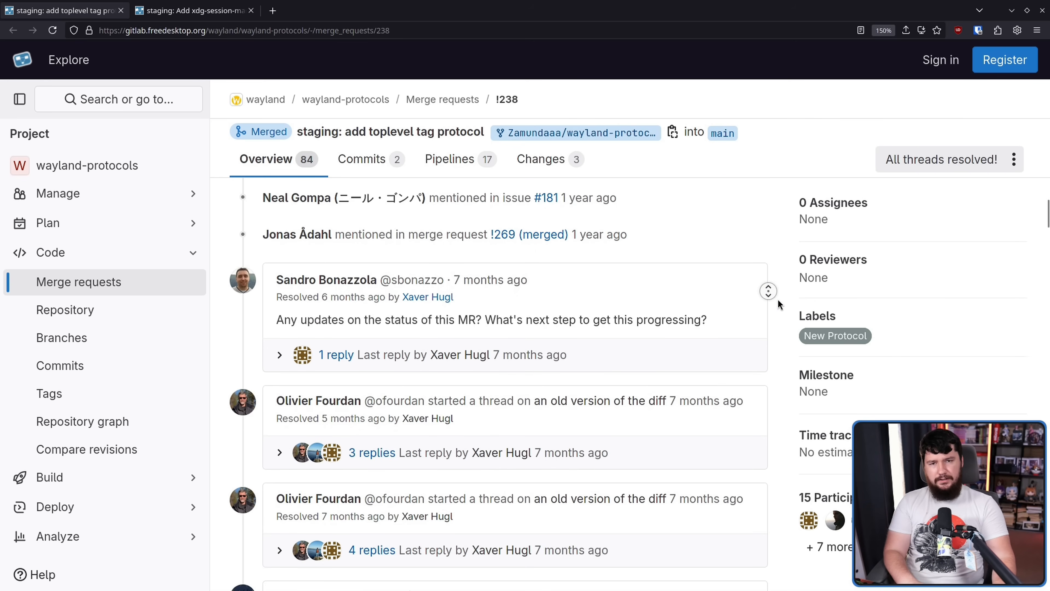
pyautogui.scroll(-3)
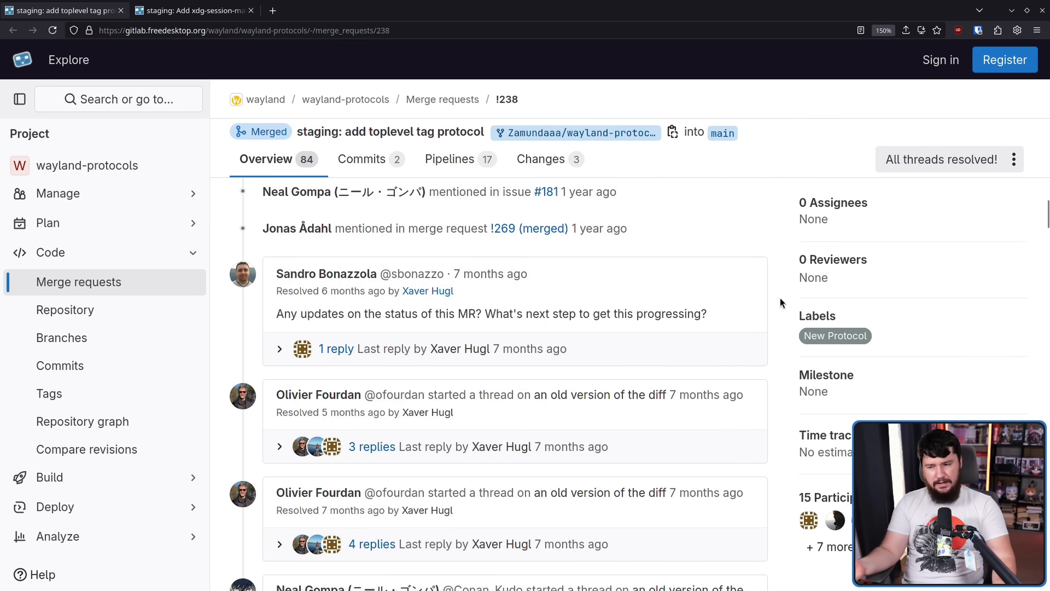
pyautogui.scroll(-3)
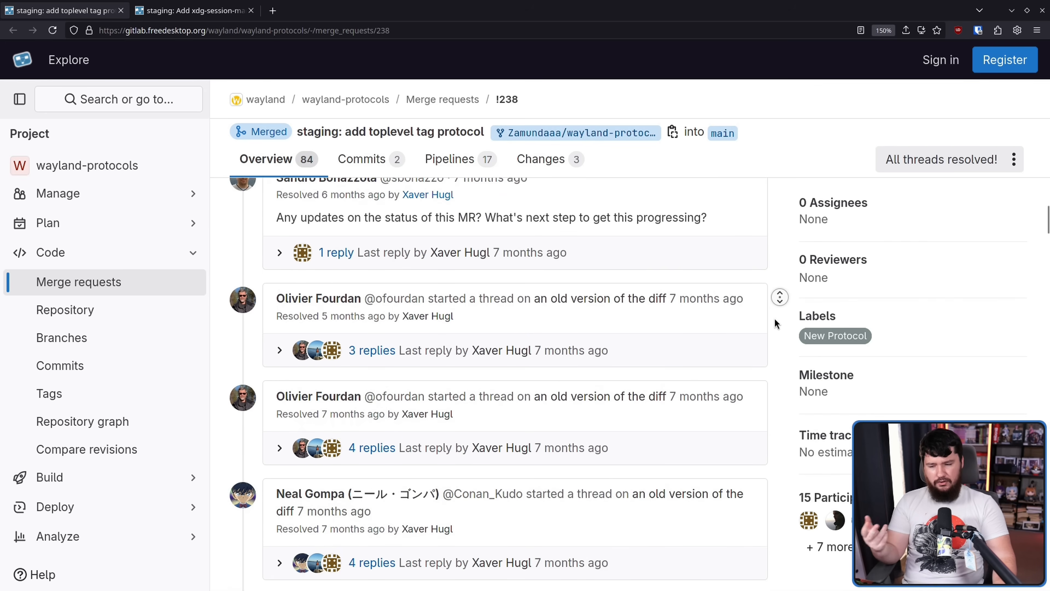
pyautogui.scroll(-3)
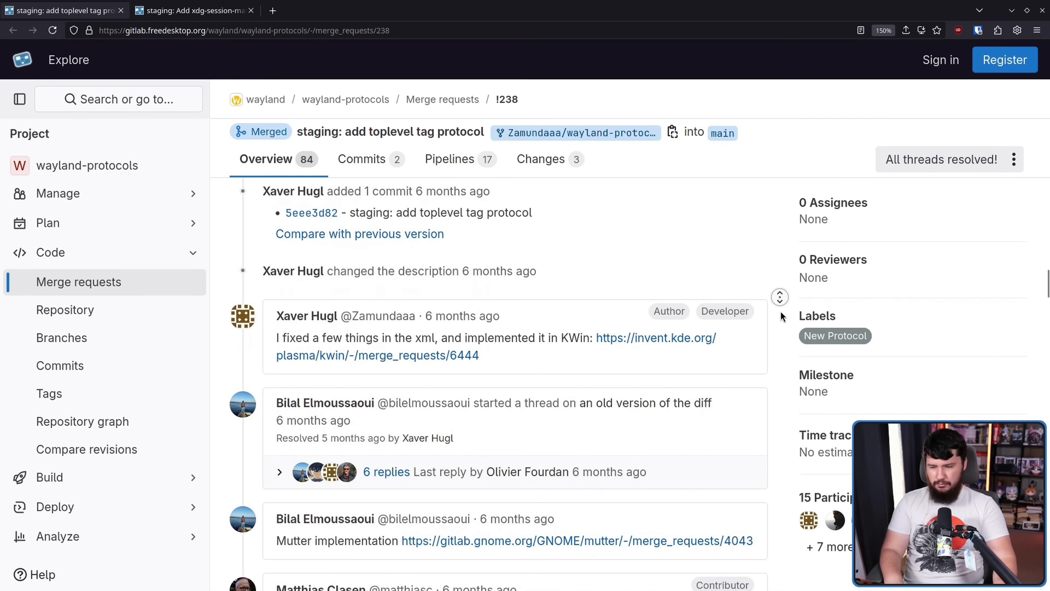
# Scroll the threads and highlight the reply about application developers setting tags
pyautogui.scroll(-3)
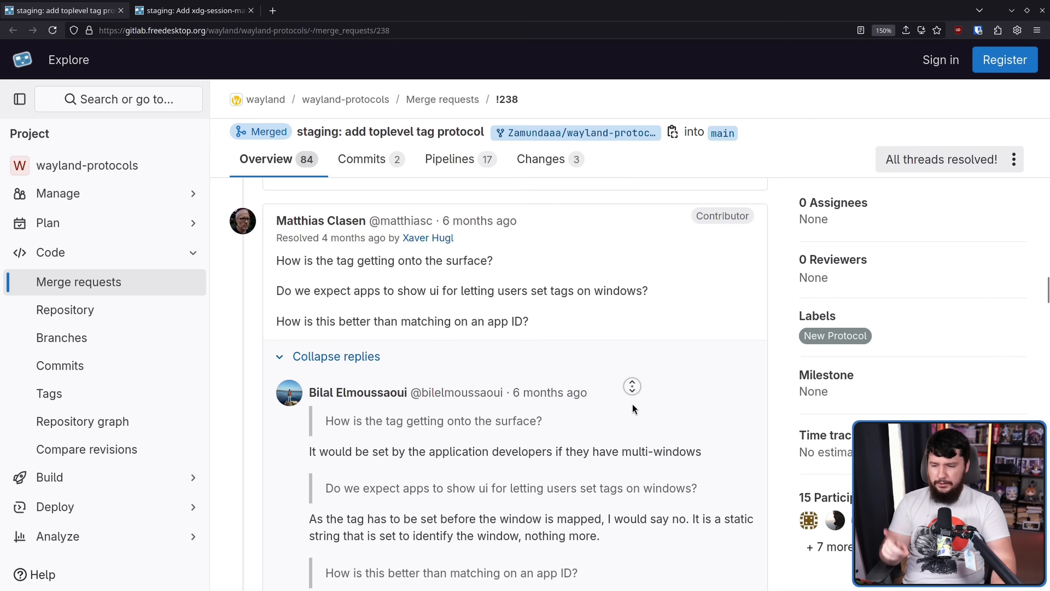
pyautogui.scroll(-3)
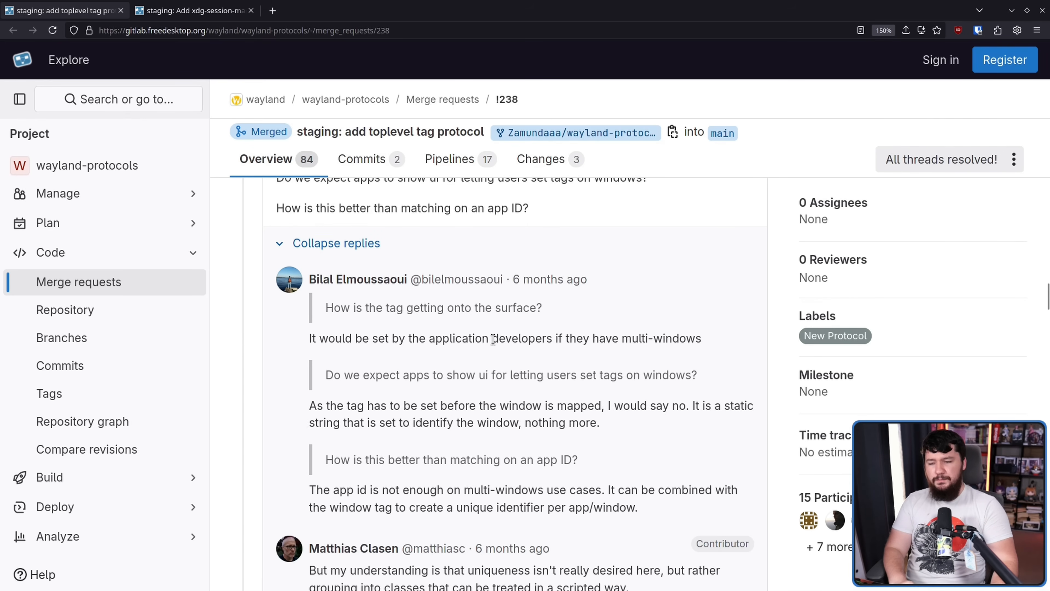
pyautogui.moveTo(391, 338); pyautogui.dragTo(701, 338)
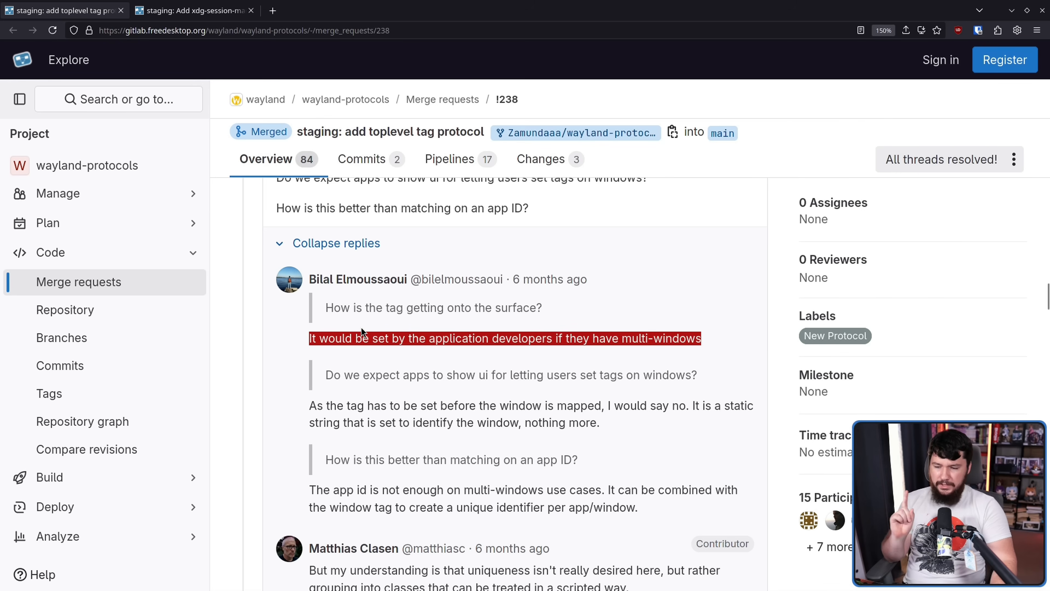
pyautogui.moveTo(615, 352)
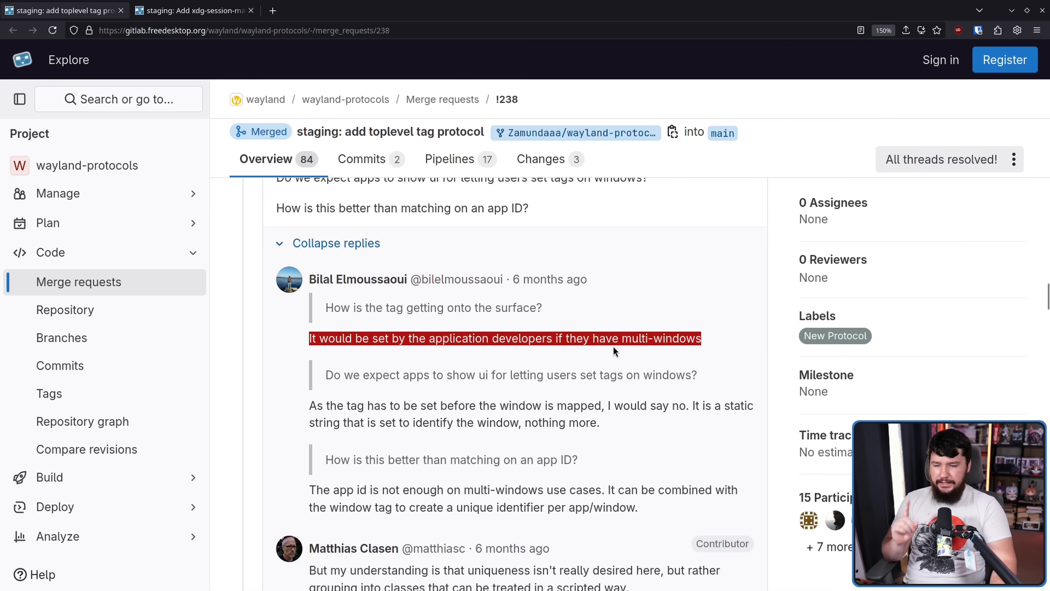
# Scroll on to Matthias Clasen's open-ended objection and highlight Bilal Elmoussaoui's uniqueness reply
pyautogui.scroll(-3)
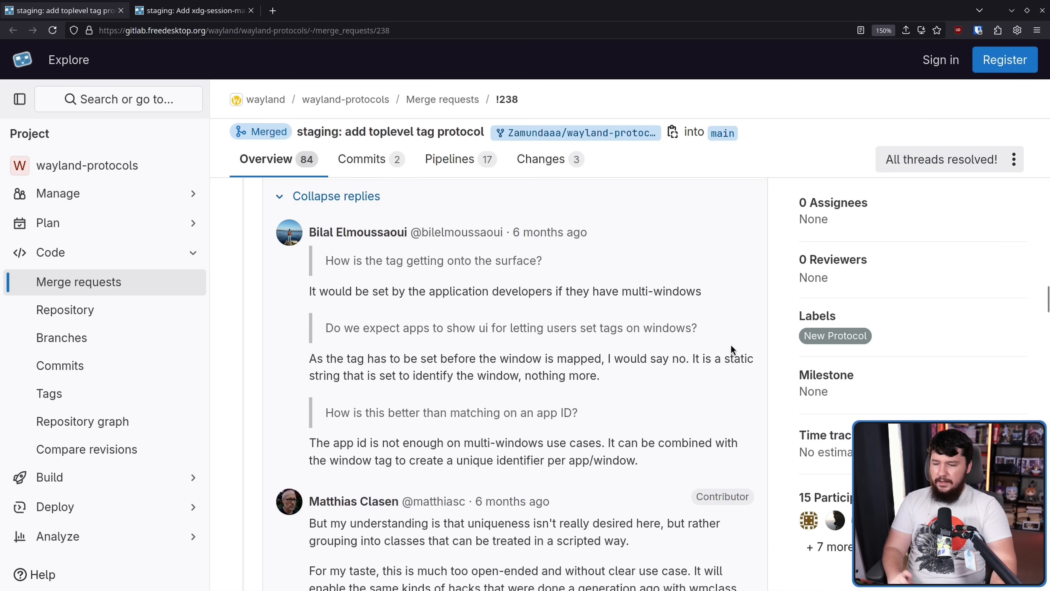
pyautogui.moveTo(729, 325)
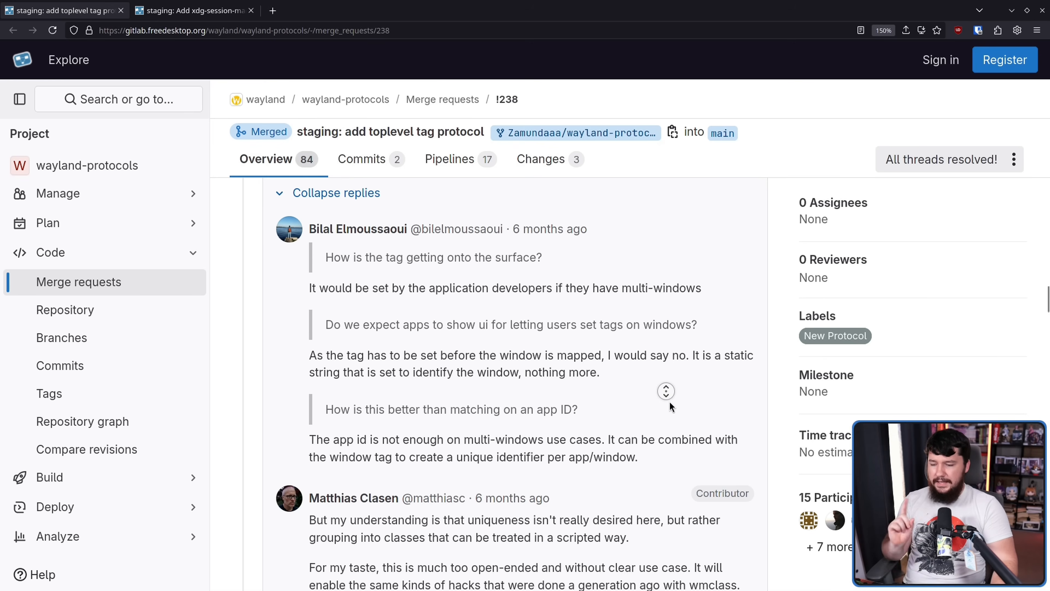
pyautogui.scroll(-3)
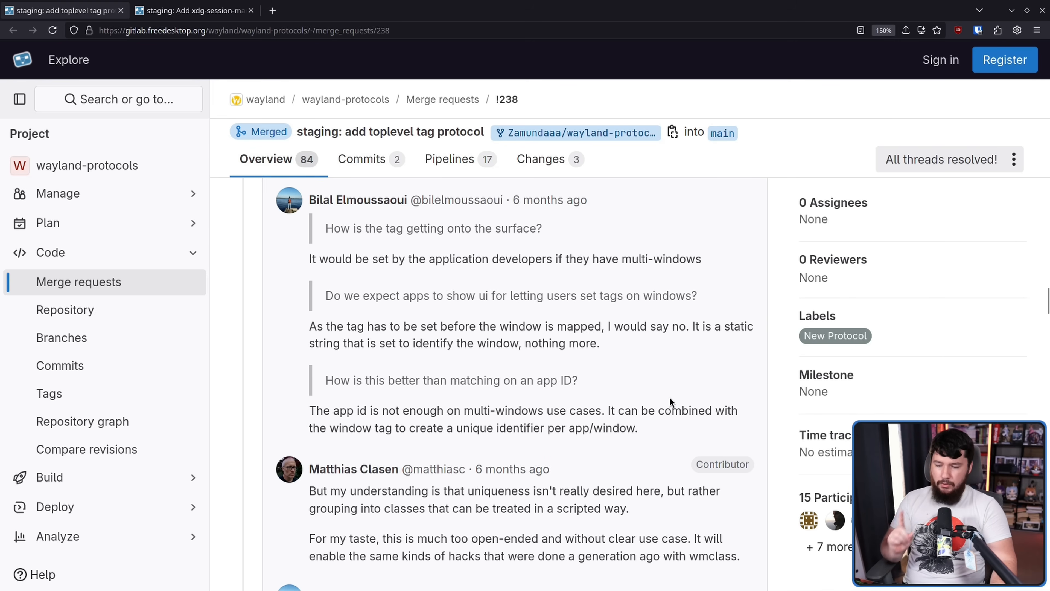
pyautogui.moveTo(735, 391)
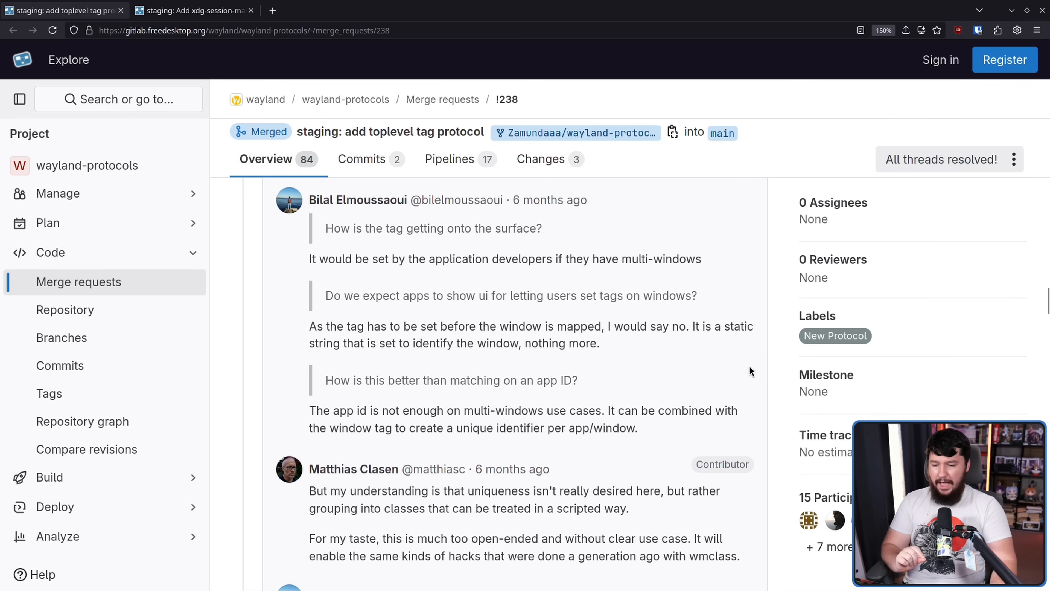
pyautogui.scroll(-3)
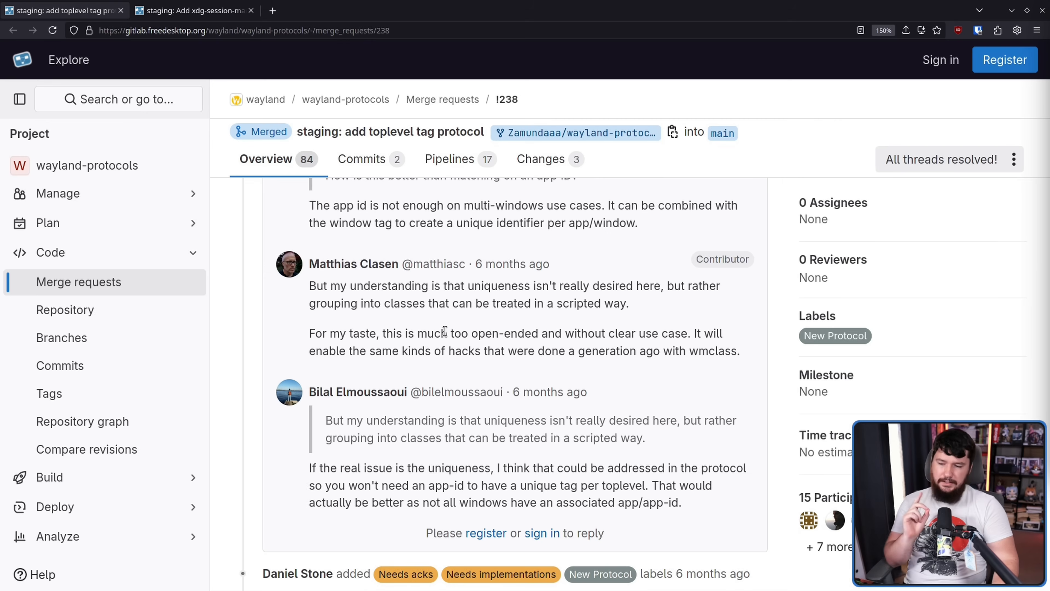
pyautogui.moveTo(760, 310)
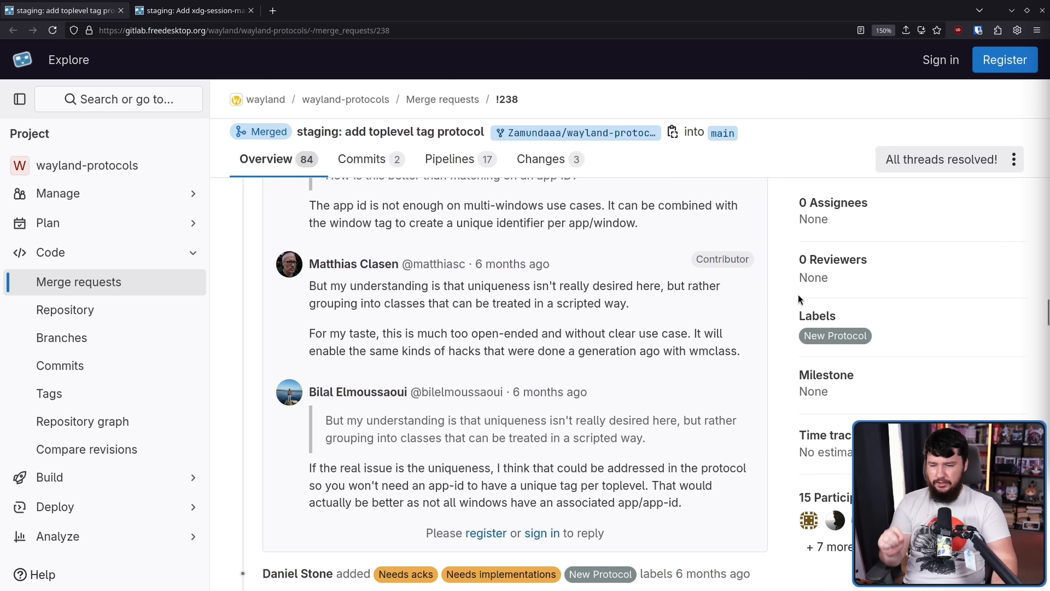
pyautogui.moveTo(709, 283)
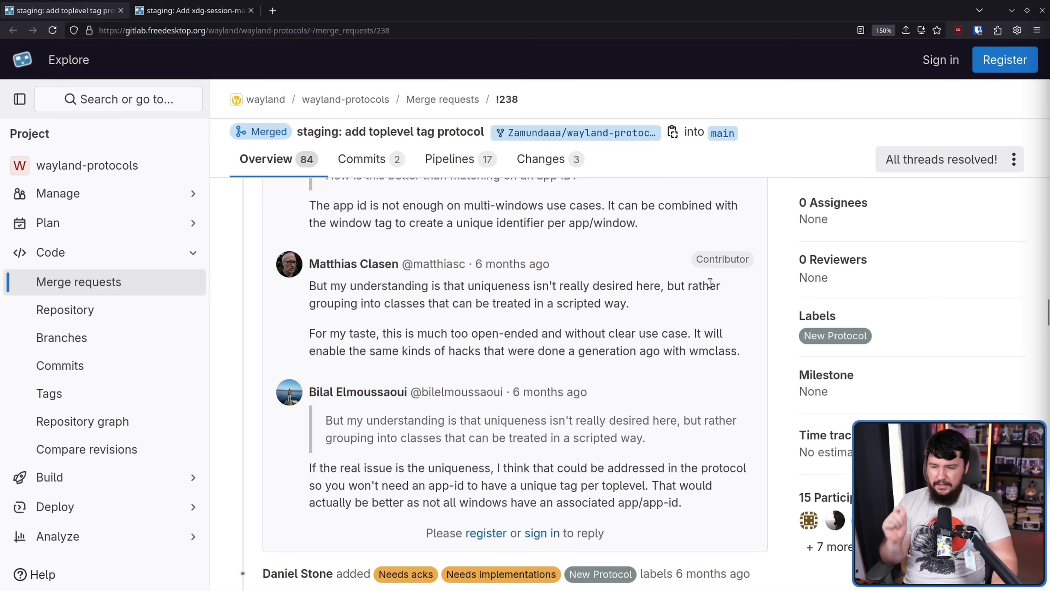
pyautogui.moveTo(741, 347)
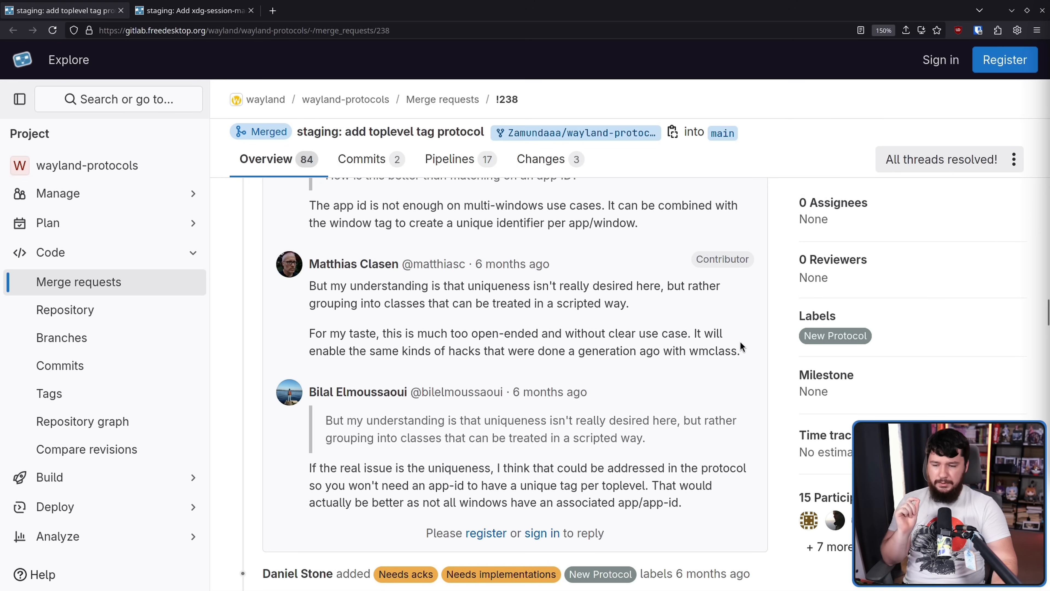
pyautogui.moveTo(745, 351)
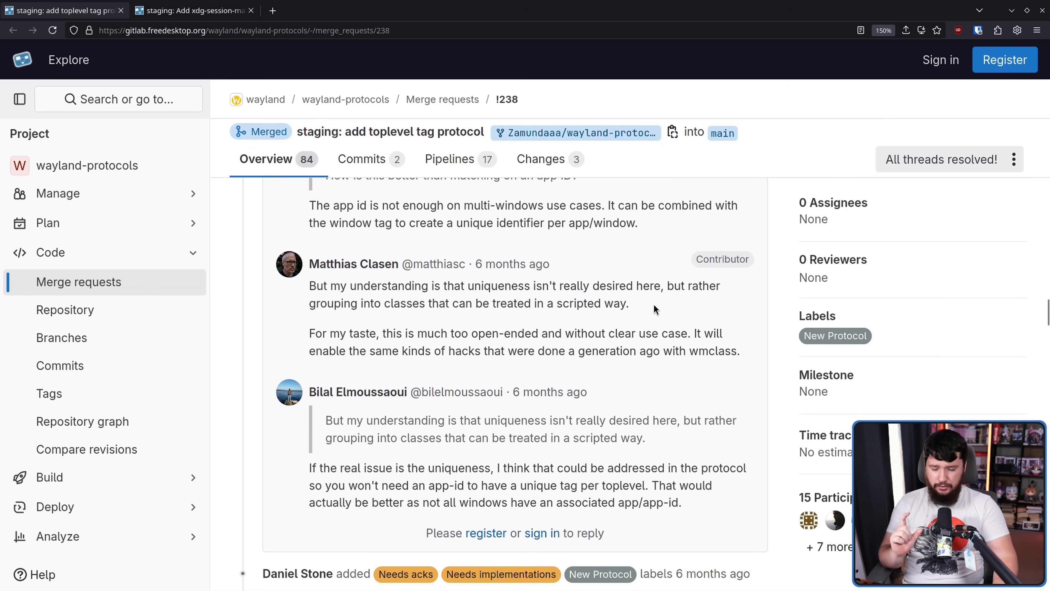
pyautogui.moveTo(751, 358)
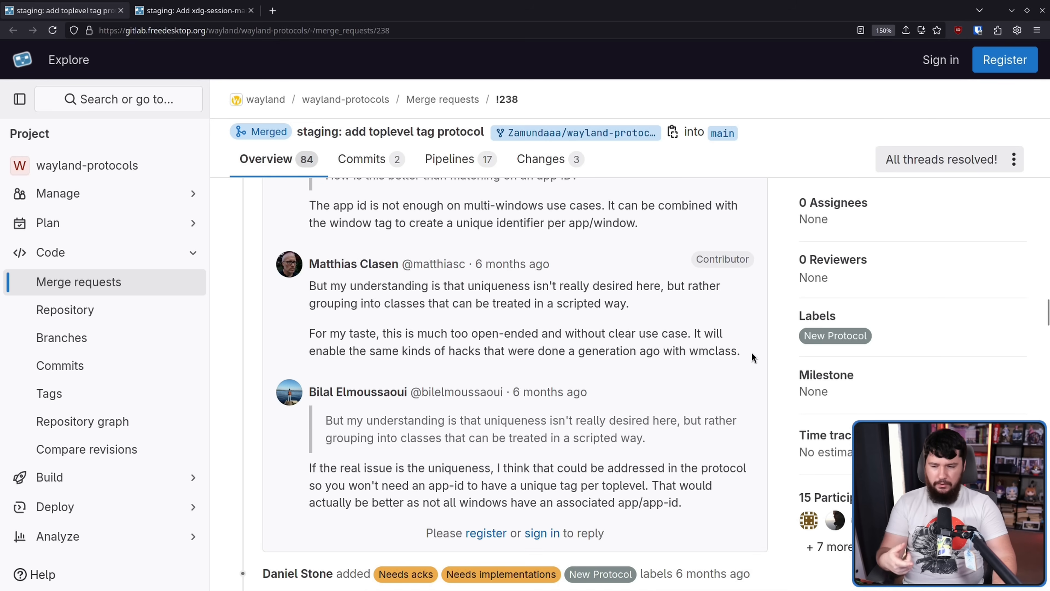
pyautogui.moveTo(412, 350); pyautogui.dragTo(740, 350)
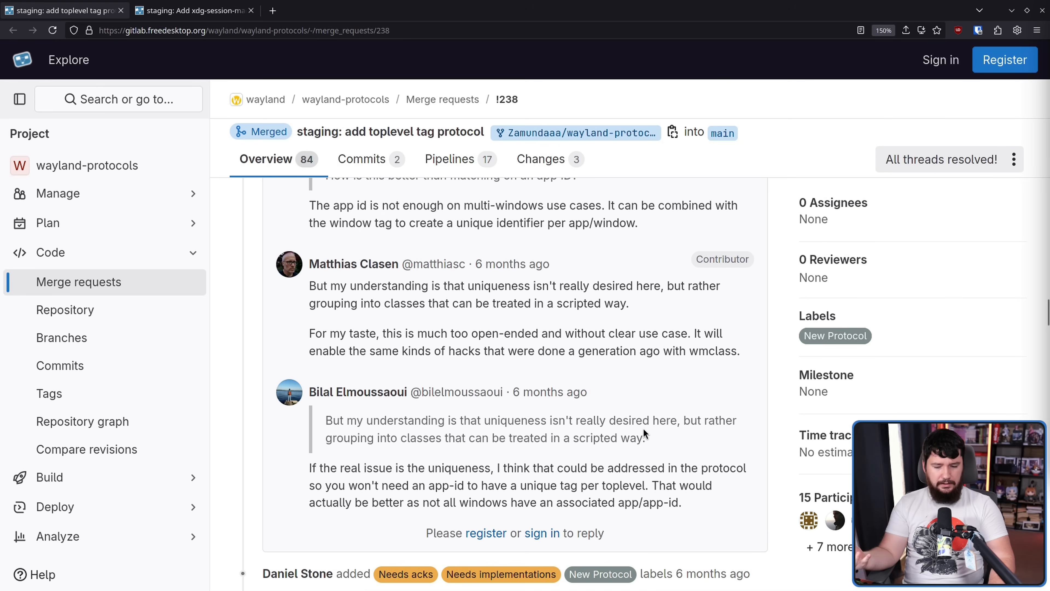
pyautogui.moveTo(678, 417)
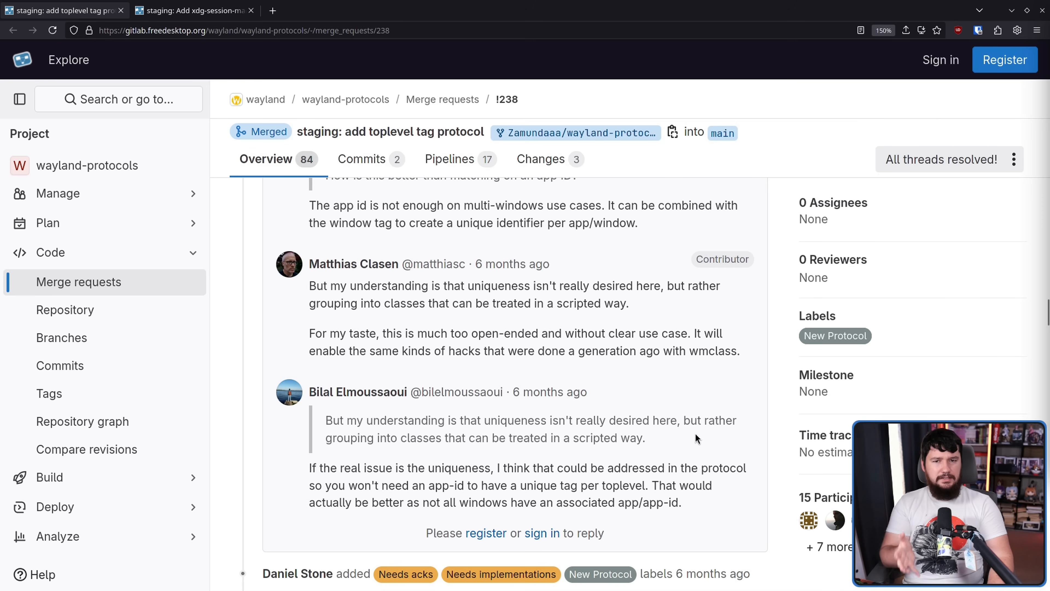
pyautogui.moveTo(704, 457)
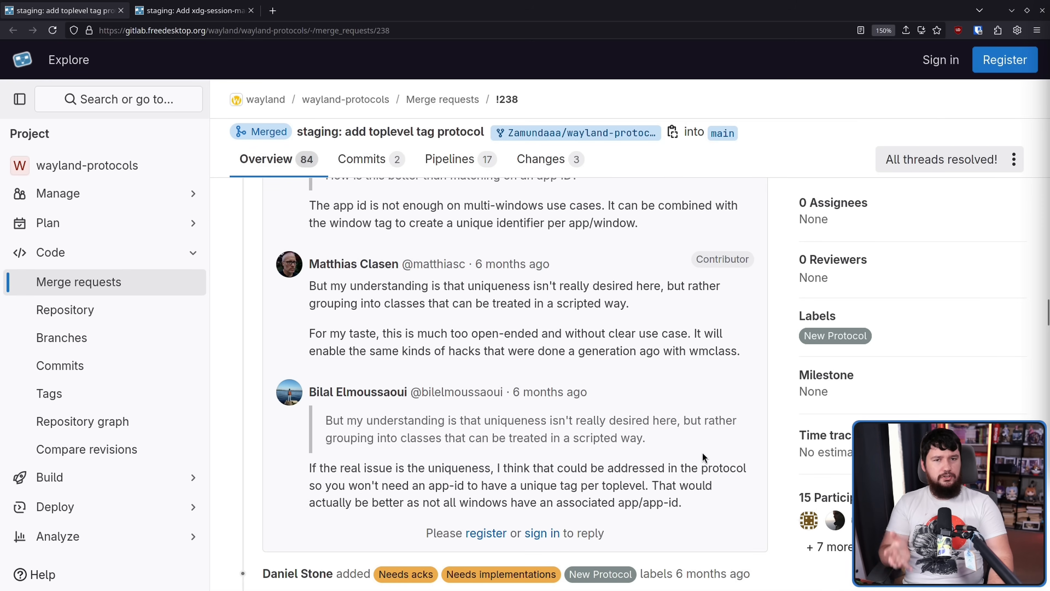
pyautogui.moveTo(714, 433)
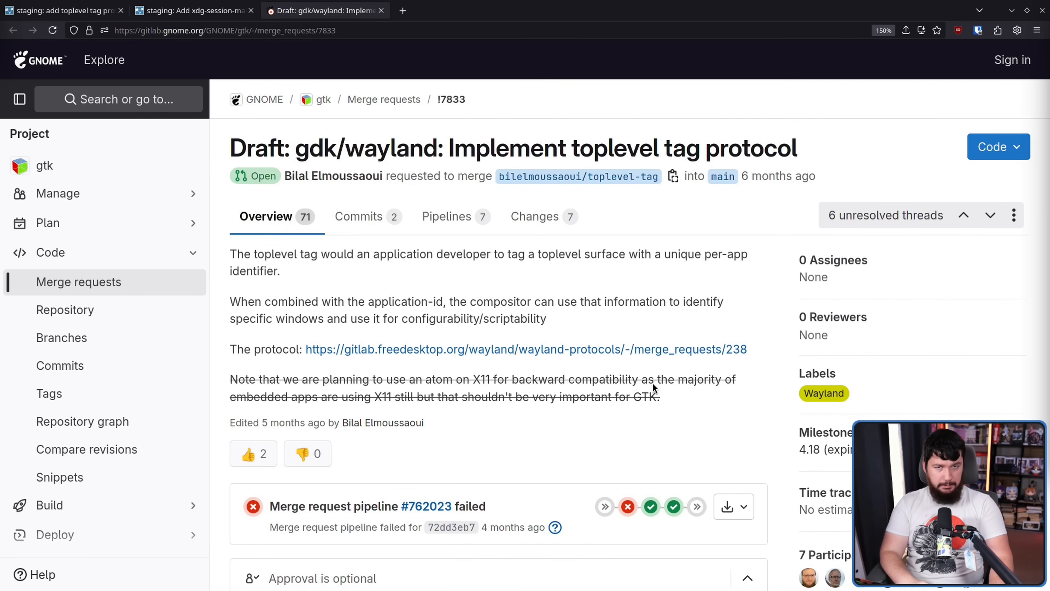
# Scroll the GTK draft MR discussion to Bilal Elmoussaoui's reply on compositor-side window positioning
pyautogui.scroll(-3)
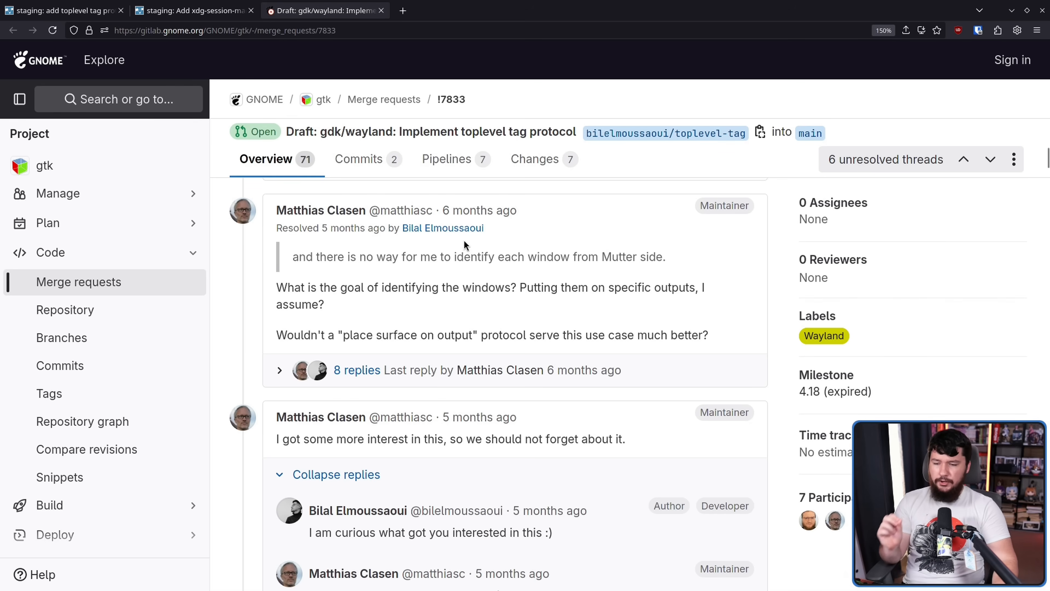
pyautogui.scroll(-3)
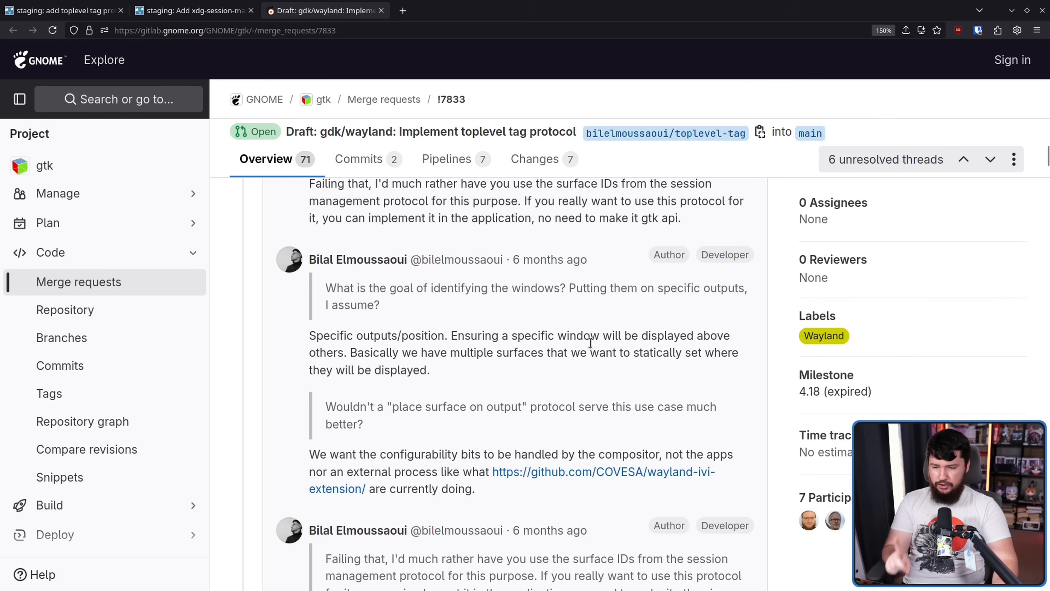
pyautogui.moveTo(719, 328)
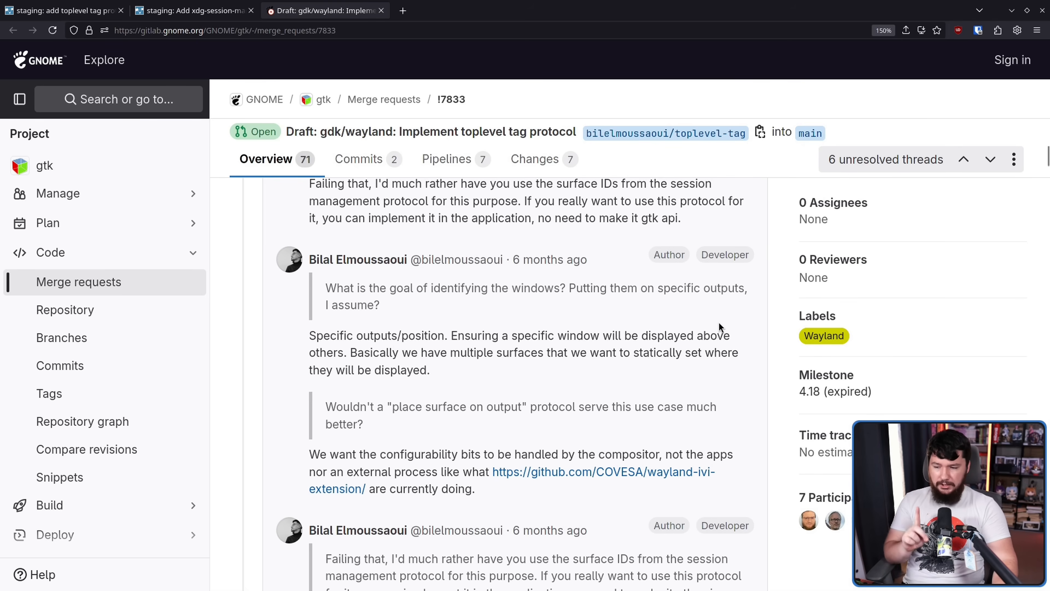
pyautogui.moveTo(484, 335)
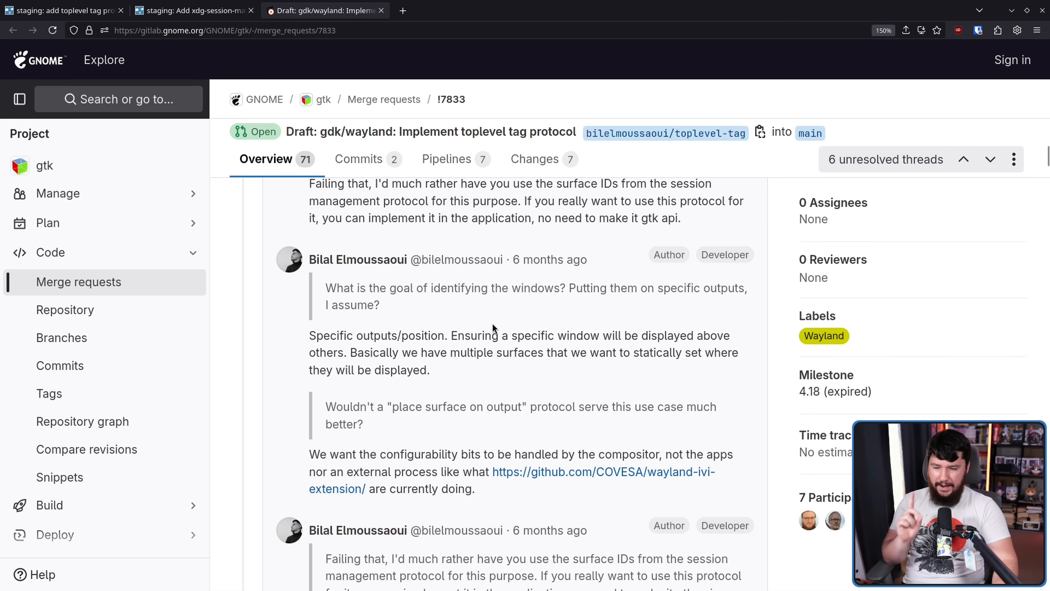
pyautogui.scroll(-3)
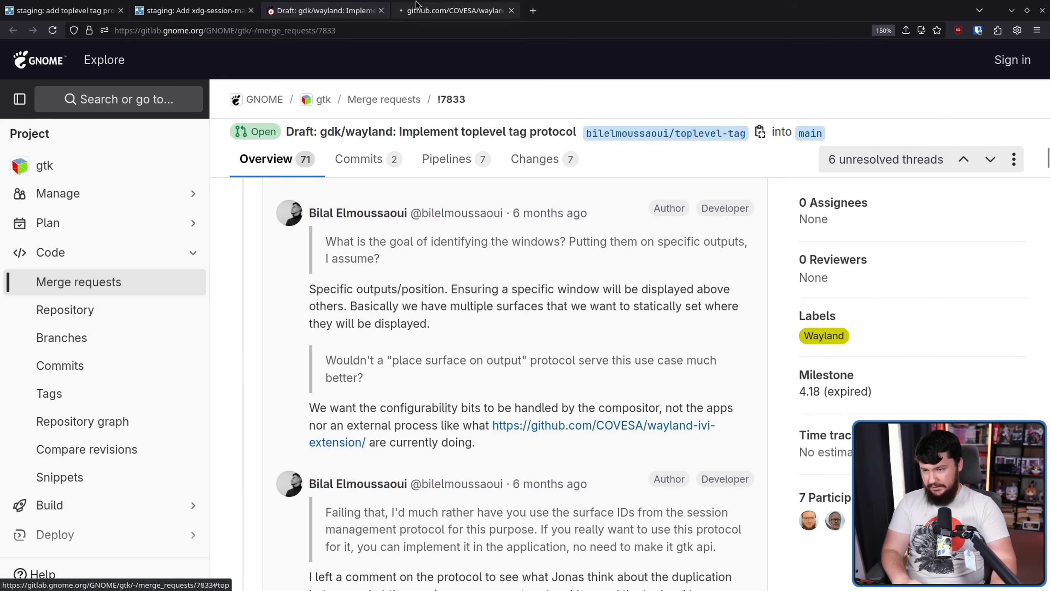
# Switch to the GitHub COVESA wayland-ivi-extension repository tab
pyautogui.click(456, 10)
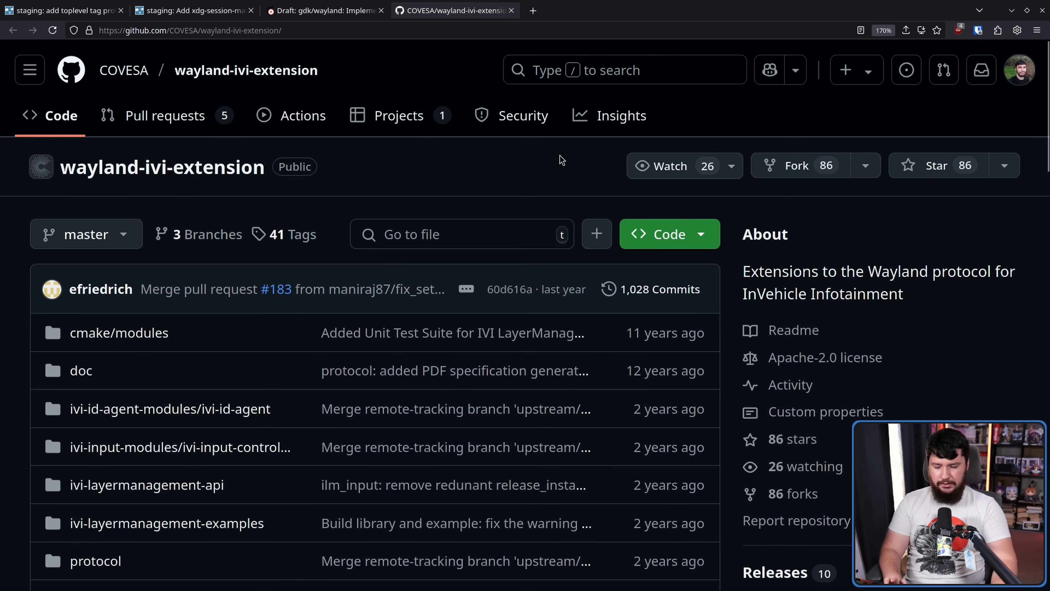
pyautogui.moveTo(566, 158)
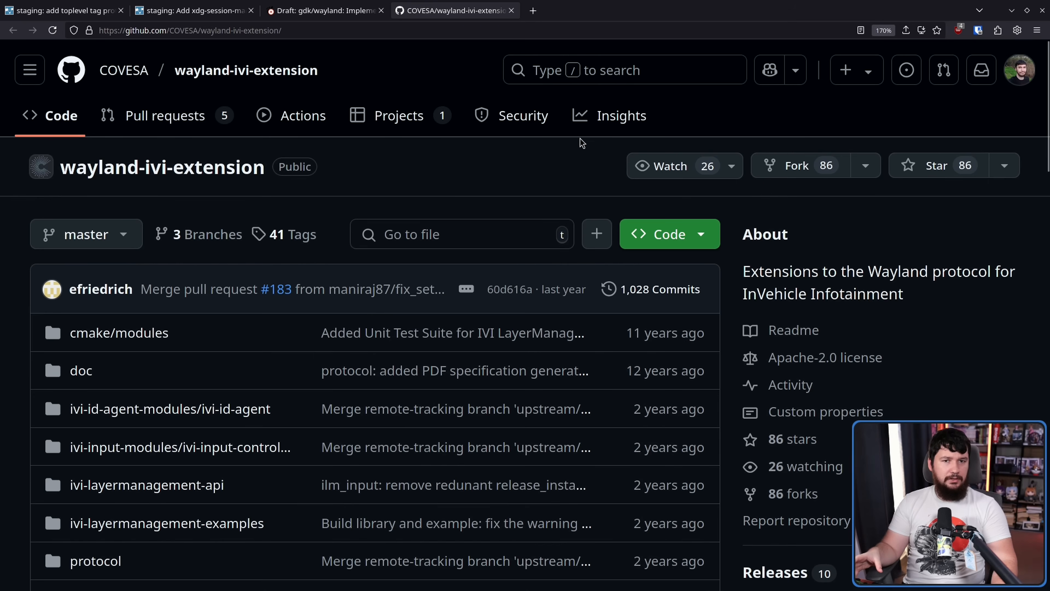
pyautogui.moveTo(581, 168)
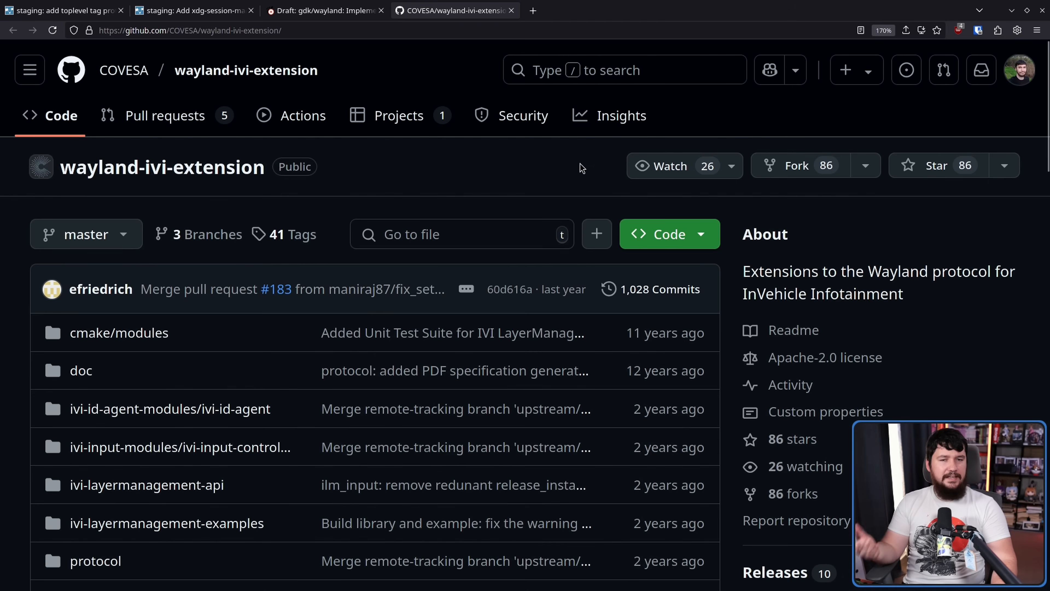
pyautogui.moveTo(592, 167)
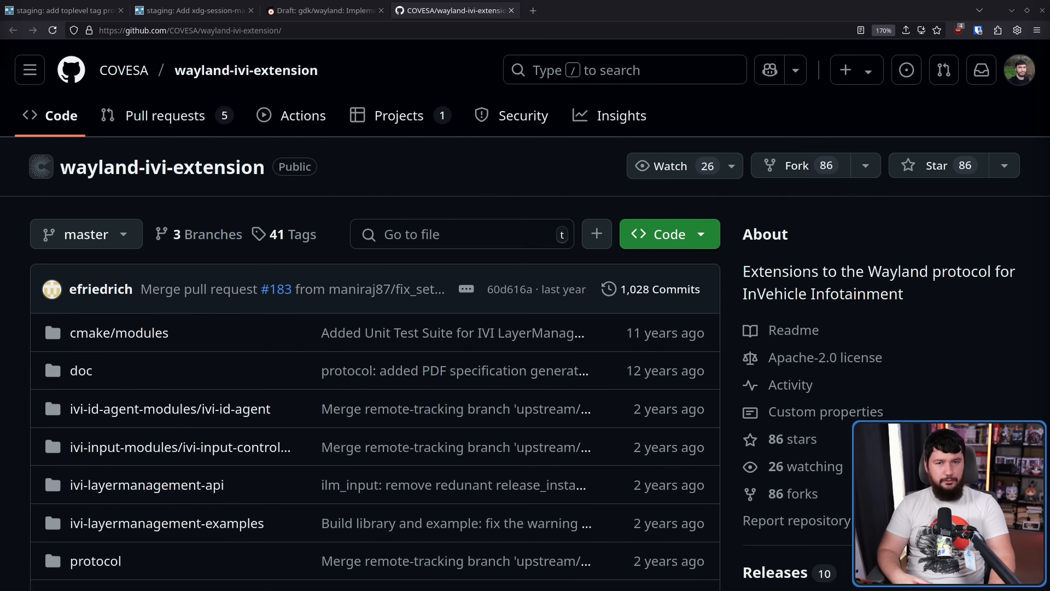
# Return to the GTK draft MR and read the discussion down to Matthias Clasen's closing 'thanks for your understanding' reply
pyautogui.click(325, 10)
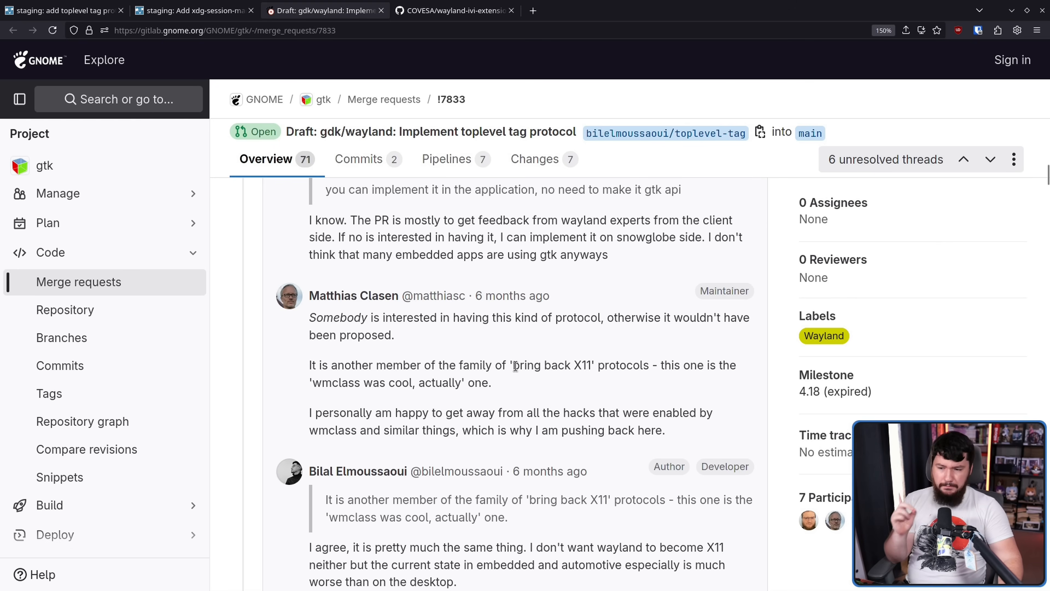
pyautogui.moveTo(518, 381)
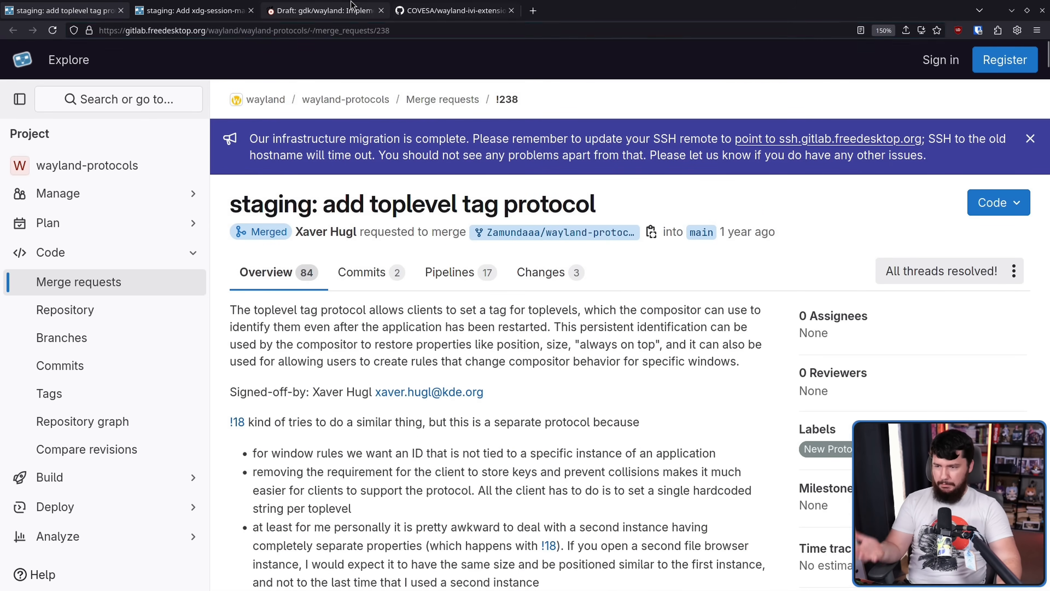
pyautogui.click(325, 10)
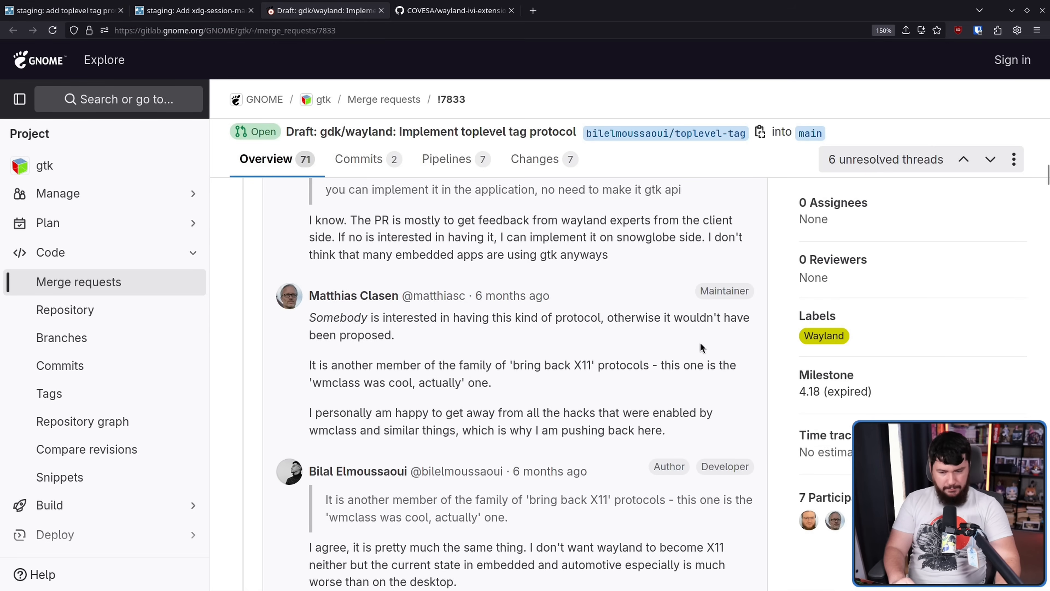
pyautogui.moveTo(722, 341)
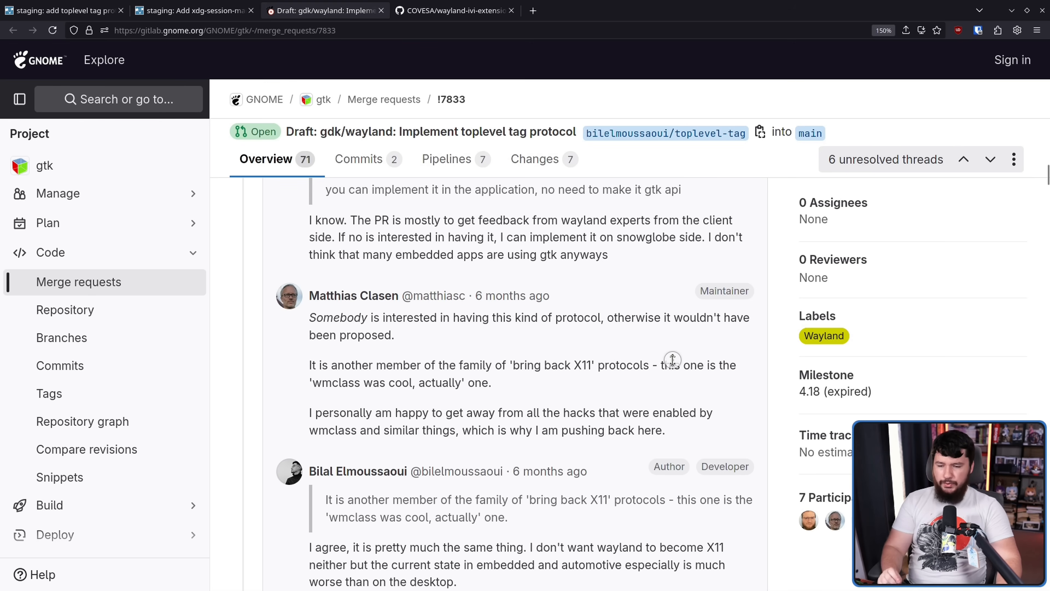
pyautogui.scroll(-3)
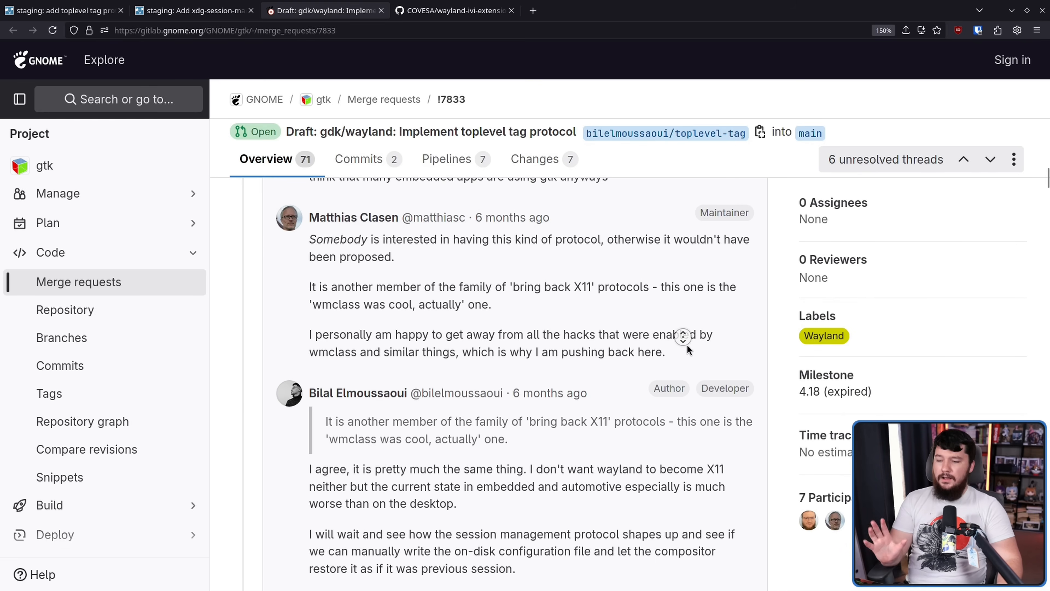
pyautogui.scroll(-3)
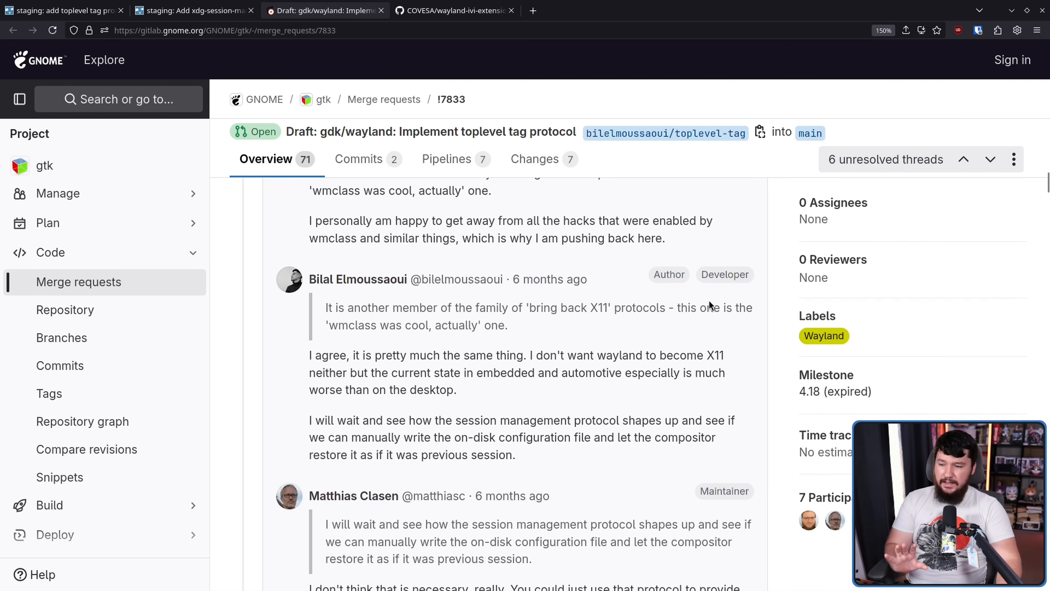
pyautogui.moveTo(721, 293)
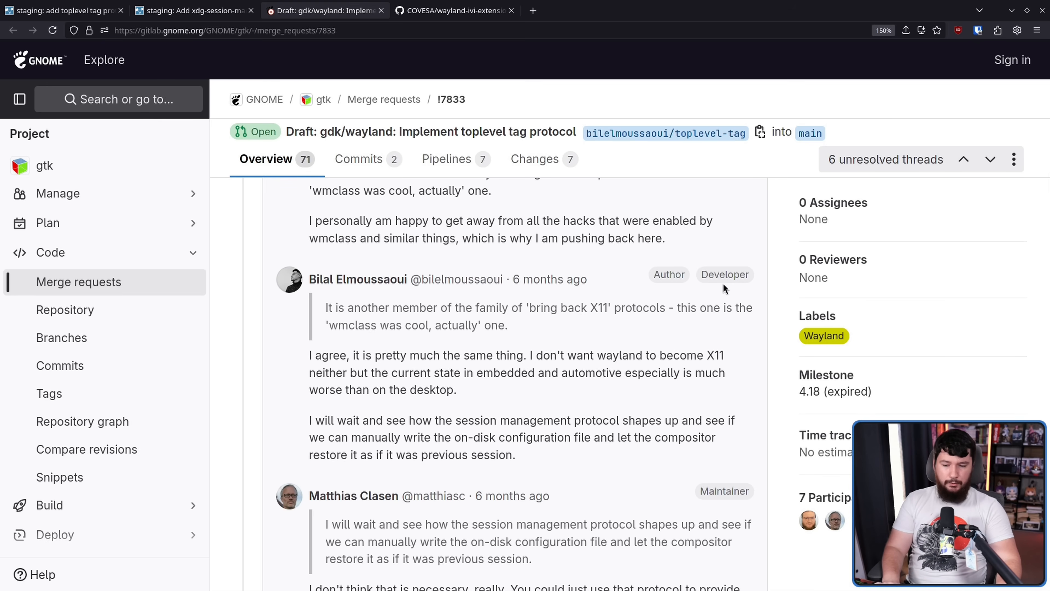
pyautogui.moveTo(641, 344)
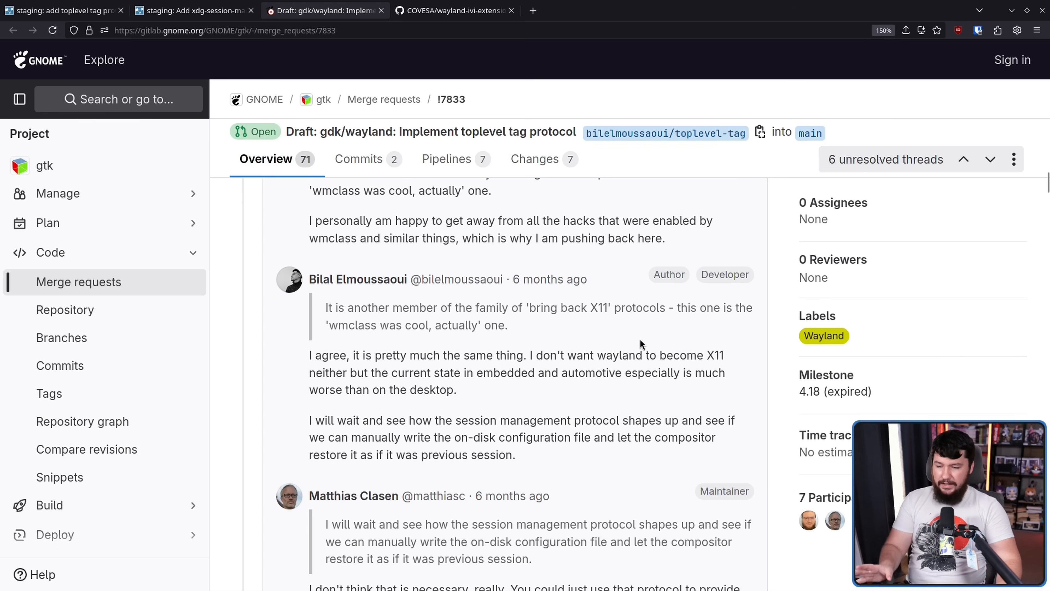
pyautogui.moveTo(647, 340)
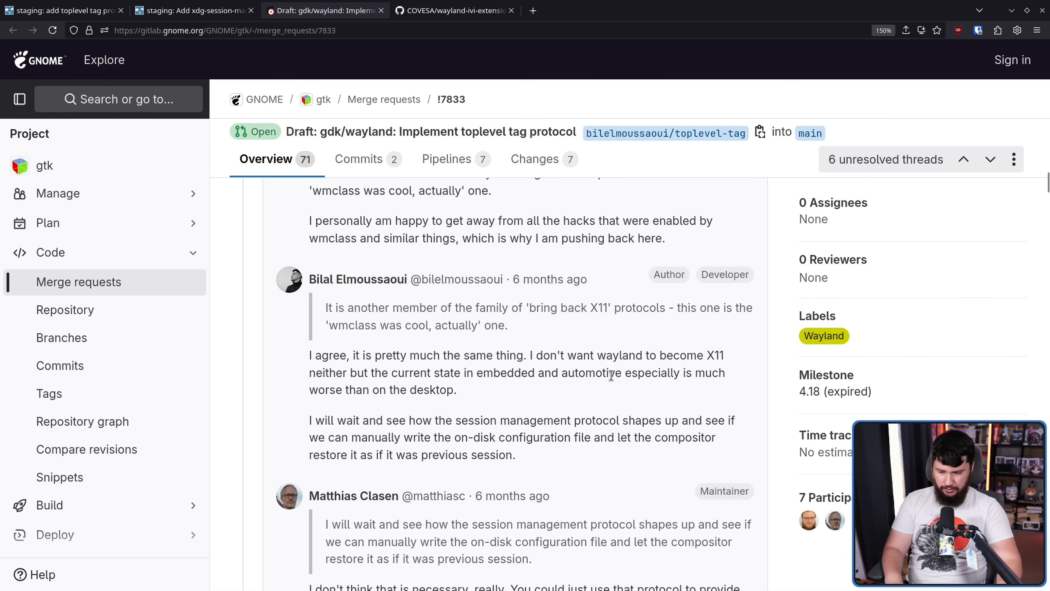
pyautogui.scroll(-3)
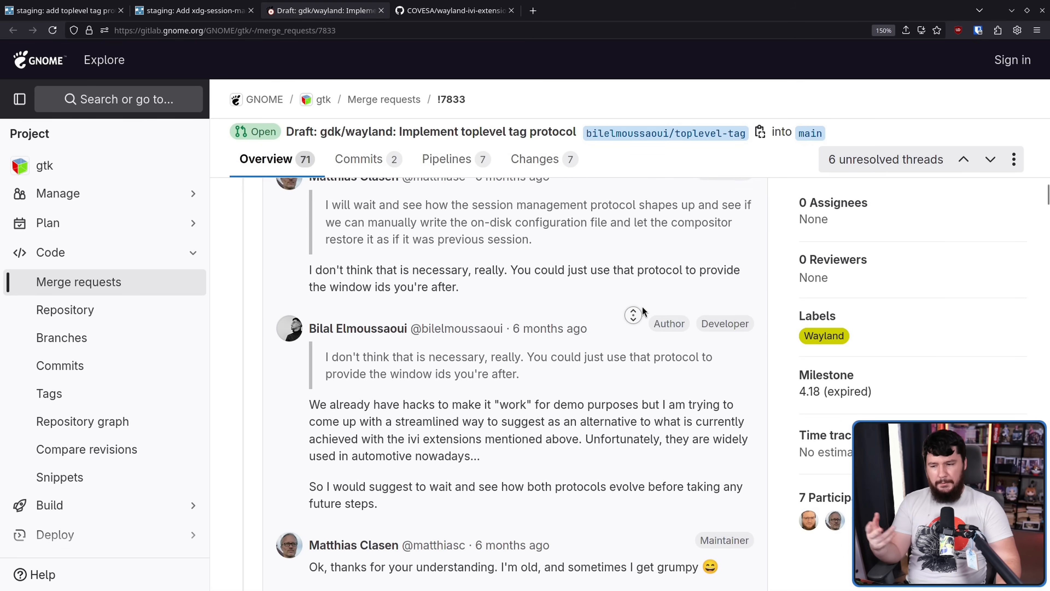
pyautogui.scroll(-3)
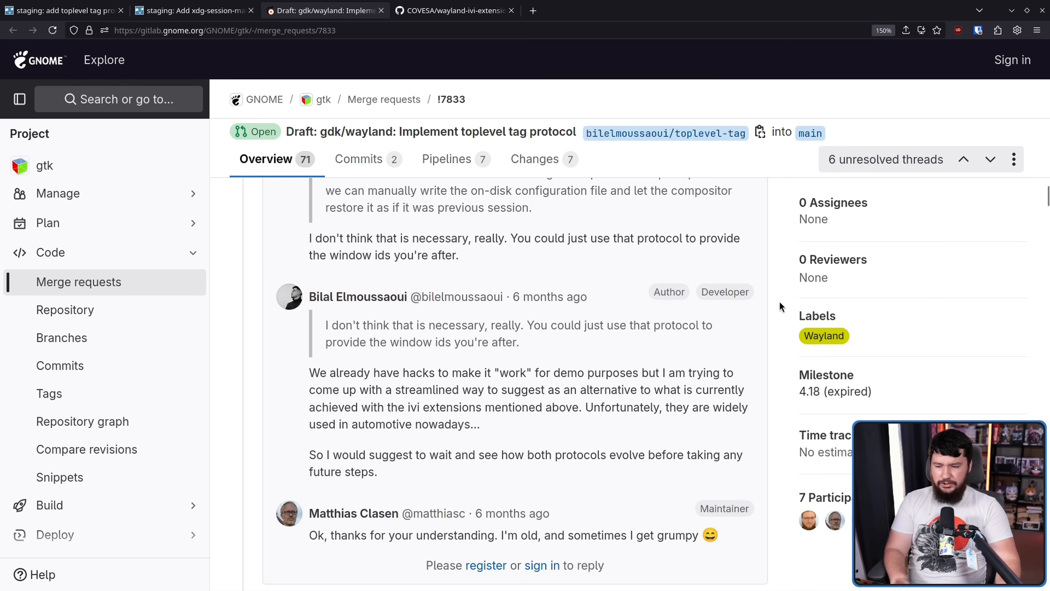
pyautogui.moveTo(779, 327)
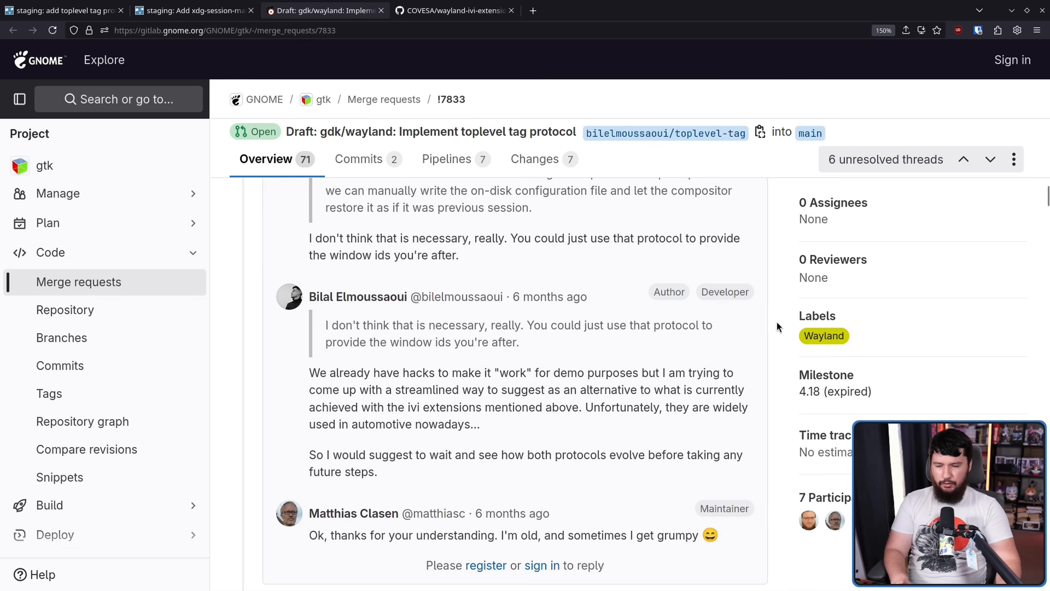
pyautogui.moveTo(699, 370)
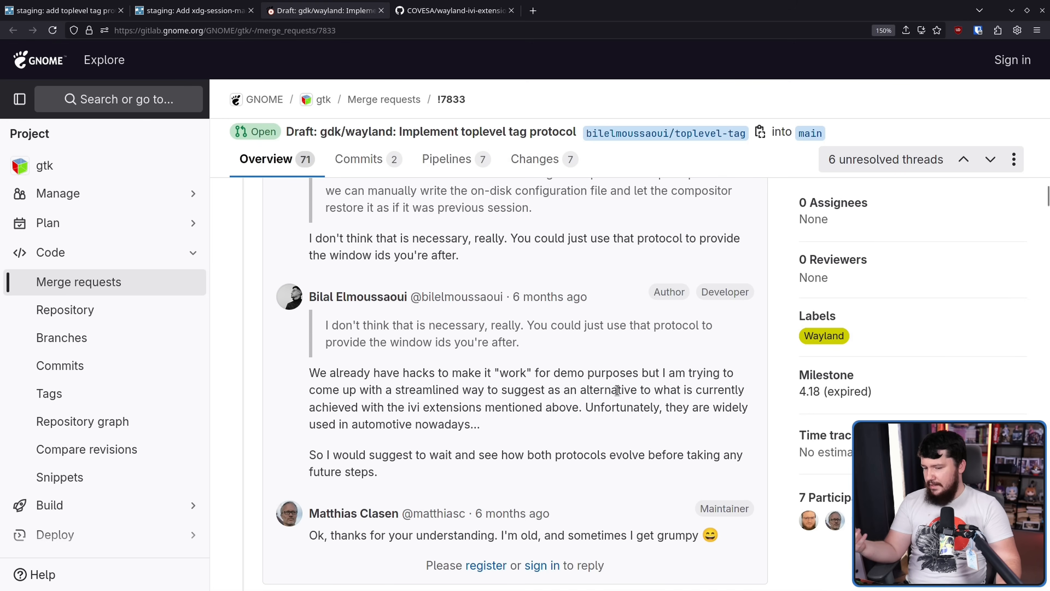
pyautogui.moveTo(628, 387)
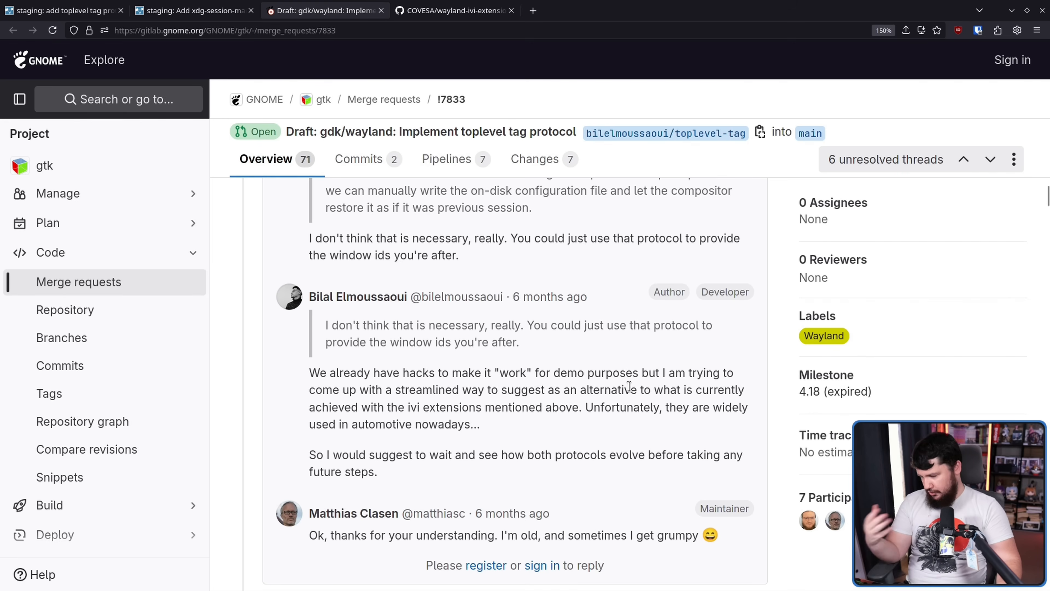
pyautogui.moveTo(358, 296)
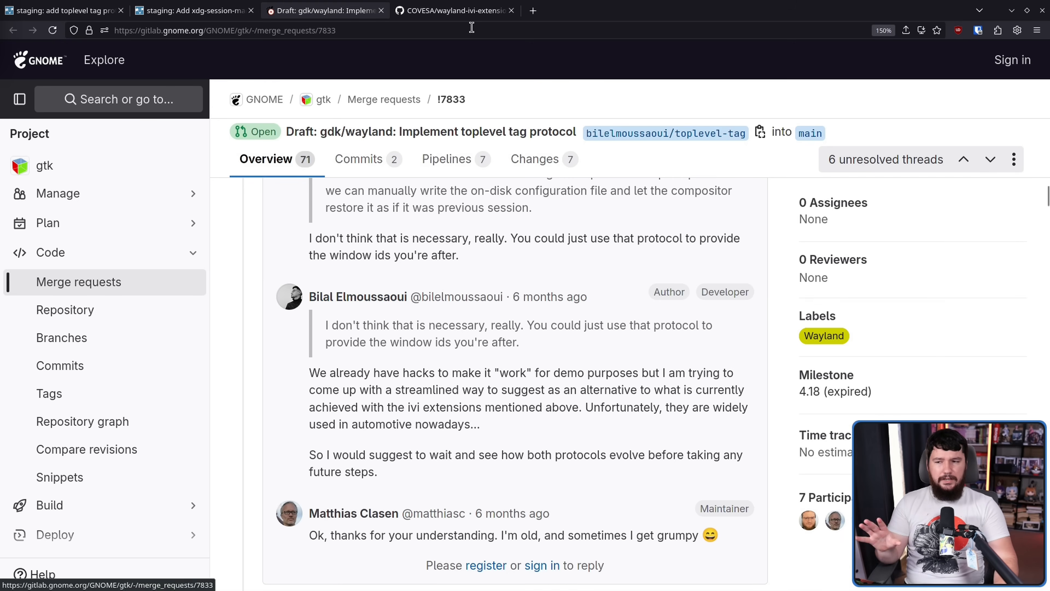
# Switch to the COVESA wayland-ivi-extension repository Code page on GitHub
pyautogui.click(454, 10)
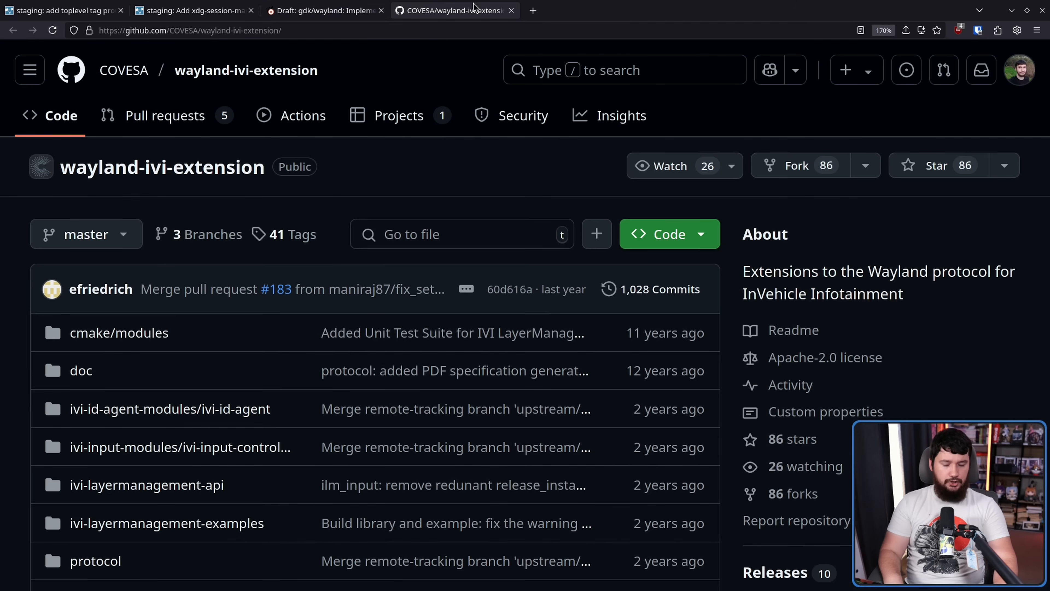
pyautogui.moveTo(463, 26)
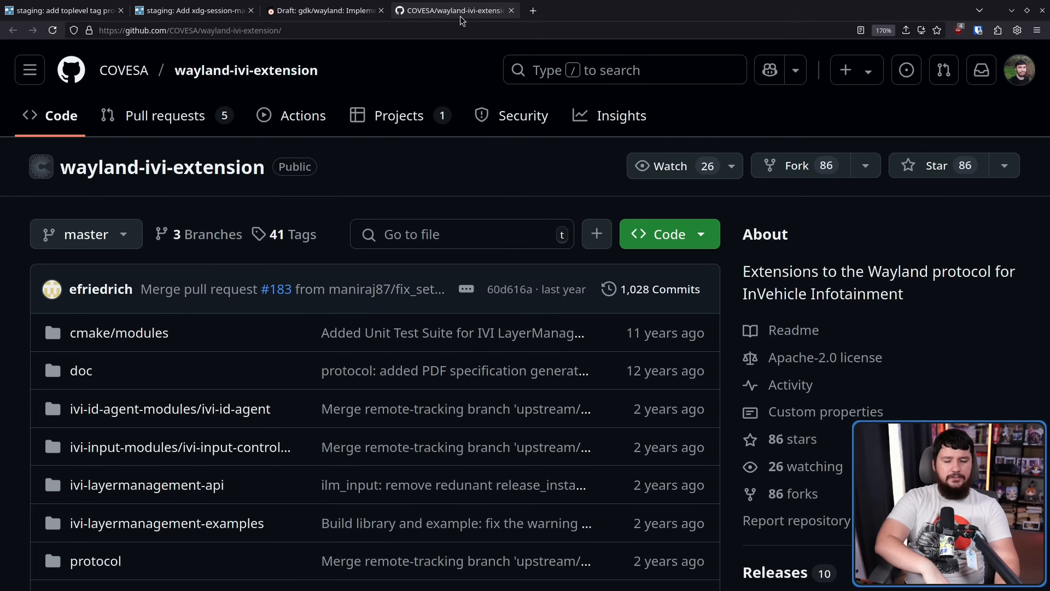
pyautogui.moveTo(636, 101)
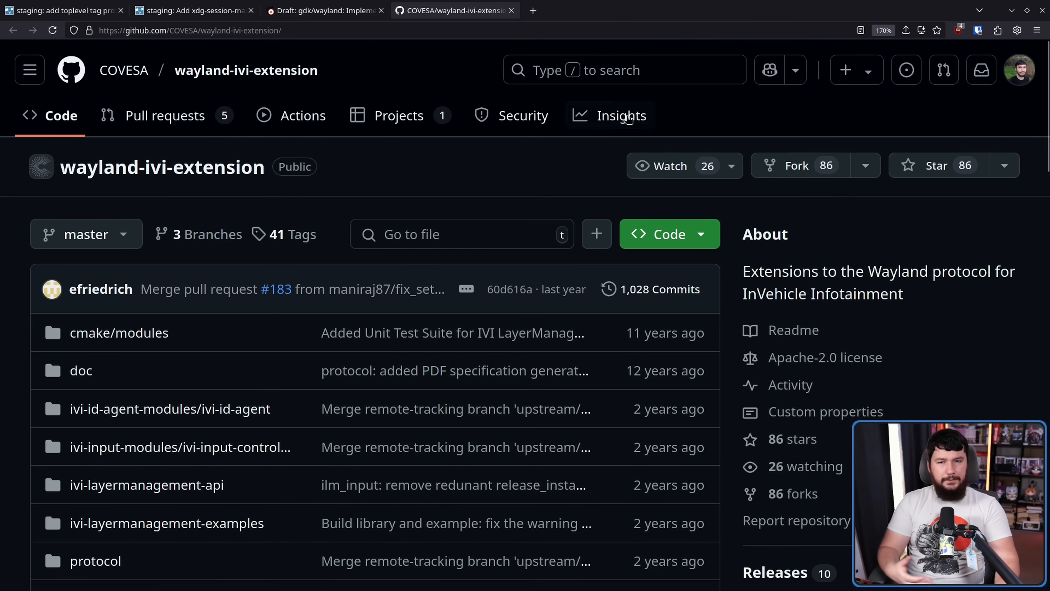
pyautogui.moveTo(617, 116)
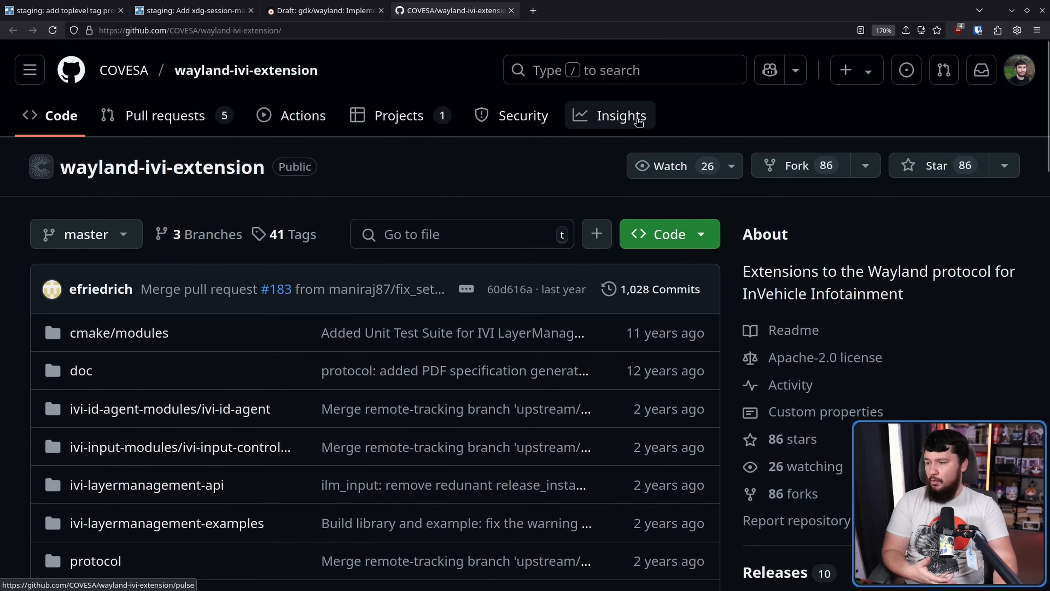
pyautogui.moveTo(279, 198)
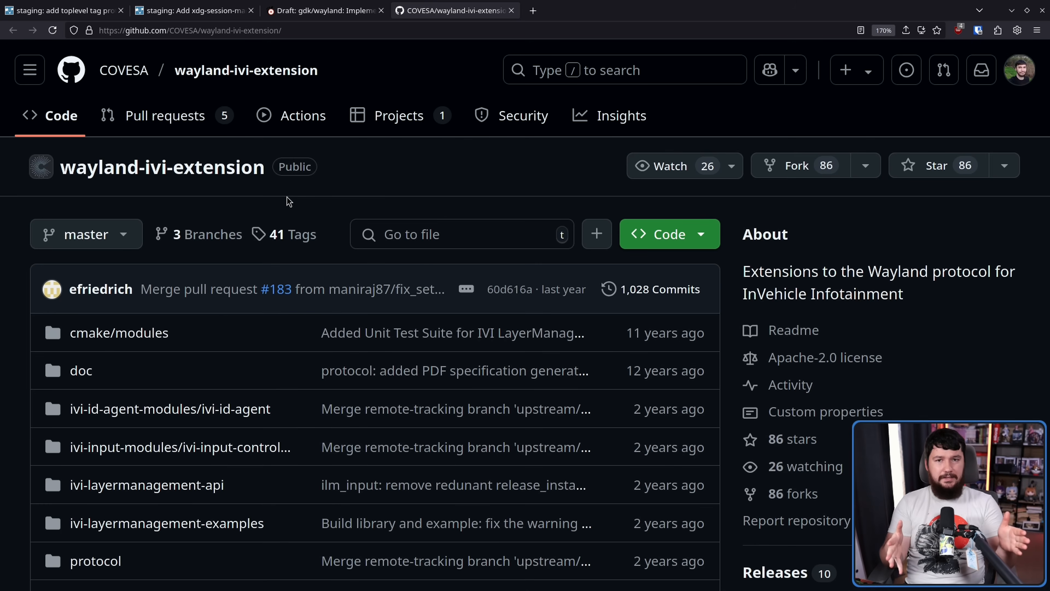
# Return to MR !238 and scroll past the wlroots ack to Christopher James Halse Rogers' untranslated-strings comment
pyautogui.click(64, 10)
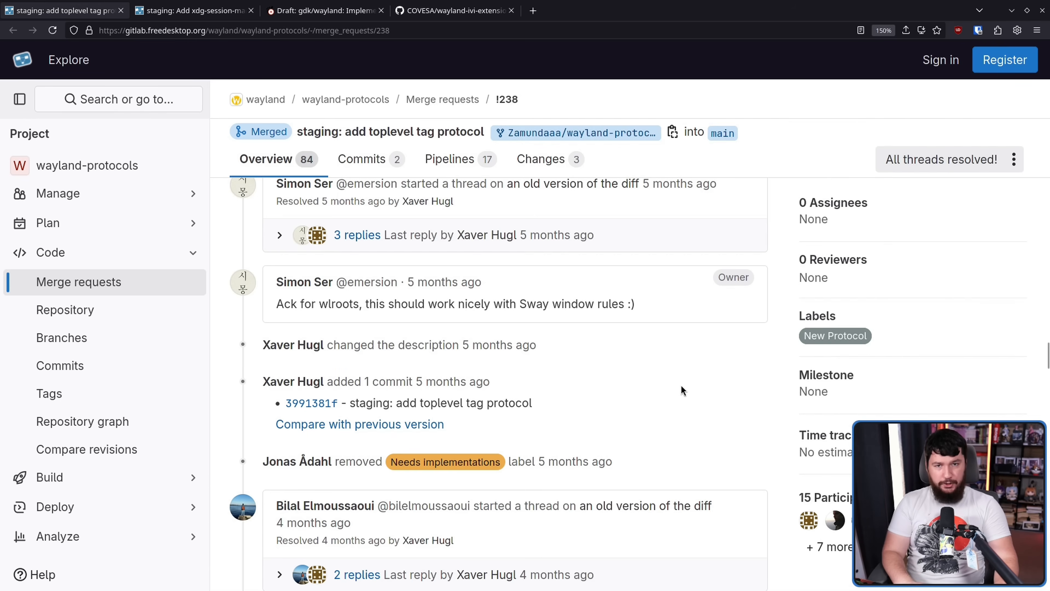
pyautogui.moveTo(680, 365)
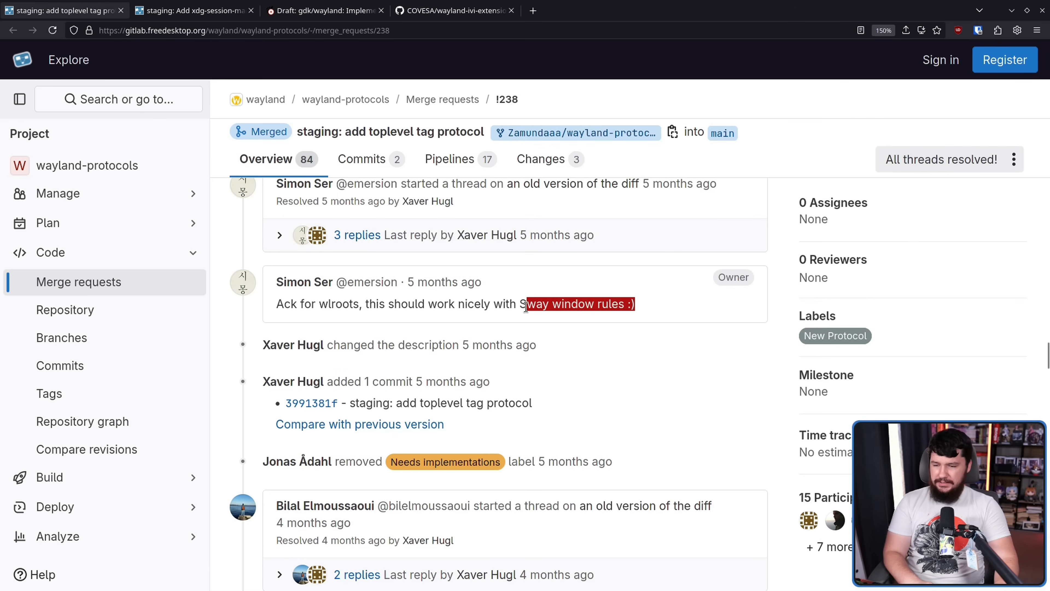
pyautogui.scroll(-3)
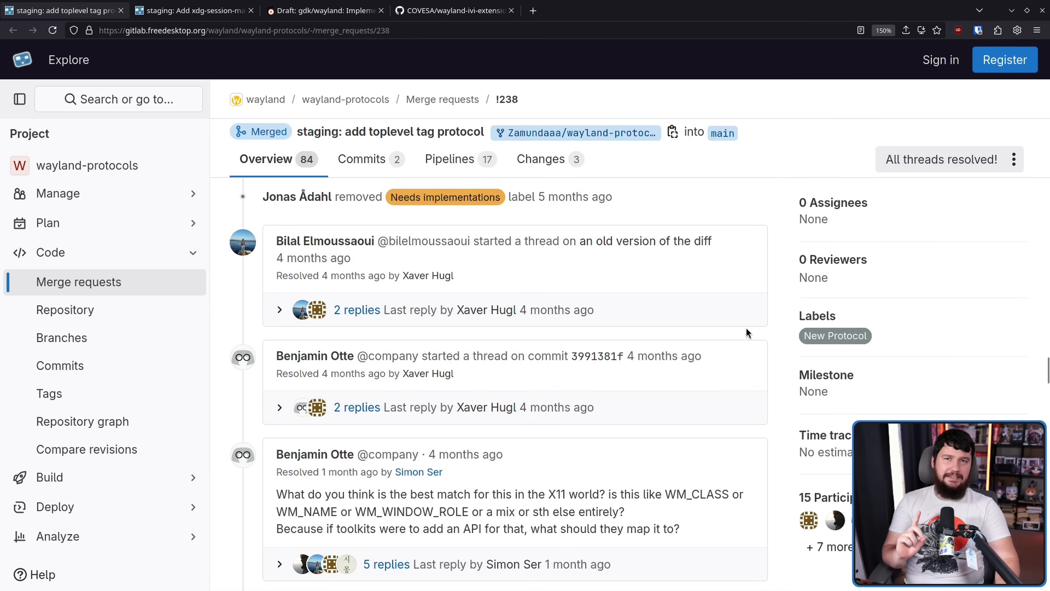
pyautogui.moveTo(794, 233)
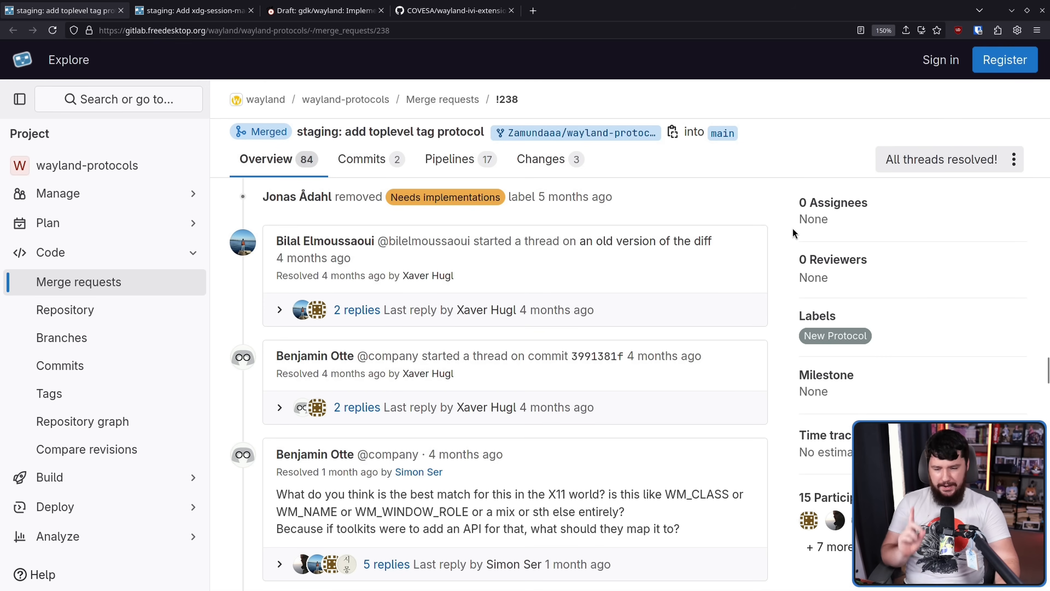
pyautogui.scroll(-3)
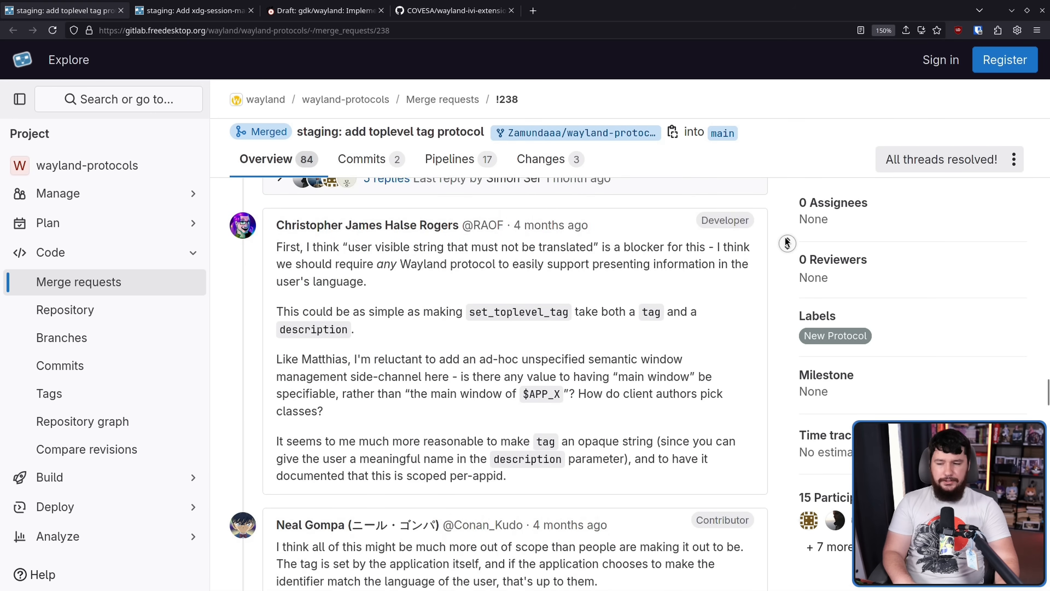
pyautogui.scroll(-3)
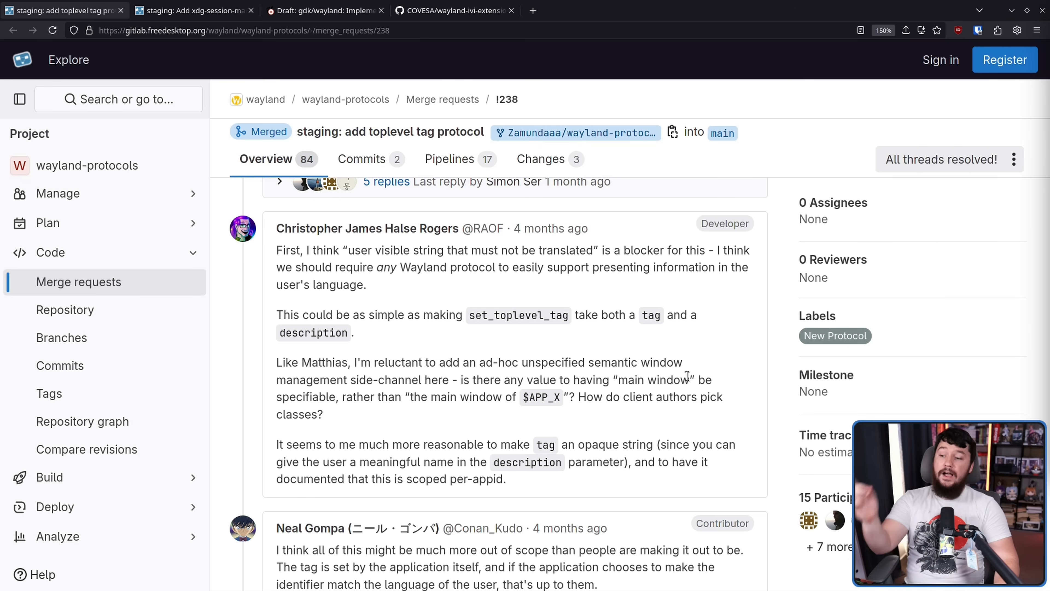
pyautogui.moveTo(485, 266)
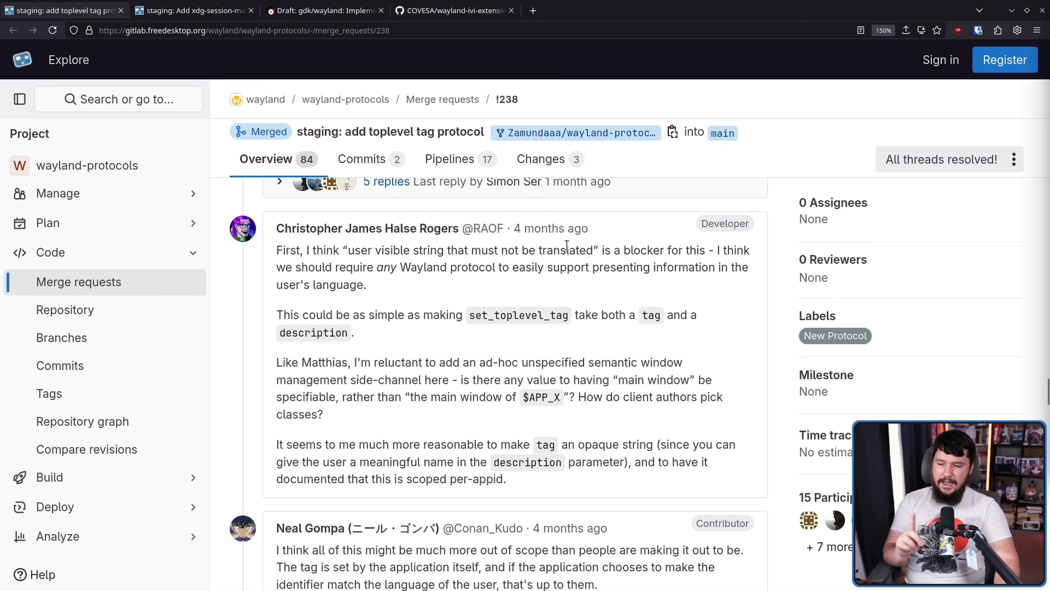
pyautogui.scroll(-3)
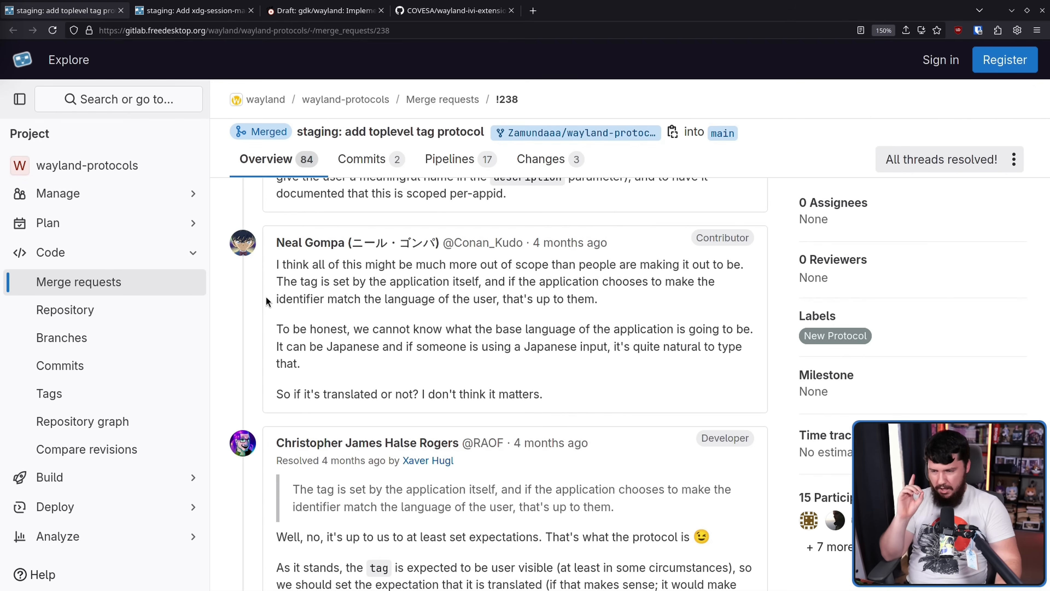
pyautogui.moveTo(592, 232)
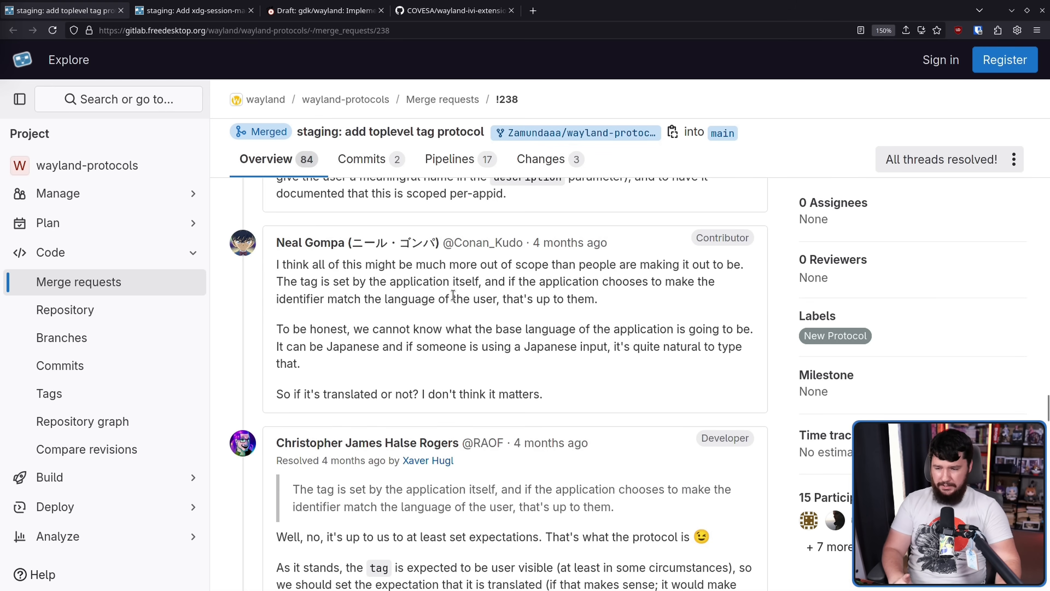
pyautogui.moveTo(468, 296)
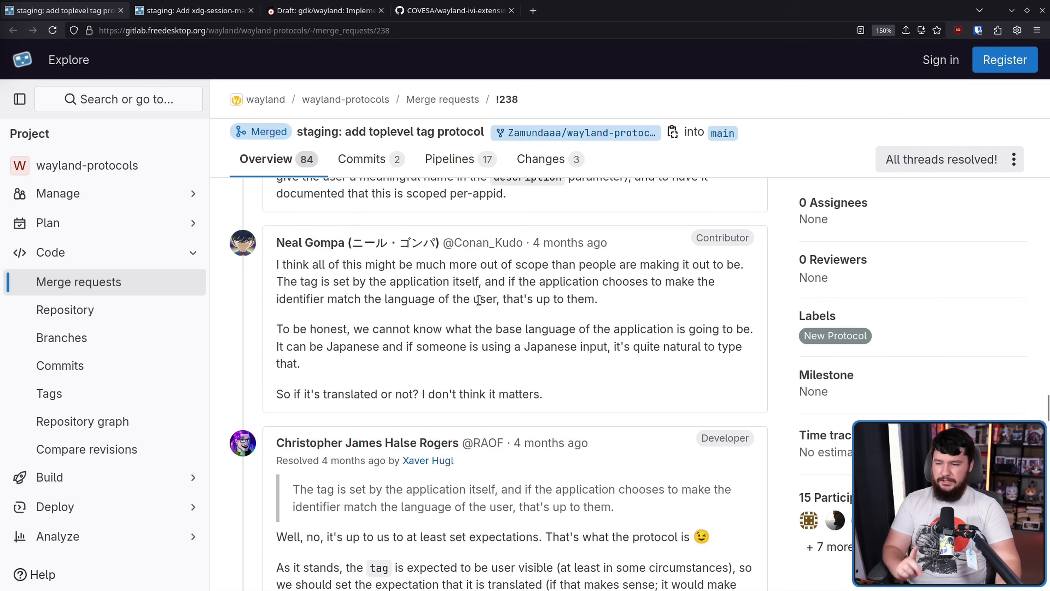
pyautogui.moveTo(483, 293)
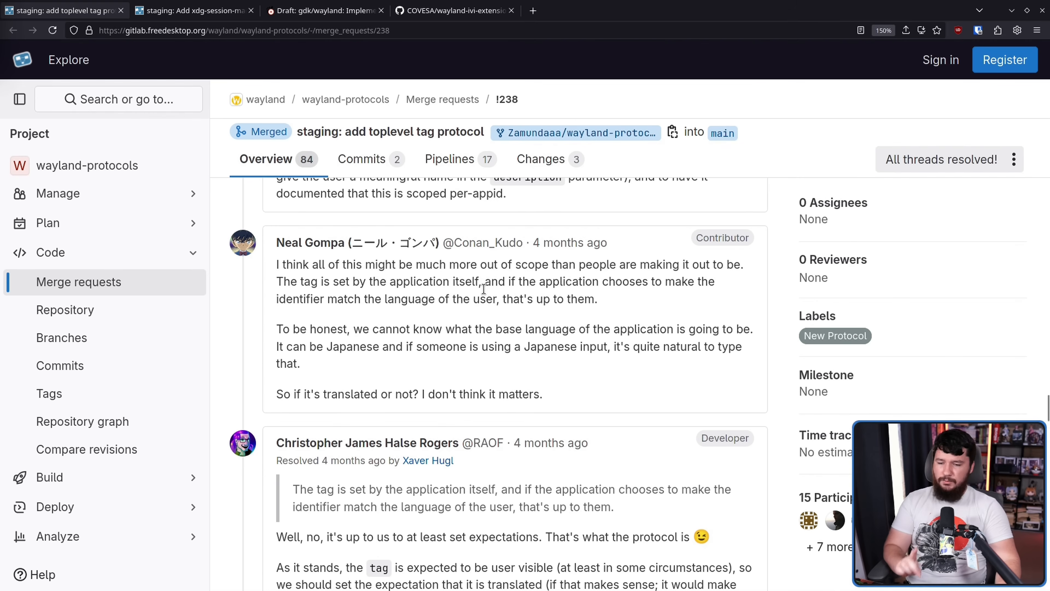
pyautogui.moveTo(491, 268)
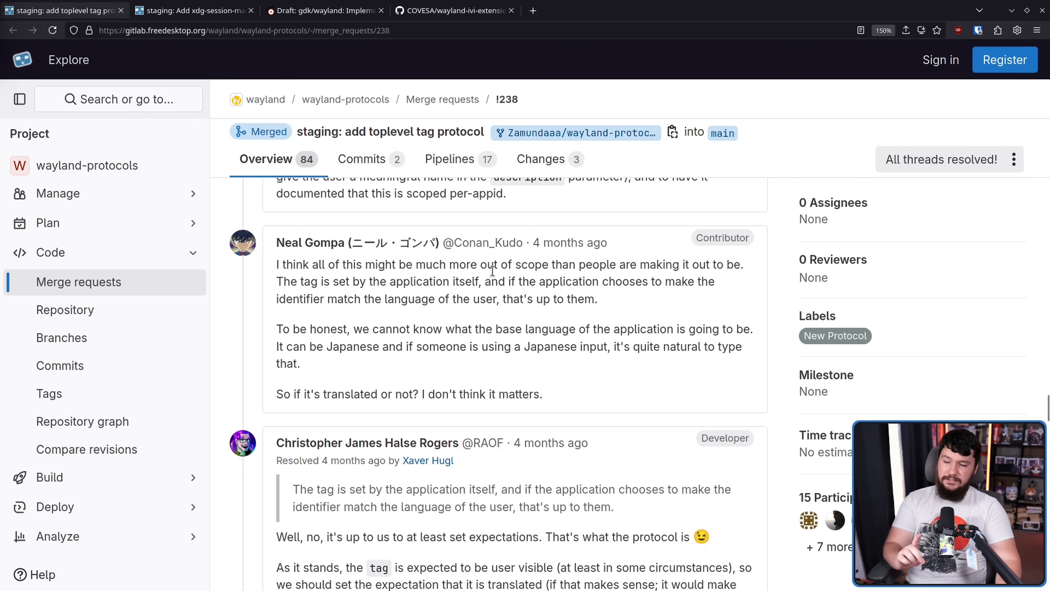
pyautogui.moveTo(495, 274)
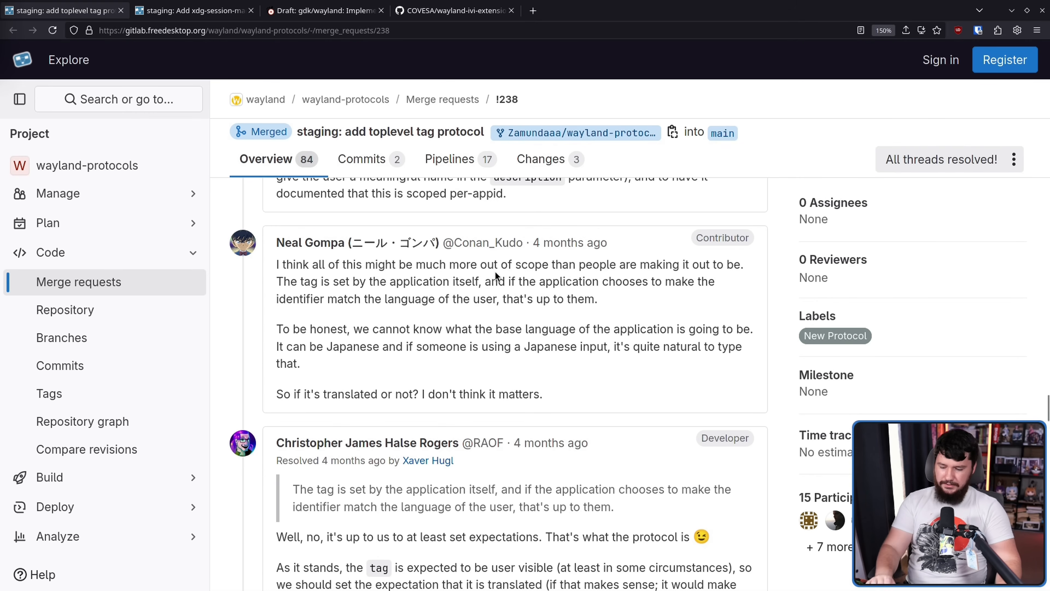
pyautogui.scroll(-3)
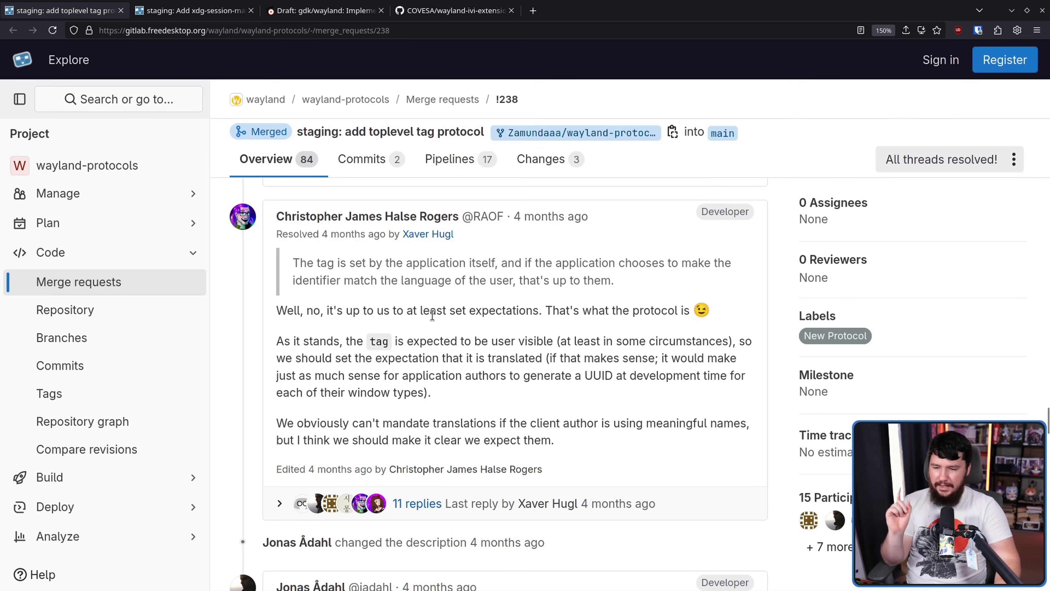
pyautogui.moveTo(434, 324)
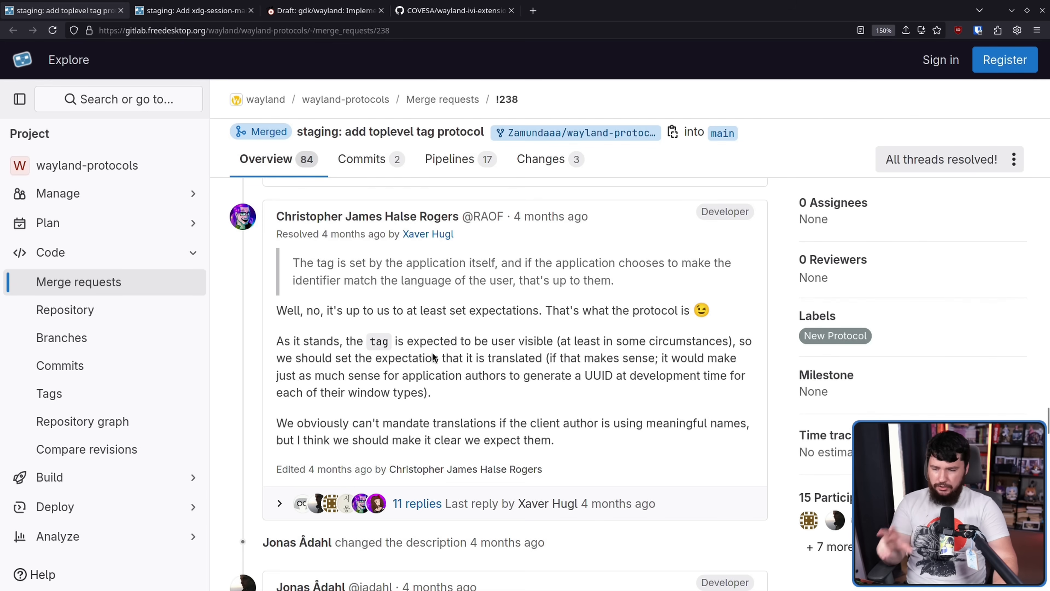
pyautogui.moveTo(499, 337)
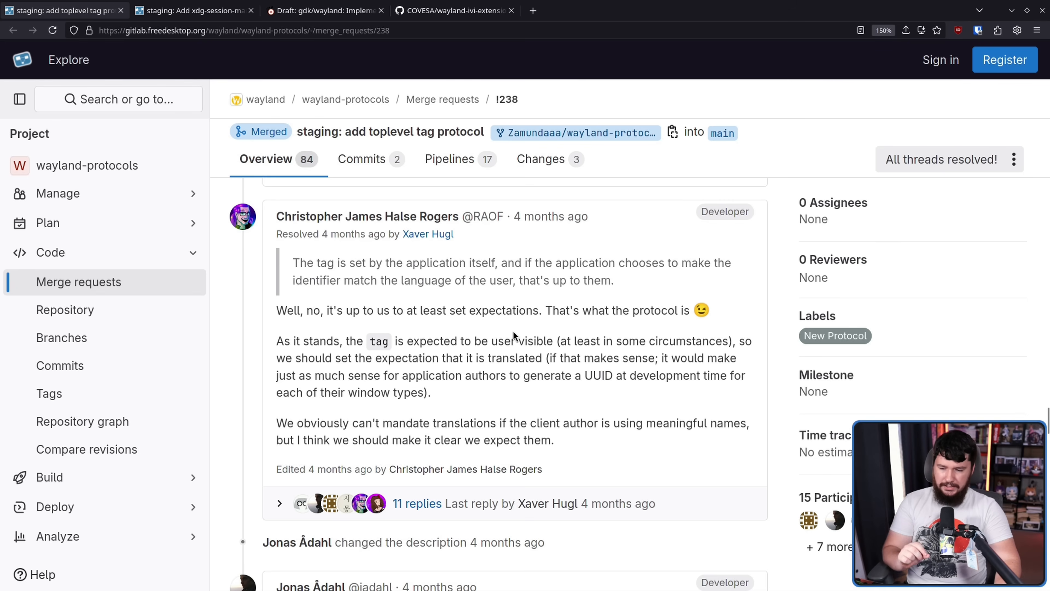
pyautogui.moveTo(522, 335)
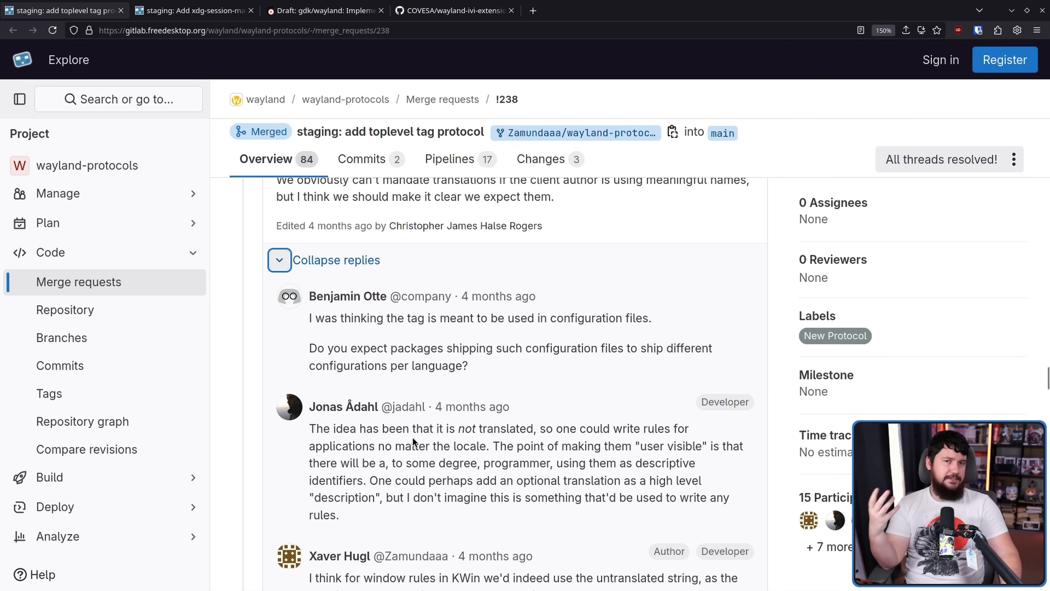
pyautogui.moveTo(433, 402)
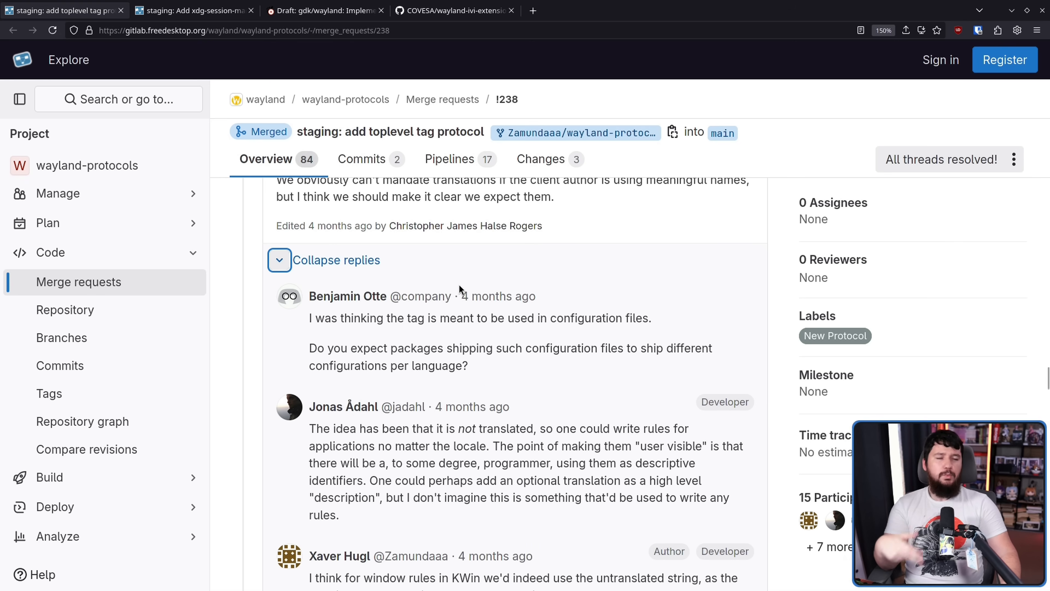
pyautogui.moveTo(468, 259)
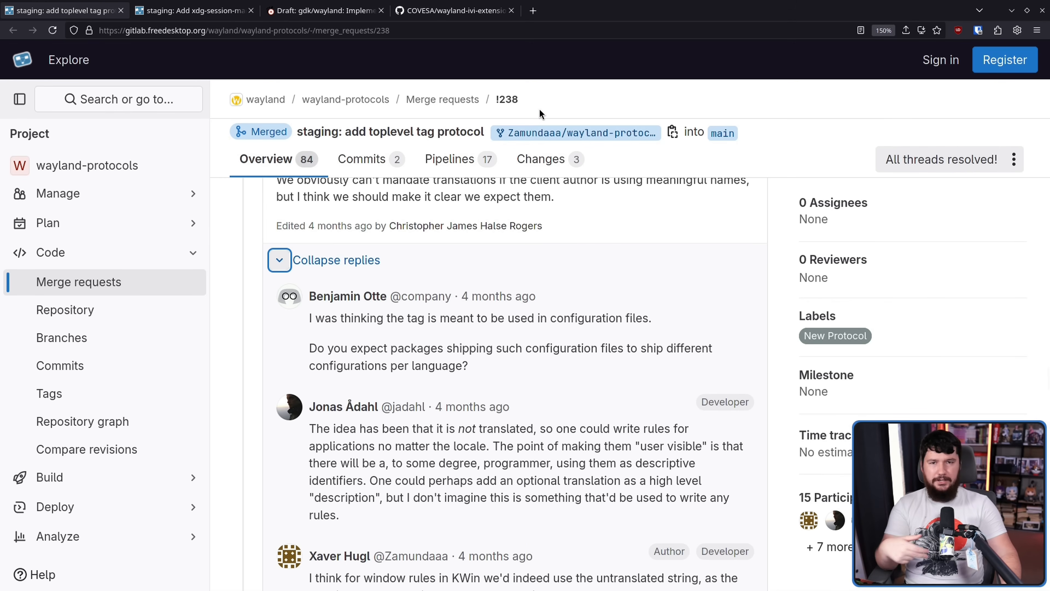
pyautogui.moveTo(546, 92)
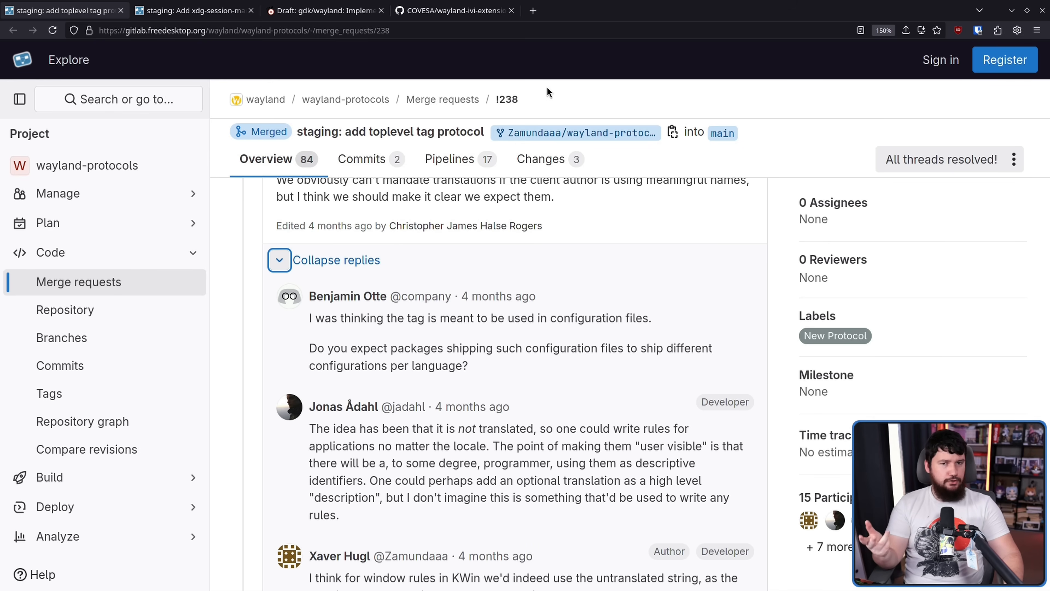
pyautogui.moveTo(555, 66)
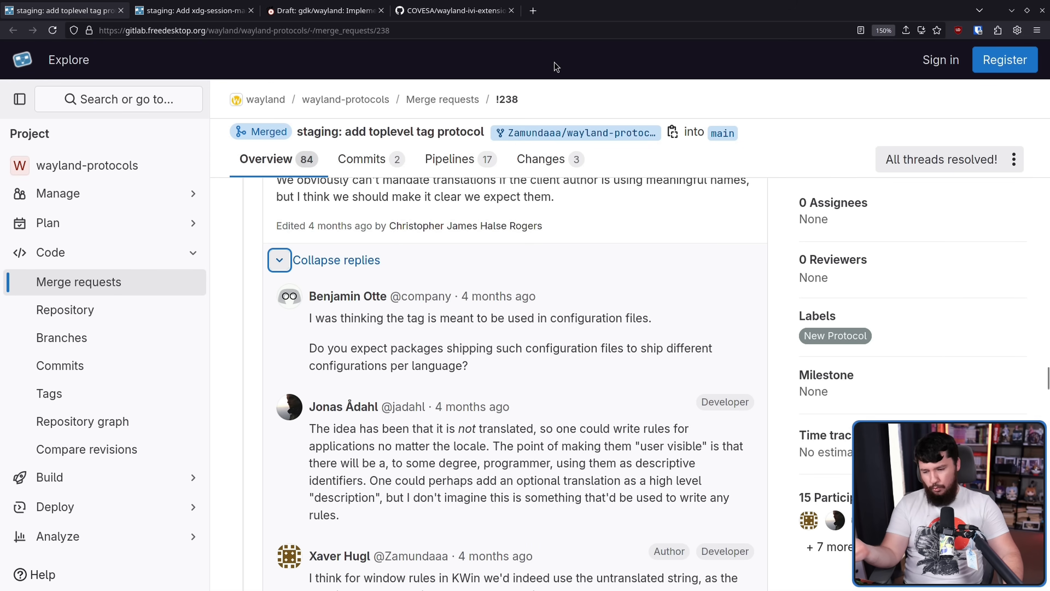
pyautogui.moveTo(561, 45)
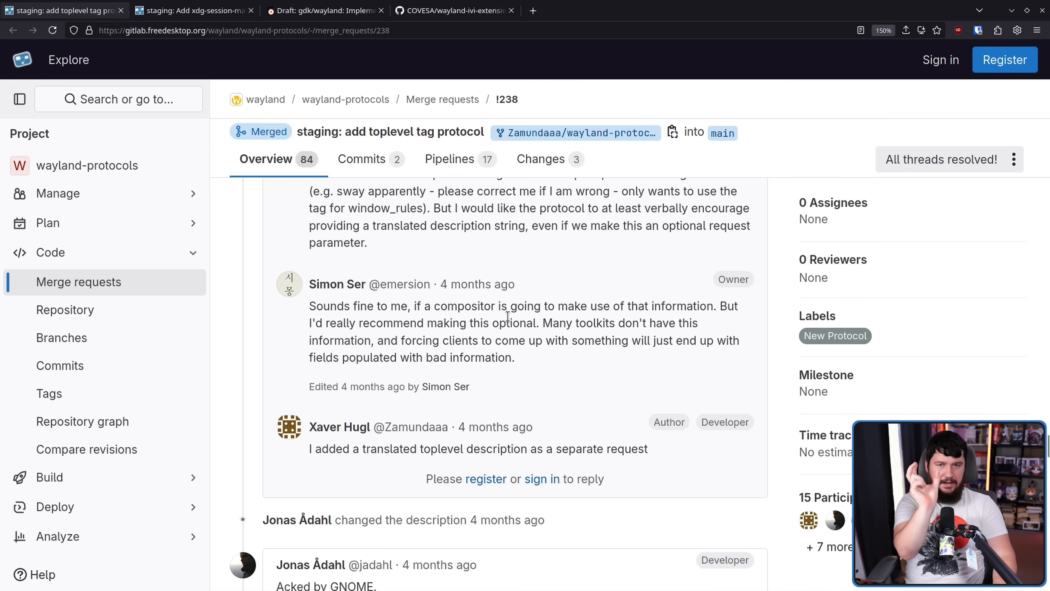
# Scroll past the GNOME and Mir Acked-by comments to Benjamin Otte's X11 WM_CLASS question thread
pyautogui.scroll(-3)
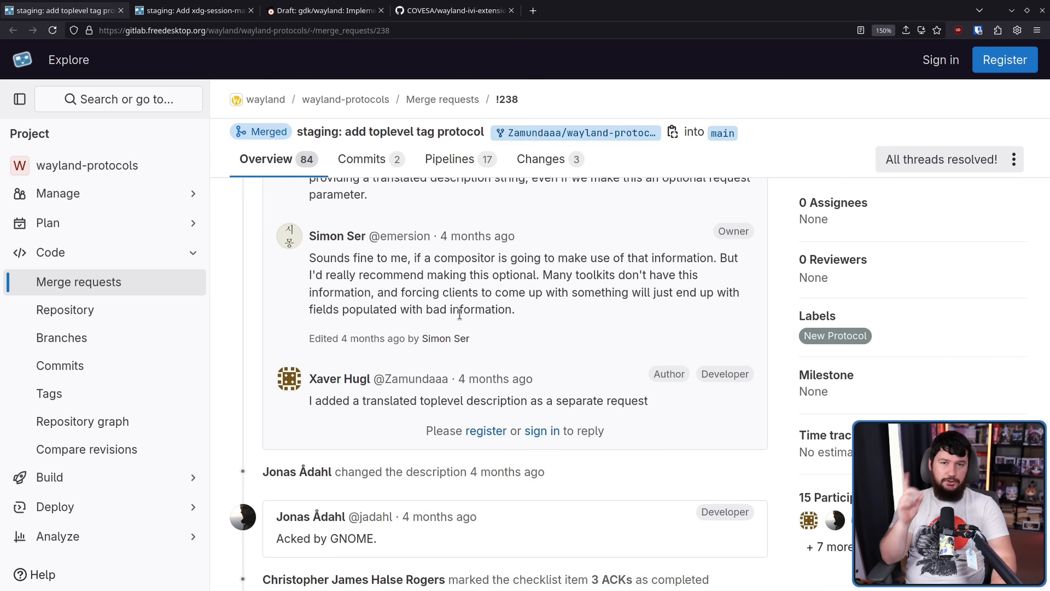
pyautogui.scroll(-3)
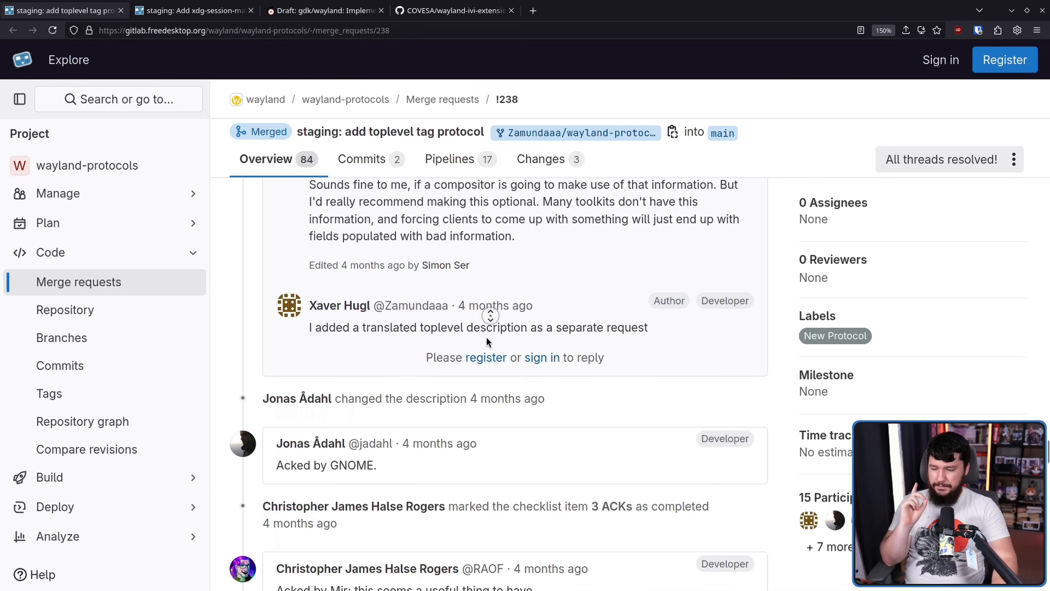
pyautogui.scroll(-3)
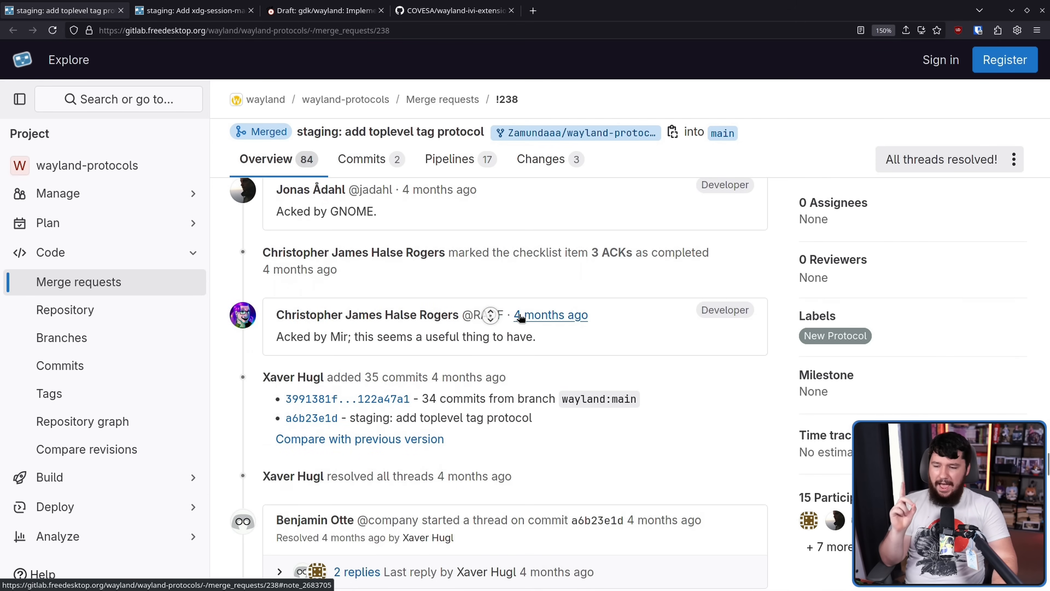
pyautogui.scroll(-3)
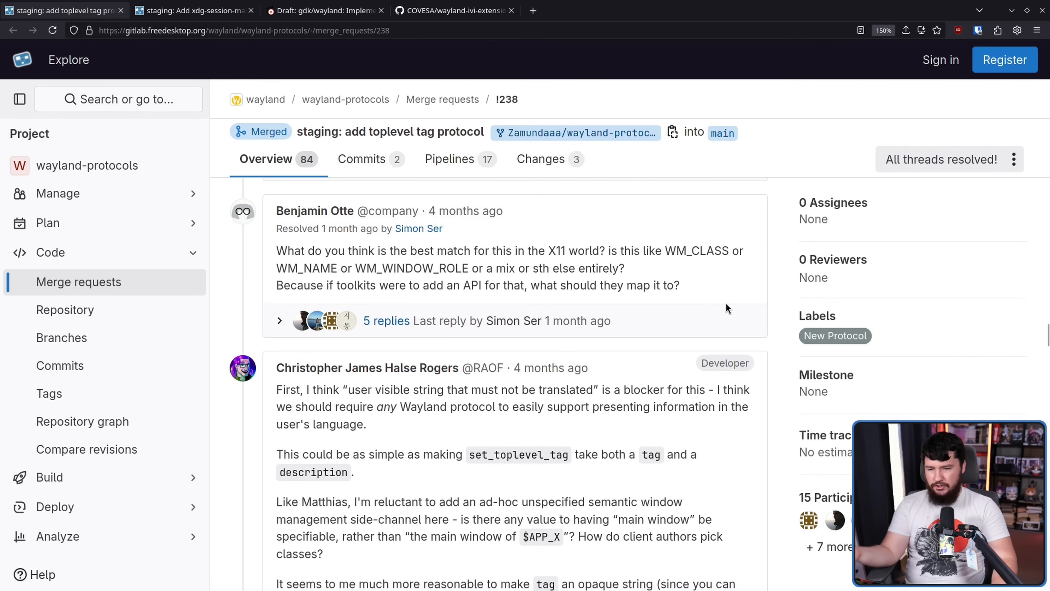
# Scroll to the end of !238: Xavier Hugl's authorship fix, the merge event, and Simon Ser's wlroots!5026 mention
pyautogui.scroll(-3)
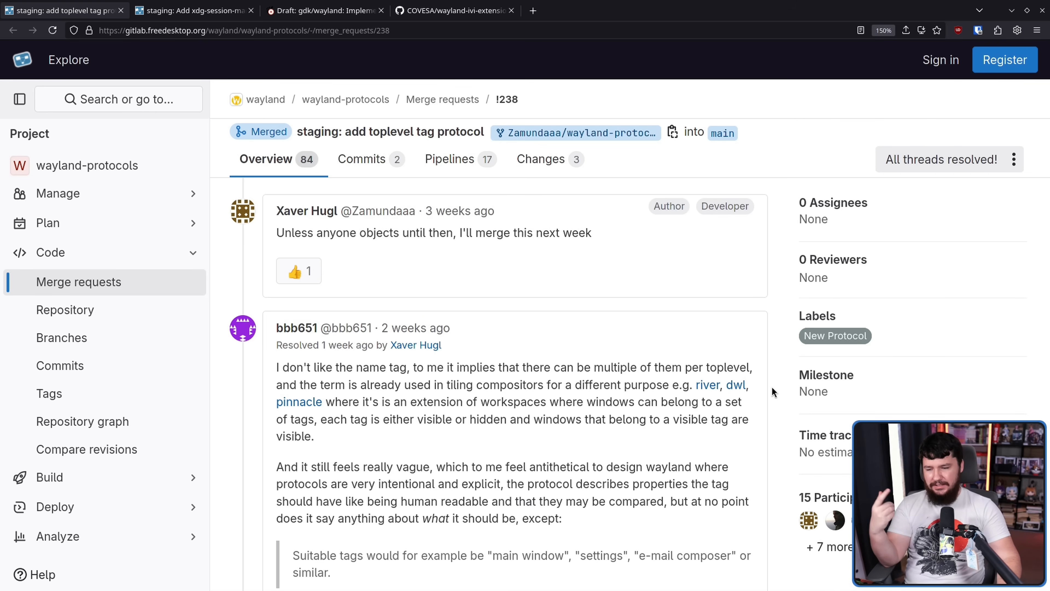
pyautogui.moveTo(754, 384)
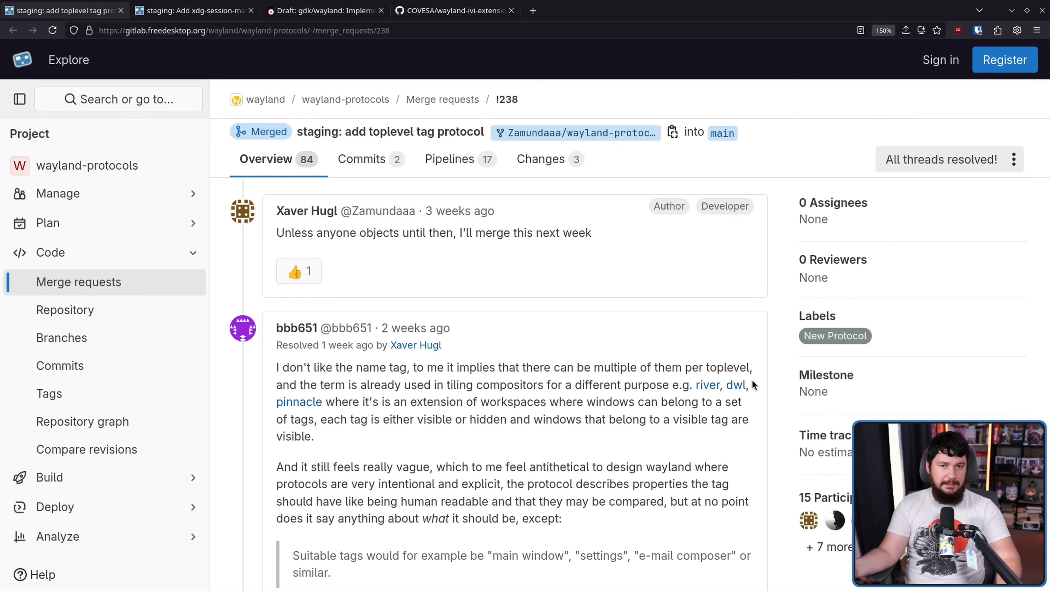
pyautogui.moveTo(755, 409)
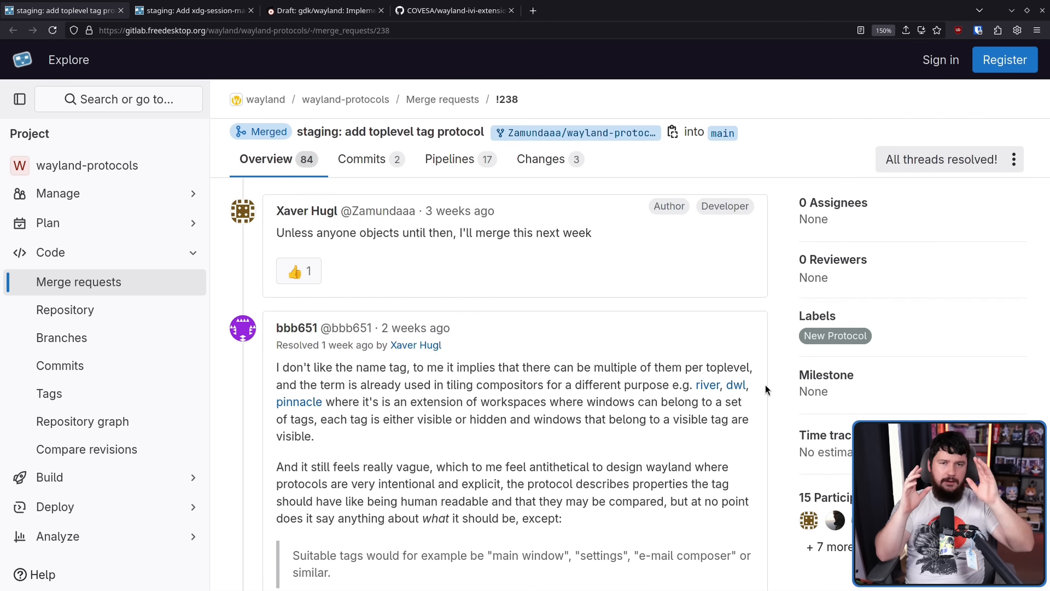
pyautogui.scroll(-3)
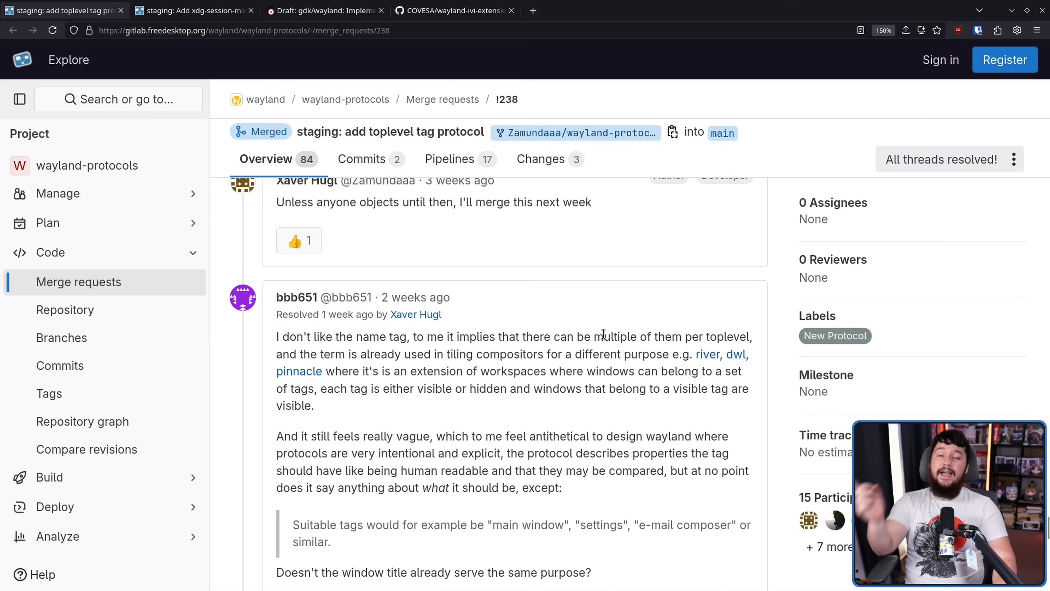
pyautogui.moveTo(598, 356)
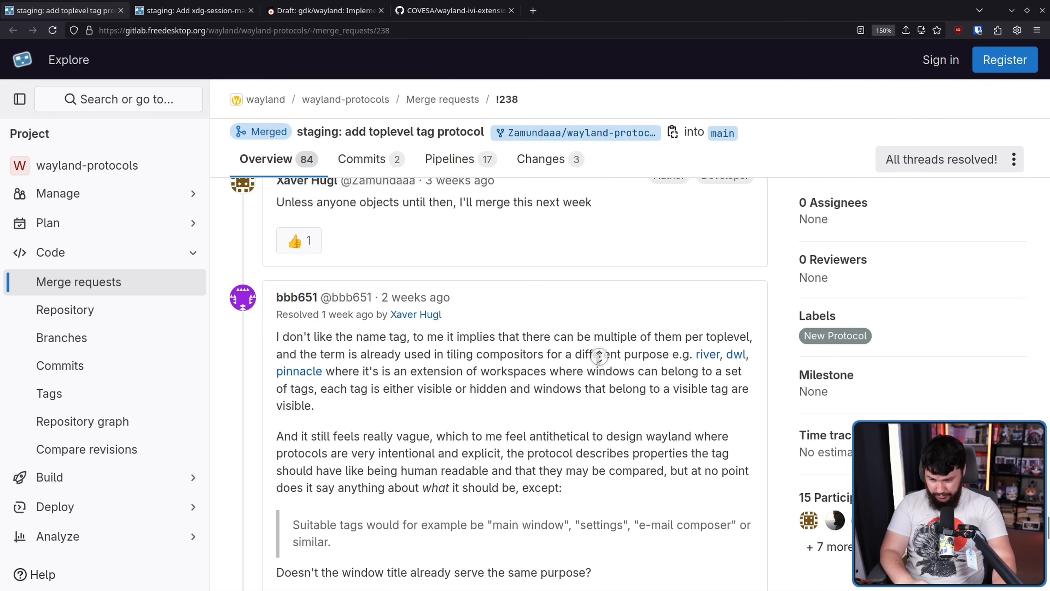
pyautogui.scroll(-3)
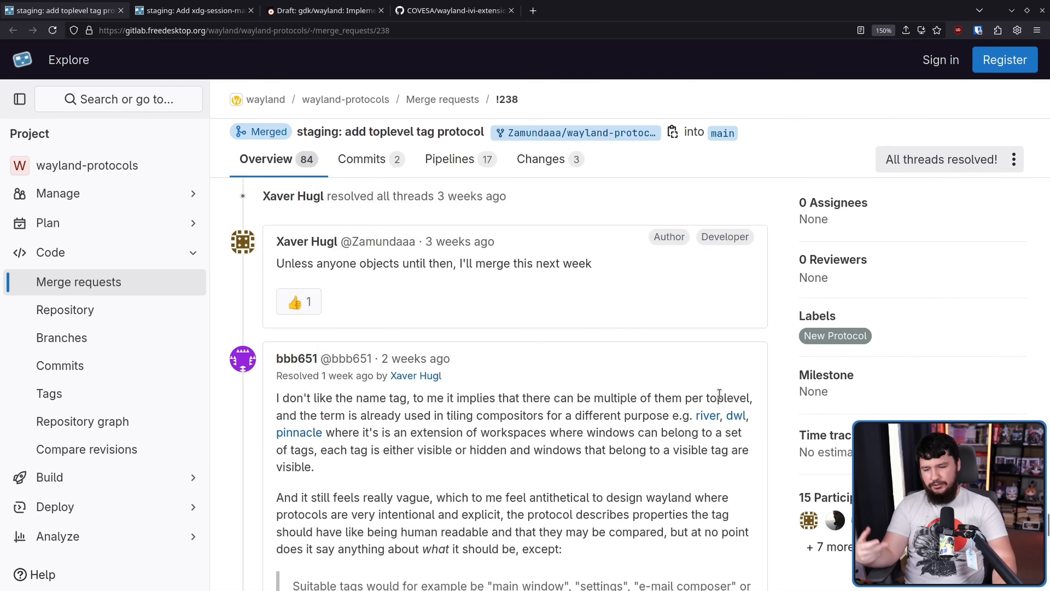
pyautogui.moveTo(716, 394)
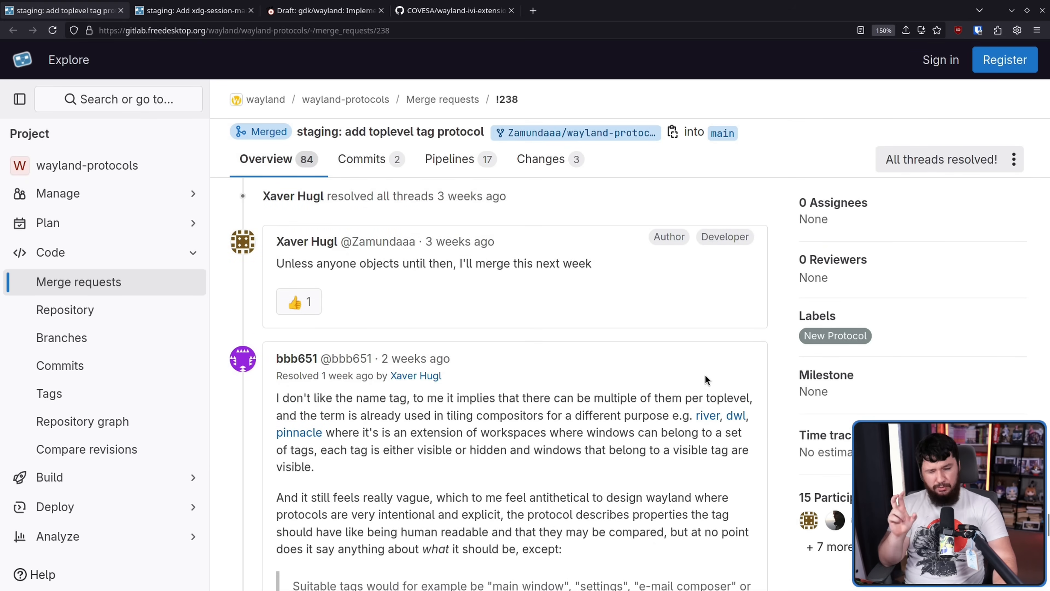
pyautogui.moveTo(659, 397)
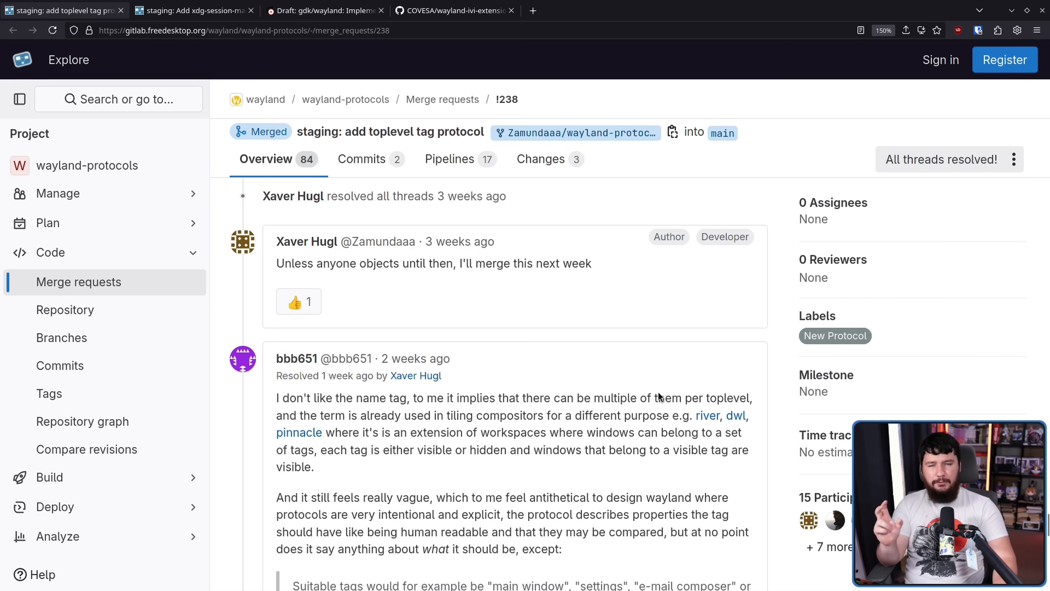
pyautogui.moveTo(656, 394)
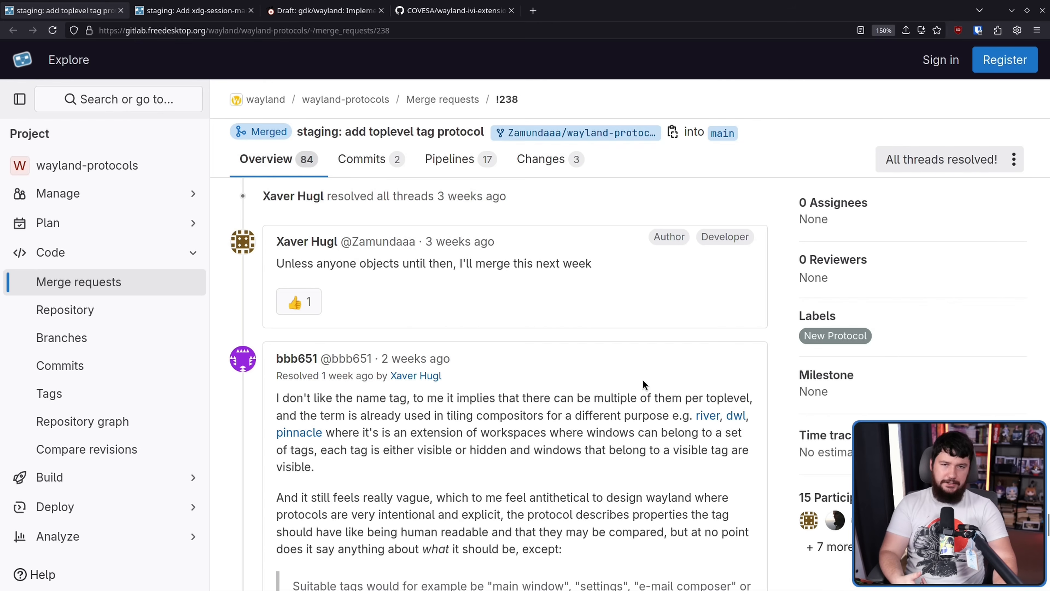
pyautogui.moveTo(626, 379)
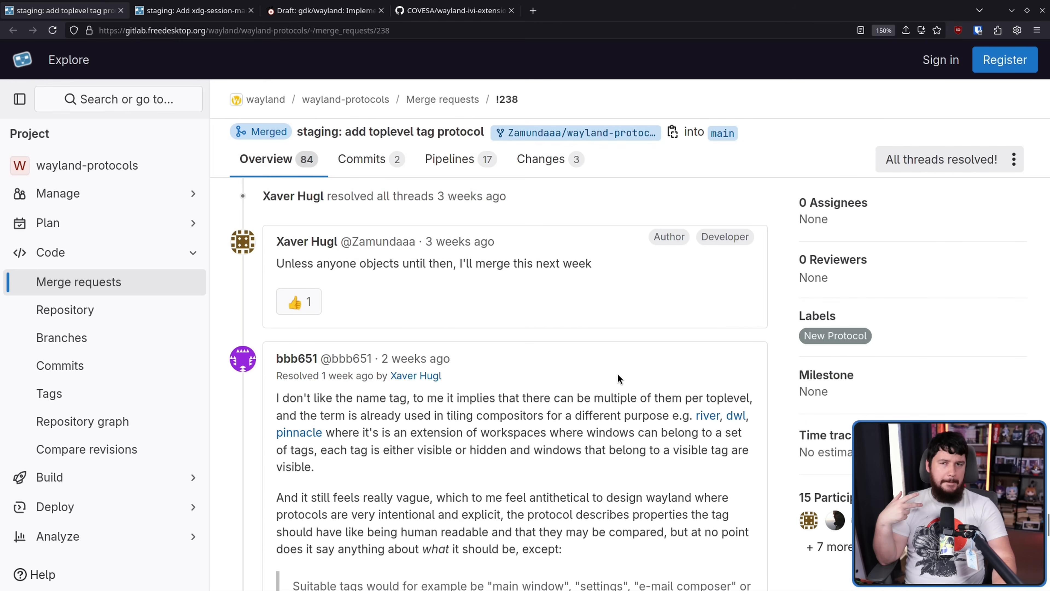
pyautogui.scroll(-3)
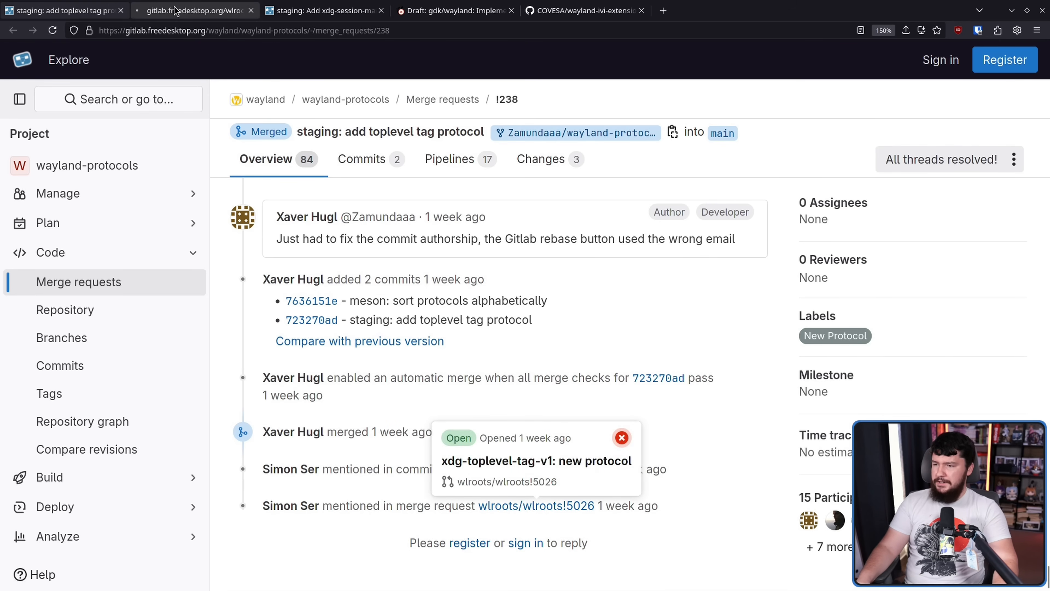
# View the wlroots xdg-toplevel-tag-v1 merge request in its new tab, then return to !238
pyautogui.click(536, 461)
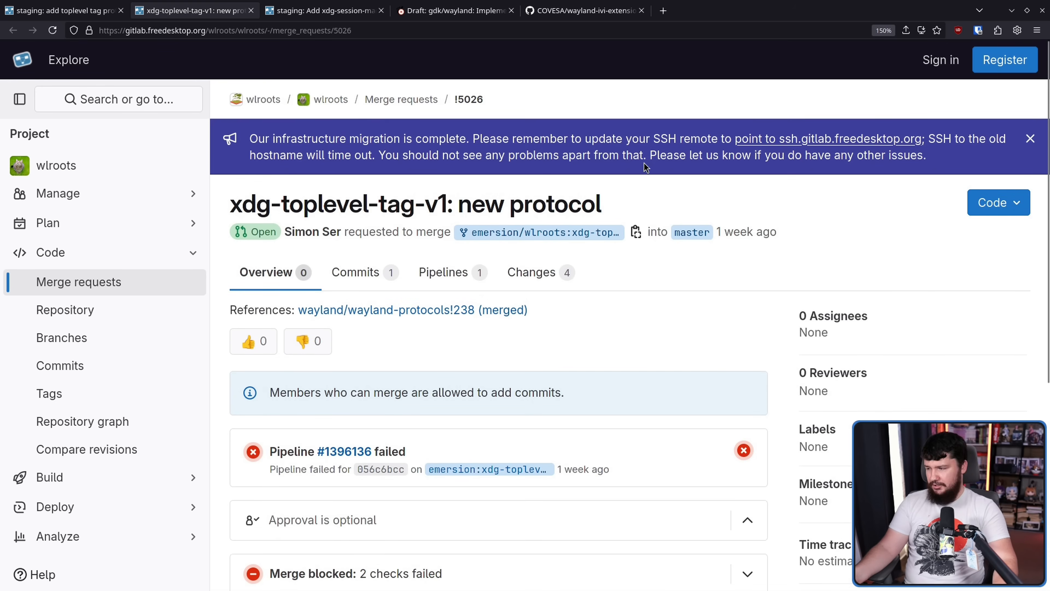
pyautogui.click(63, 10)
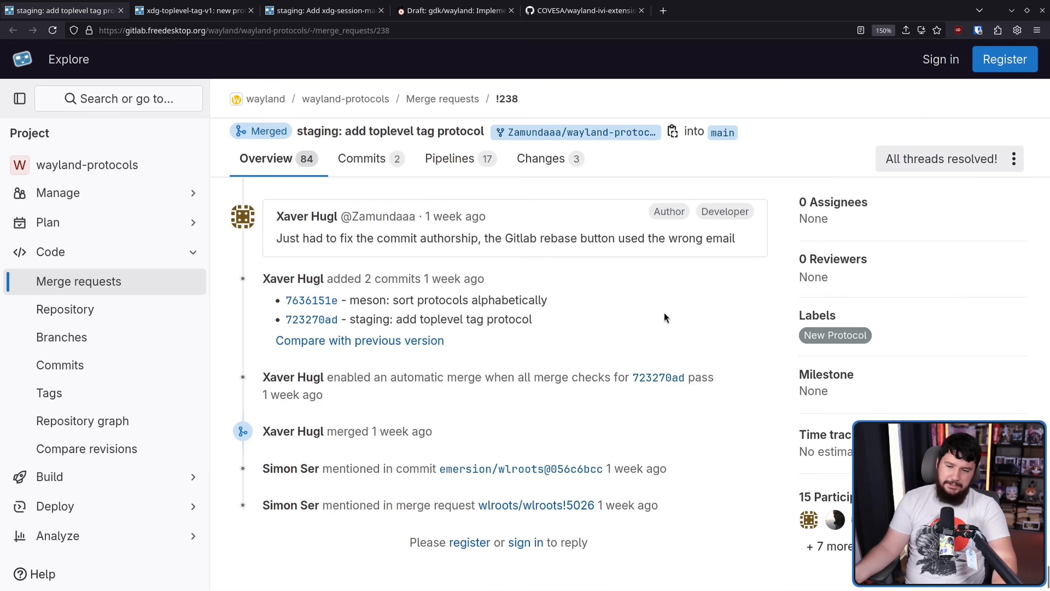
# Nudge the !238 activity end slightly further down with the wlroots tab still open
pyautogui.scroll(-3)
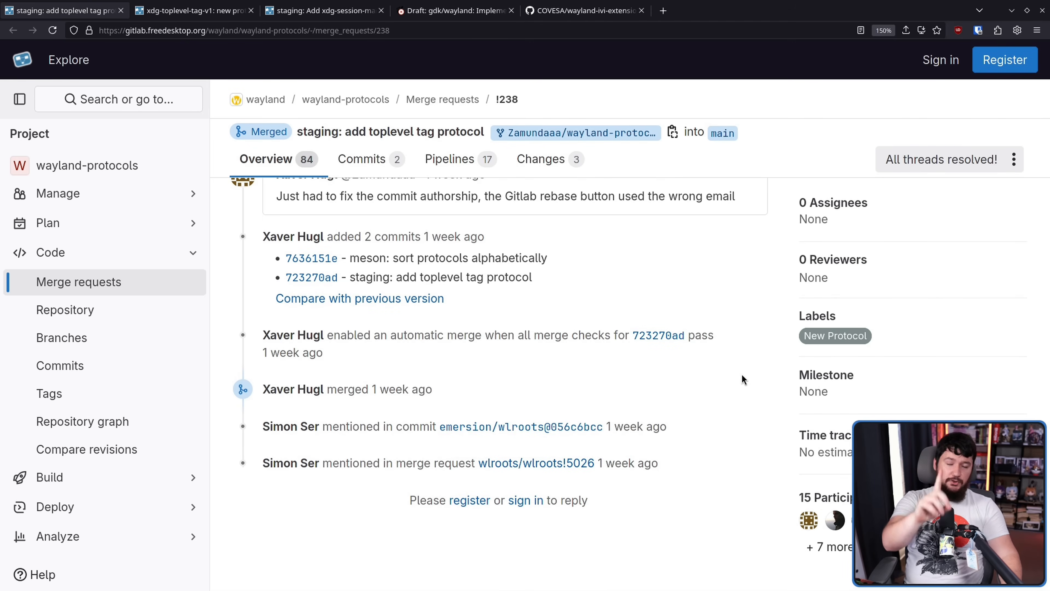